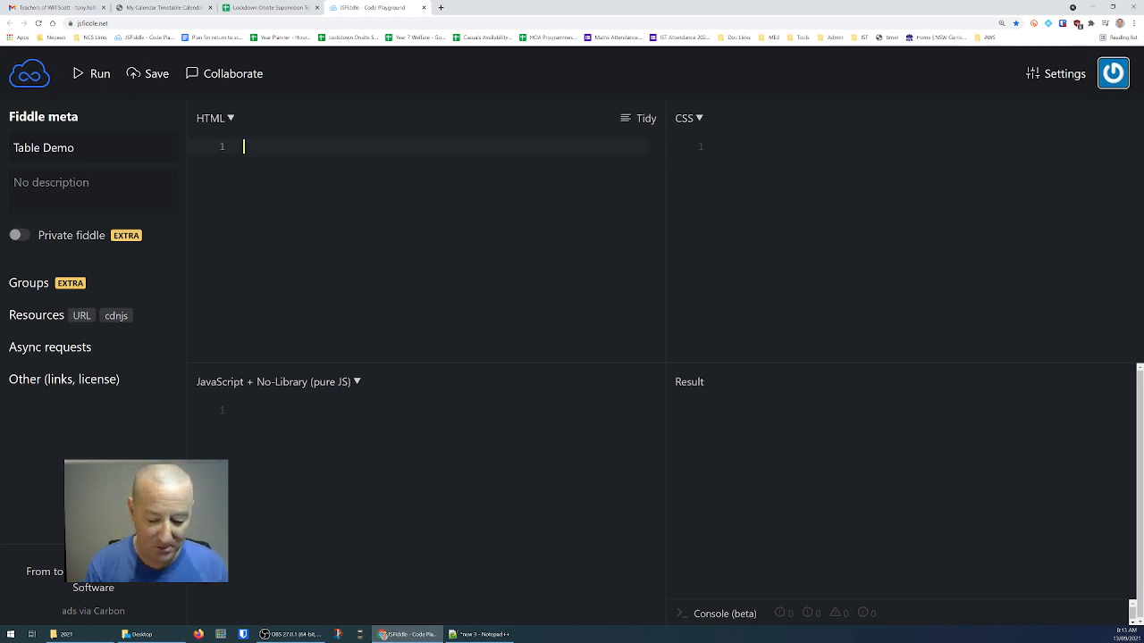
Step: Type a <table> with a <tr> of th cells Name, email and suburb
{"action": "type", "text": "<table"}
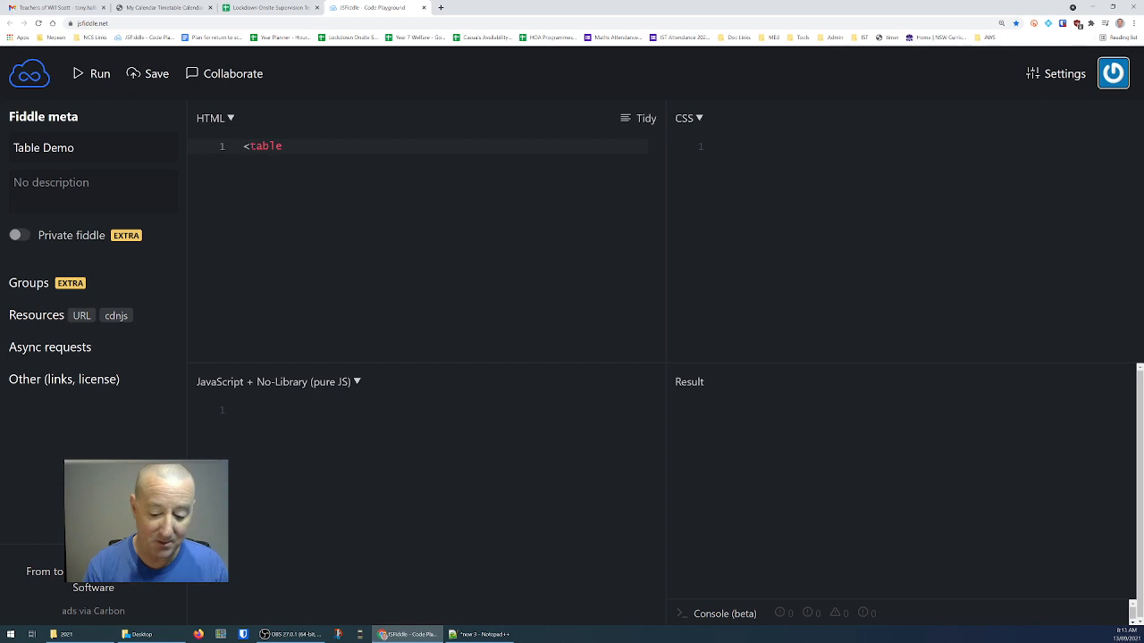
{"action": "type", "text": ">"}
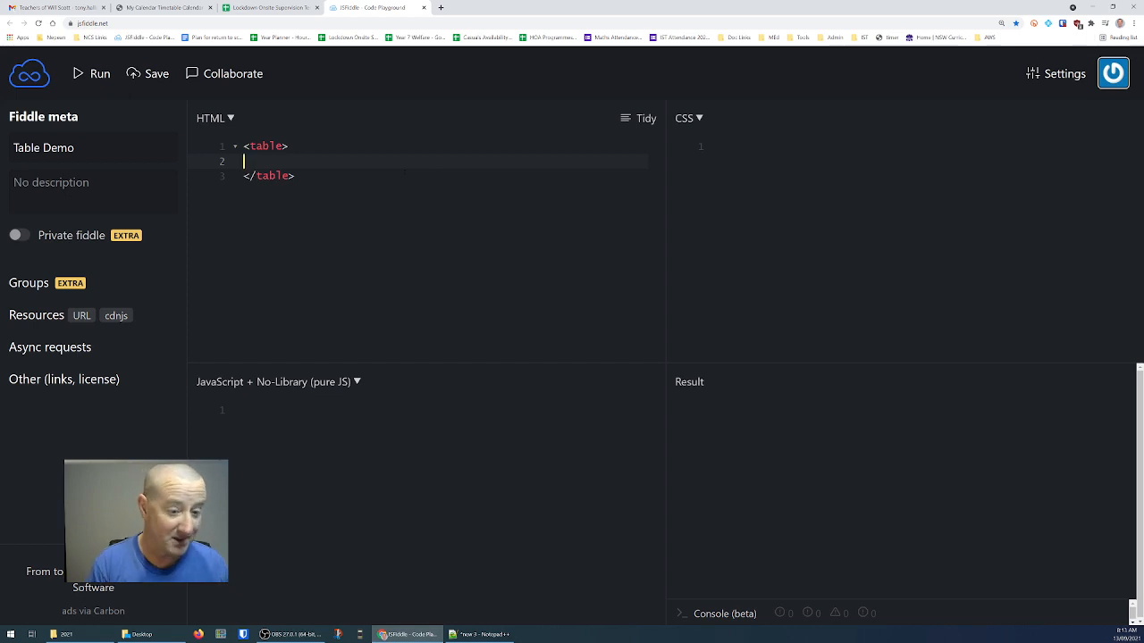
{"action": "type", "text": "<"}
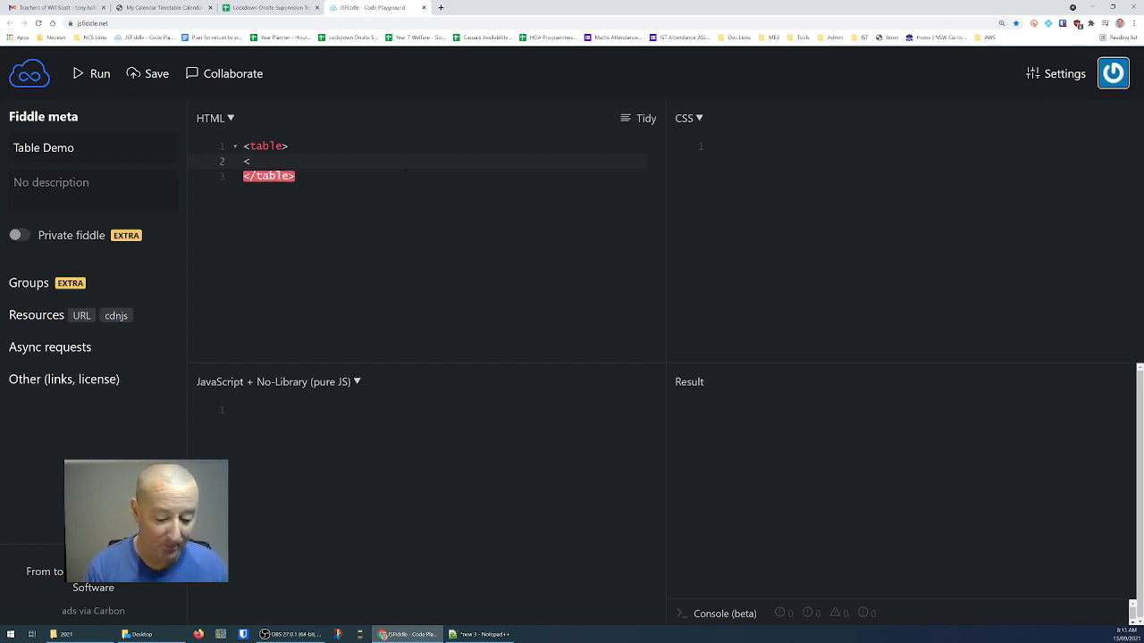
{"action": "type", "text": "tr></tr"}
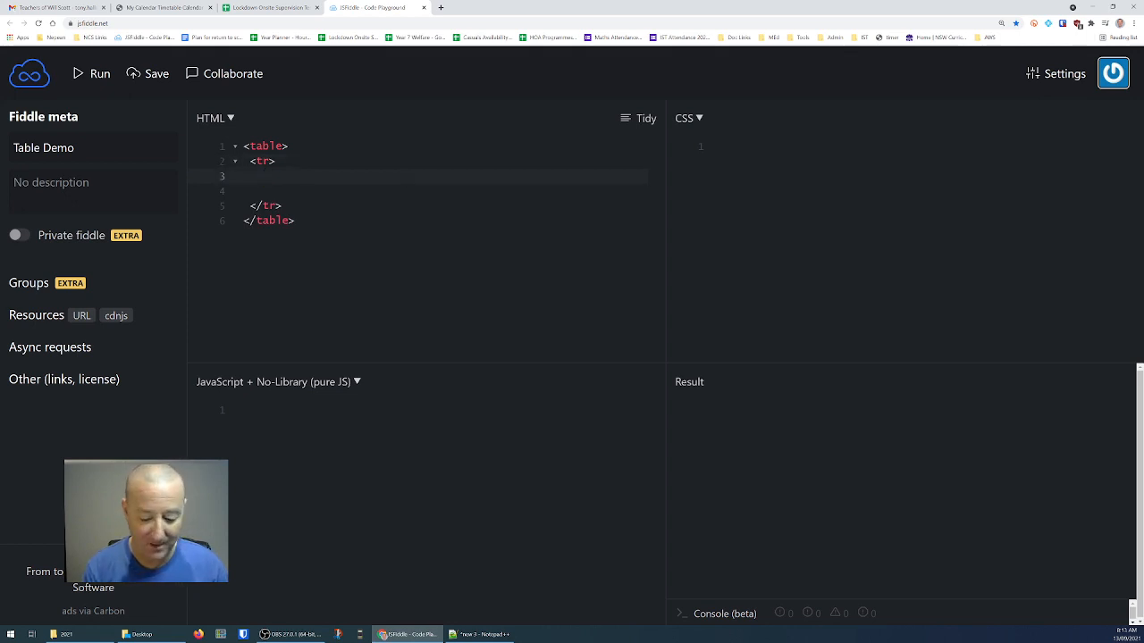
{"action": "type", "text": "<th></th>"}
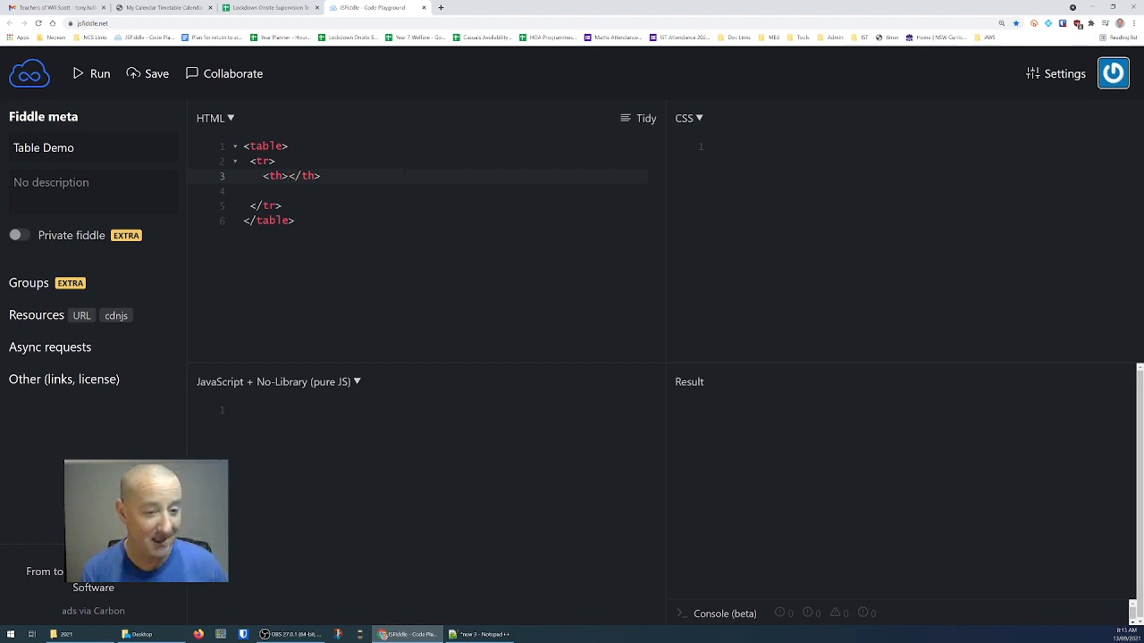
{"action": "type", "text": "Name"}
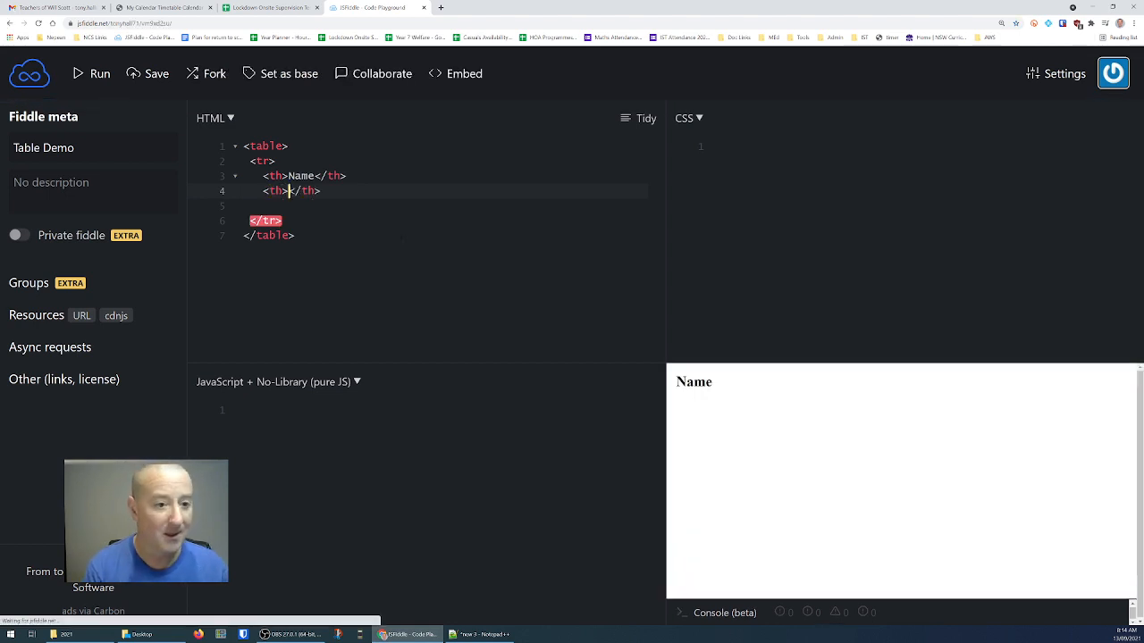
{"action": "type", "text": "email"}
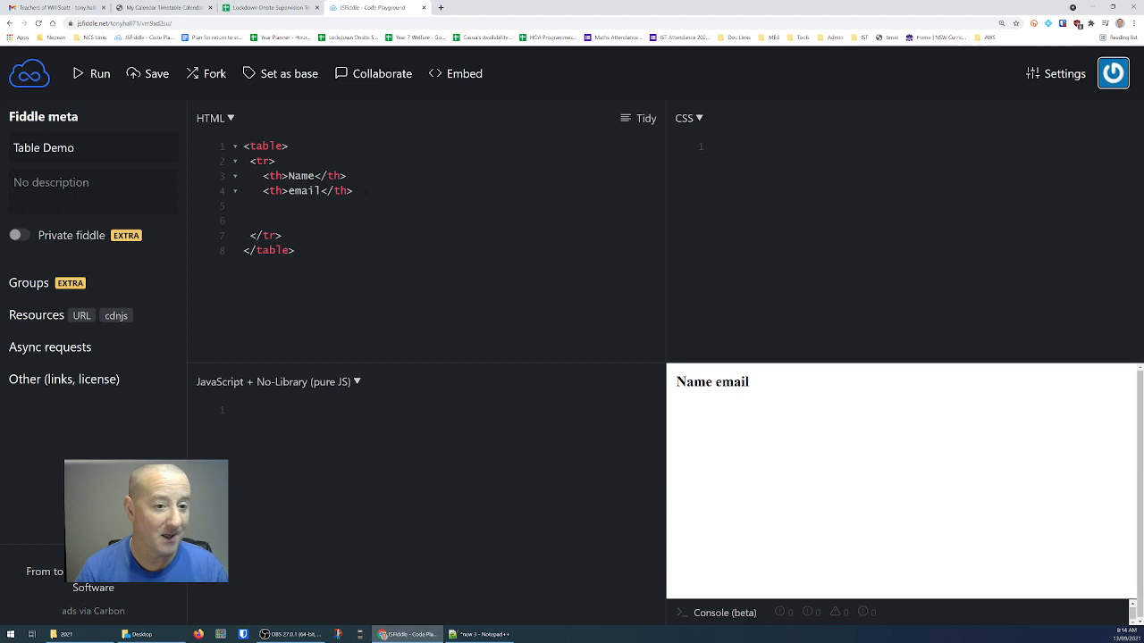
{"action": "type", "text": "<th></th>"}
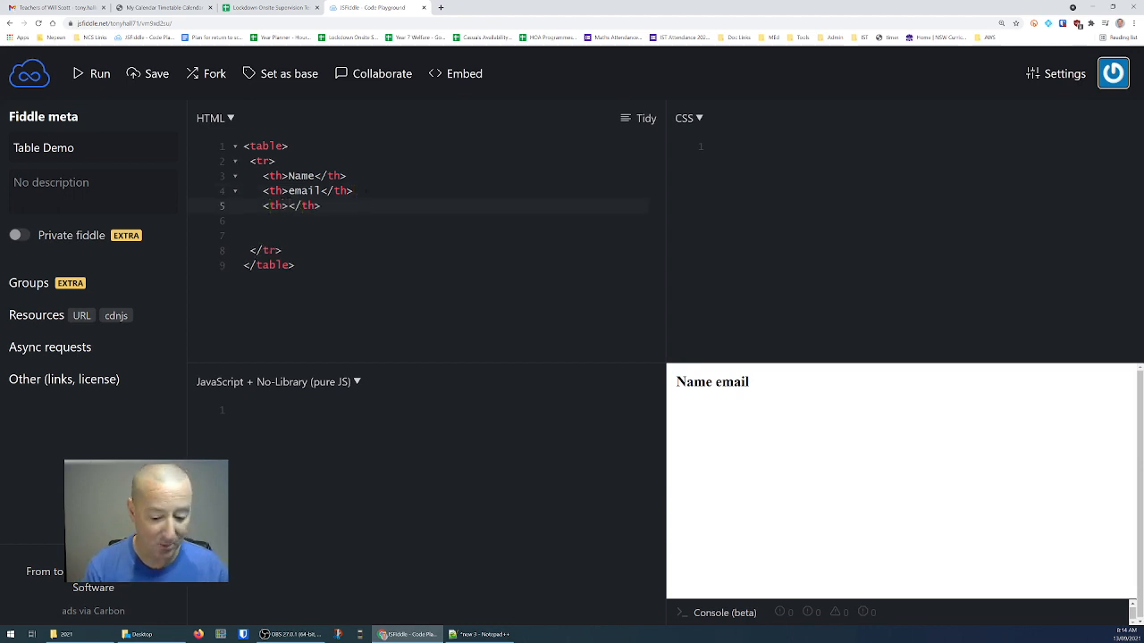
{"action": "type", "text": "suburb"}
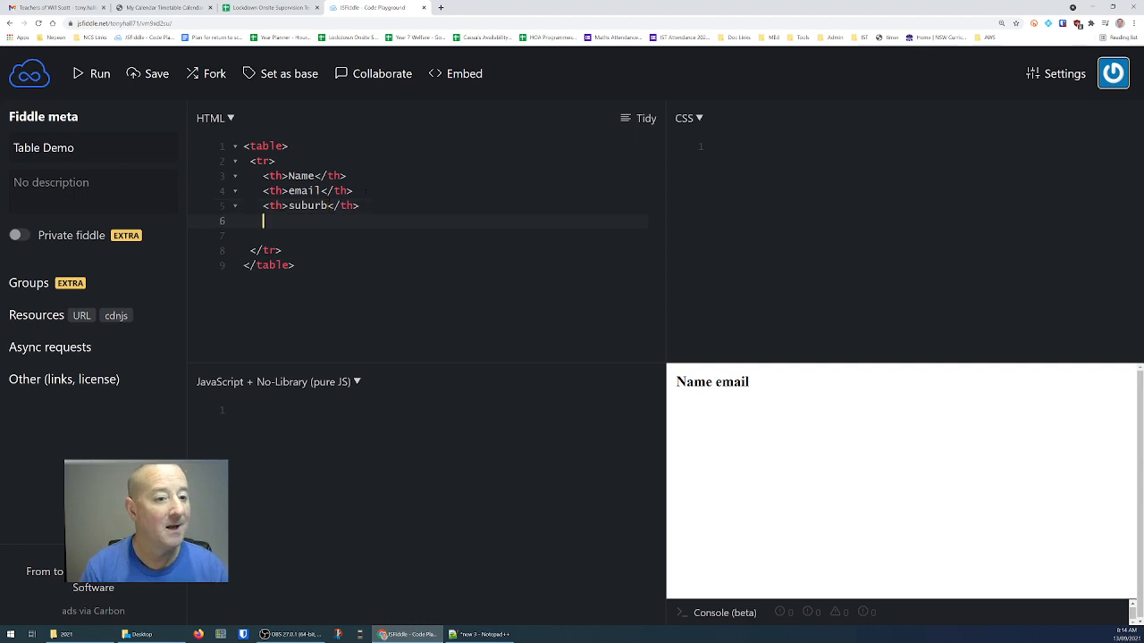
{"action": "key", "text": "Backspace"}
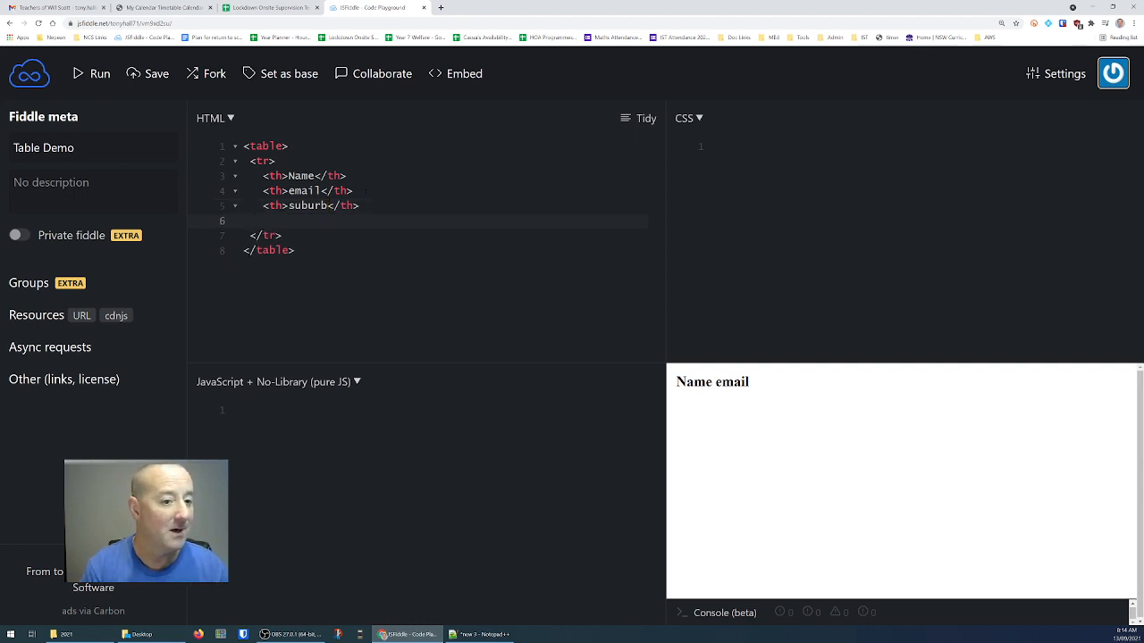
Step: Add a data row with Tony, a tony@ email and Sydney below the header
{"action": "left_click", "coordinate": [246, 220]}
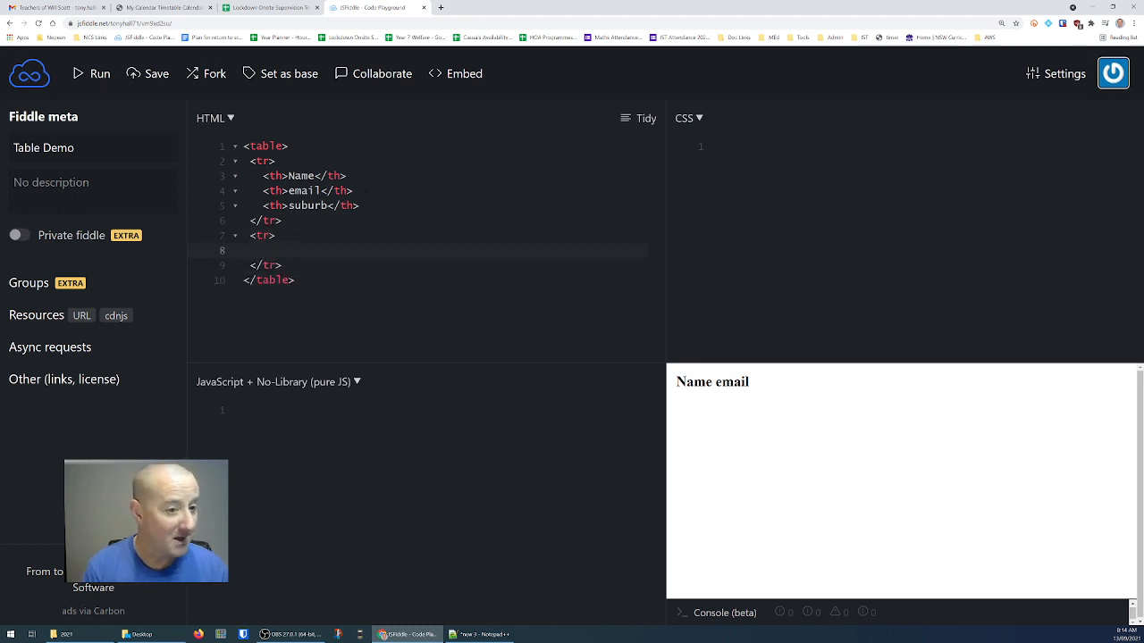
{"action": "type", "text": "<td></td>"}
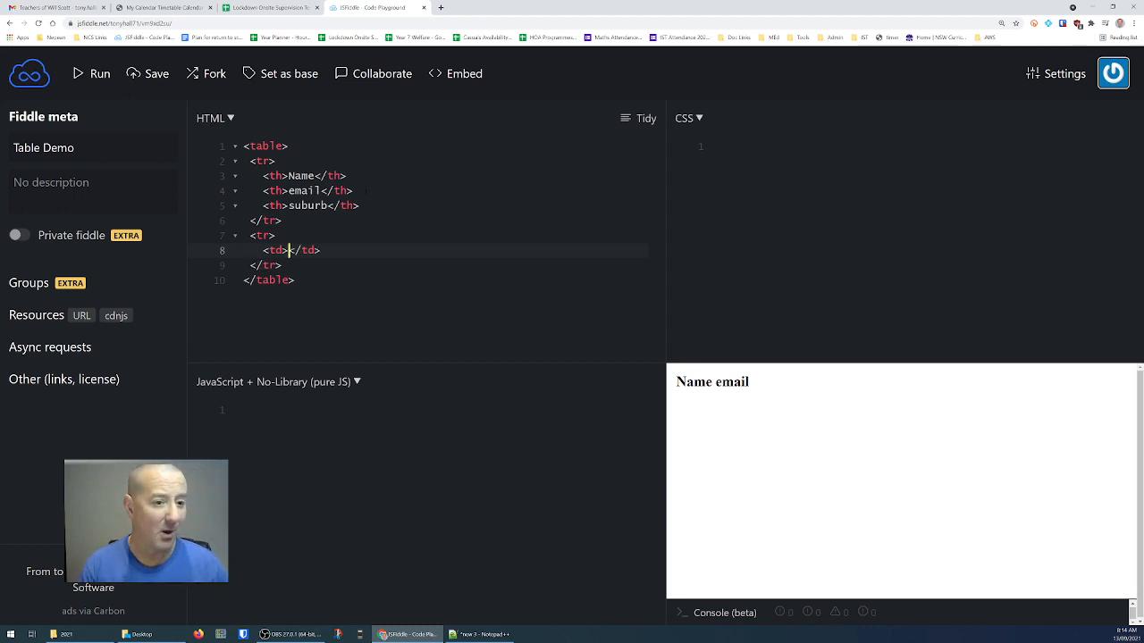
{"action": "type", "text": "T"}
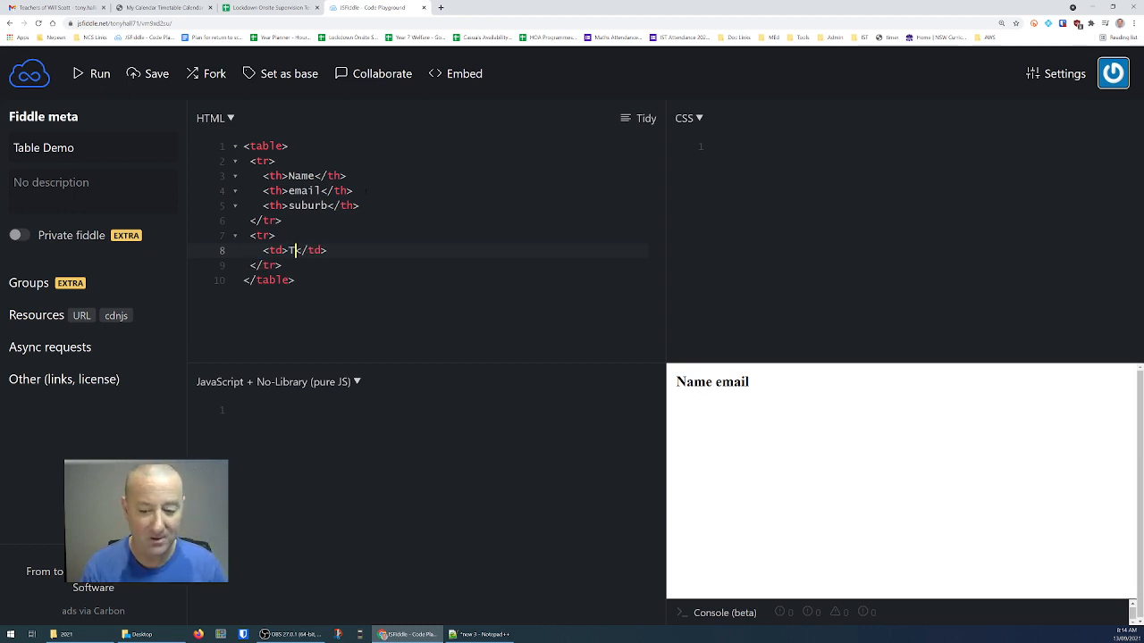
{"action": "type", "text": "ony"}
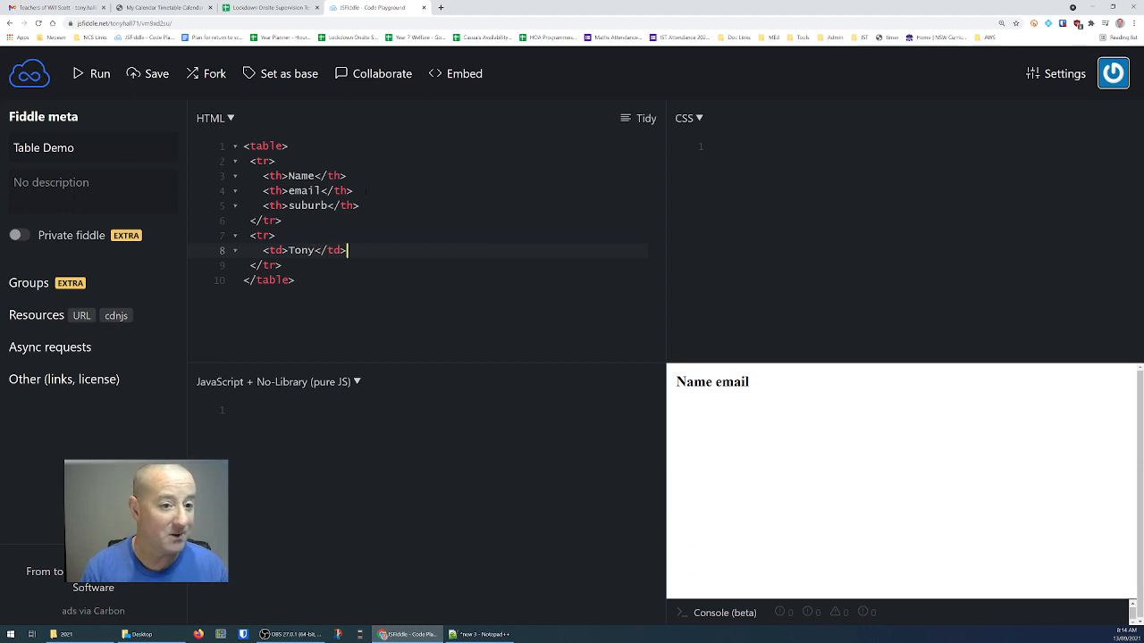
{"action": "key", "text": "enter"}
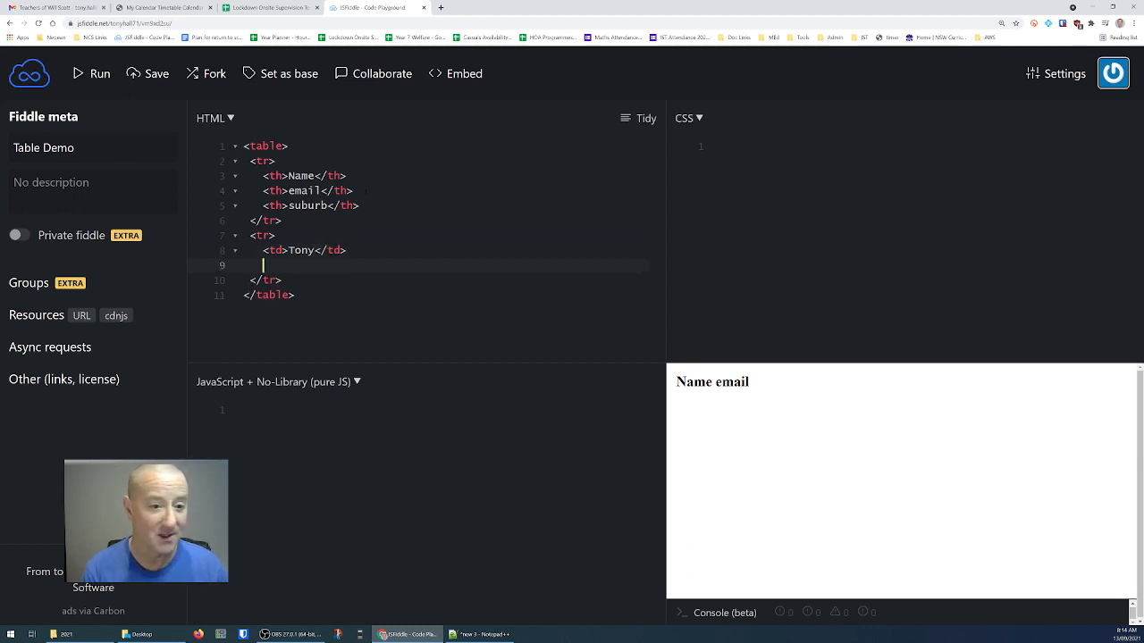
{"action": "type", "text": "<"}
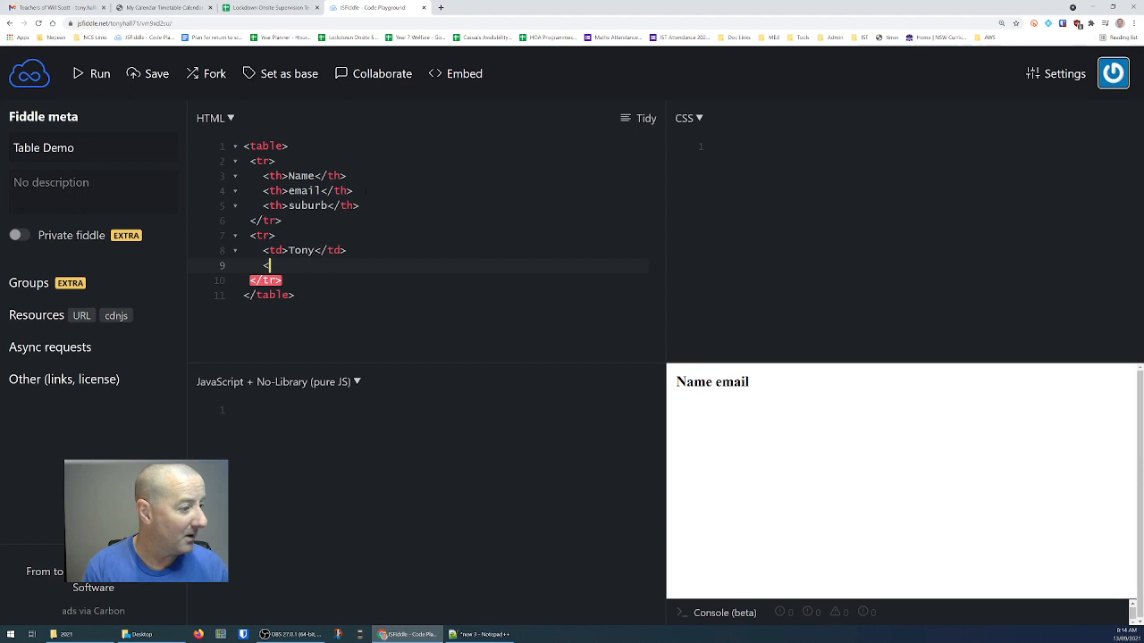
{"action": "type", "text": "td></td>"}
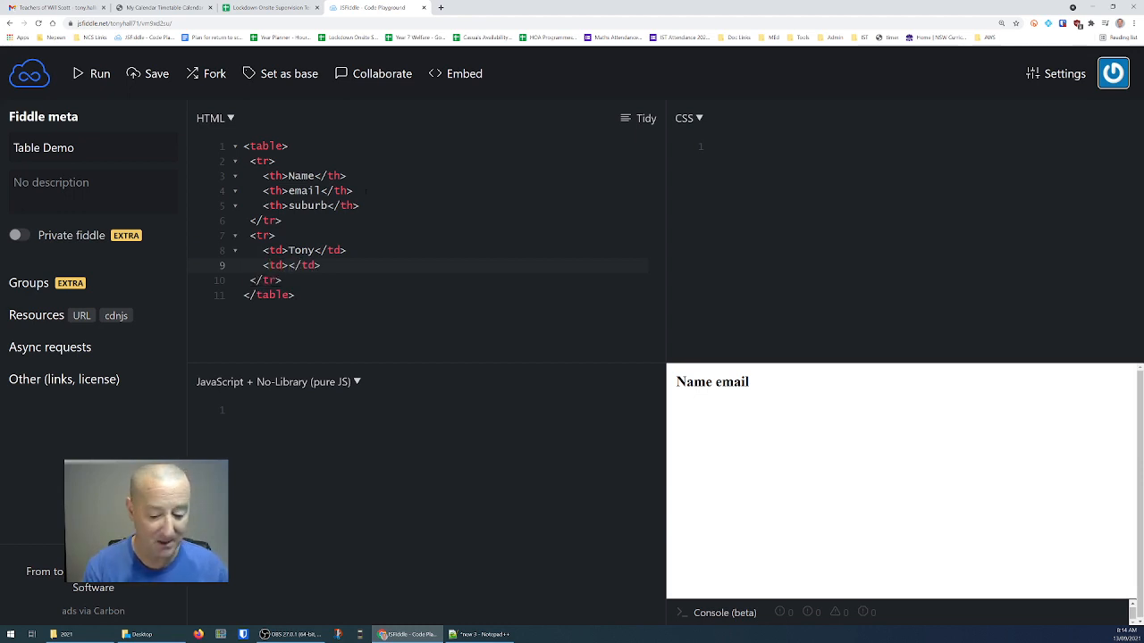
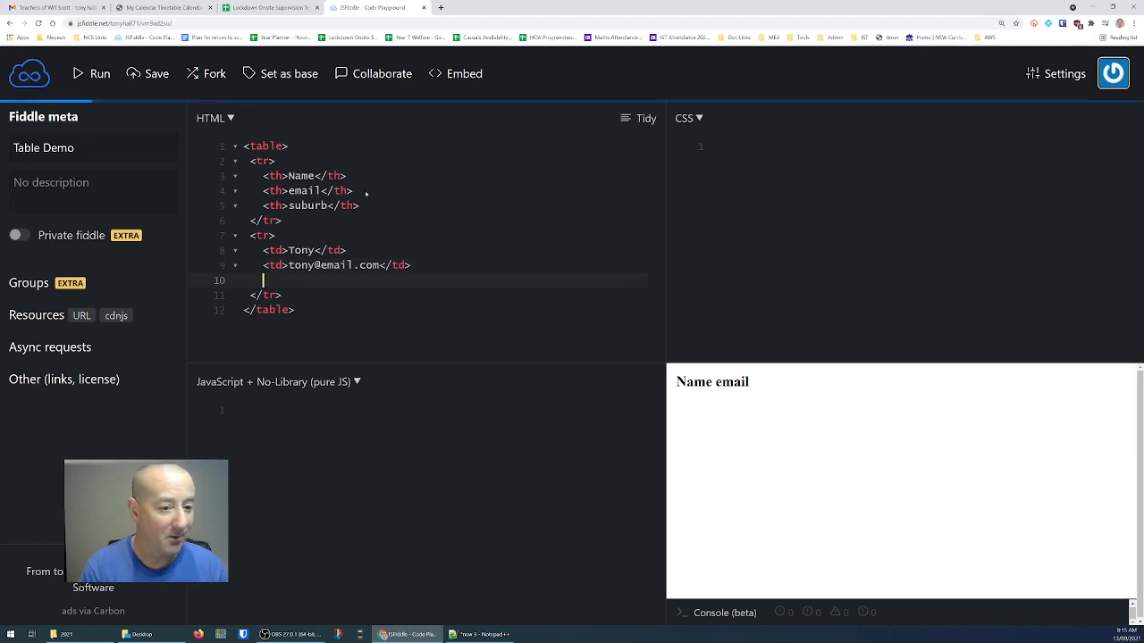
{"action": "type", "text": "<td"}
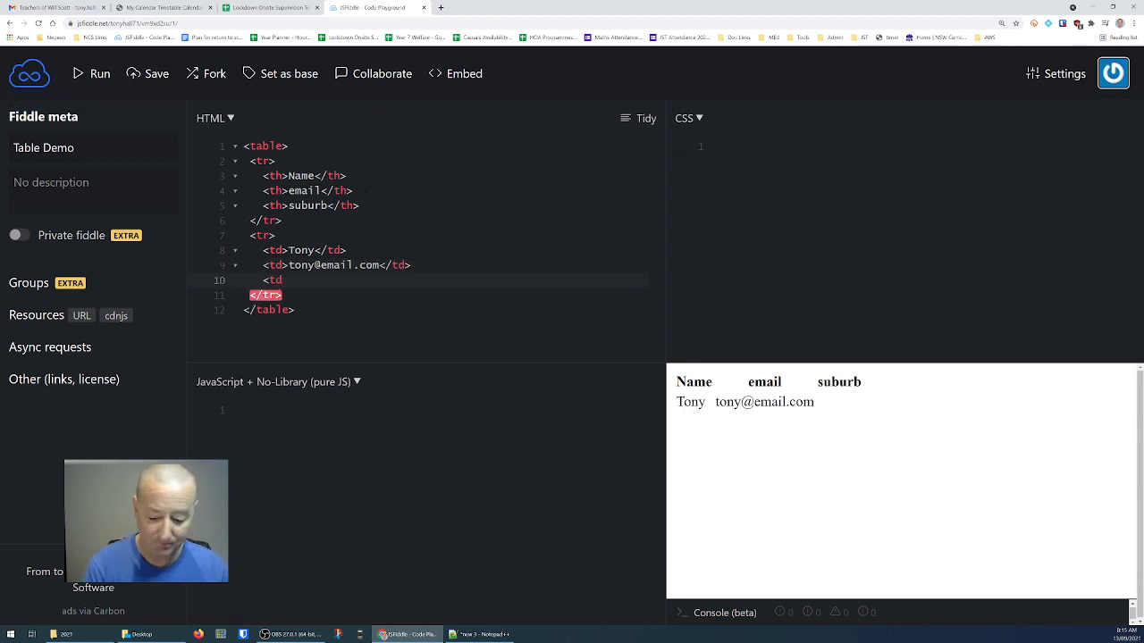
{"action": "type", "text": "Syd</td>"}
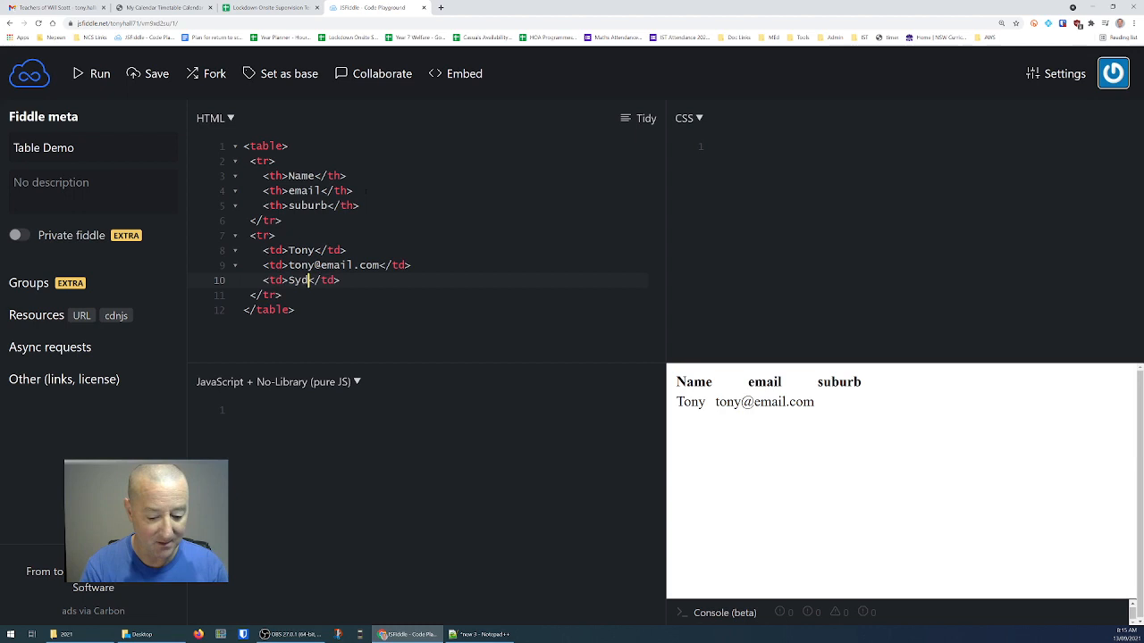
{"action": "type", "text": "ney"}
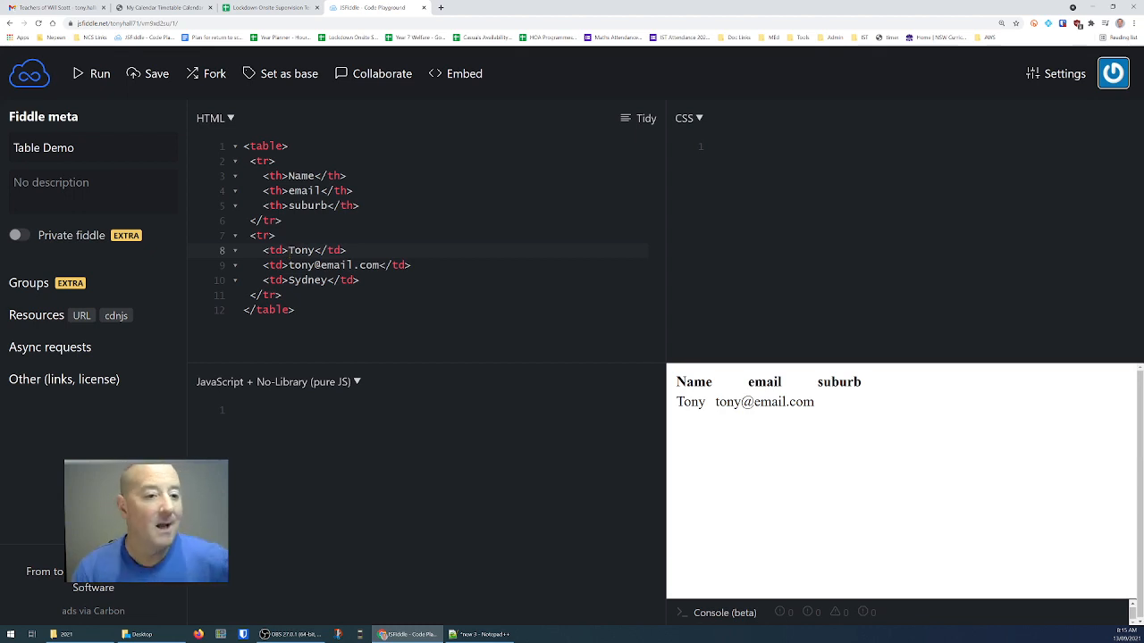
{"action": "left_click_drag", "start_coordinate": [264, 161], "coordinate": [359, 280]}
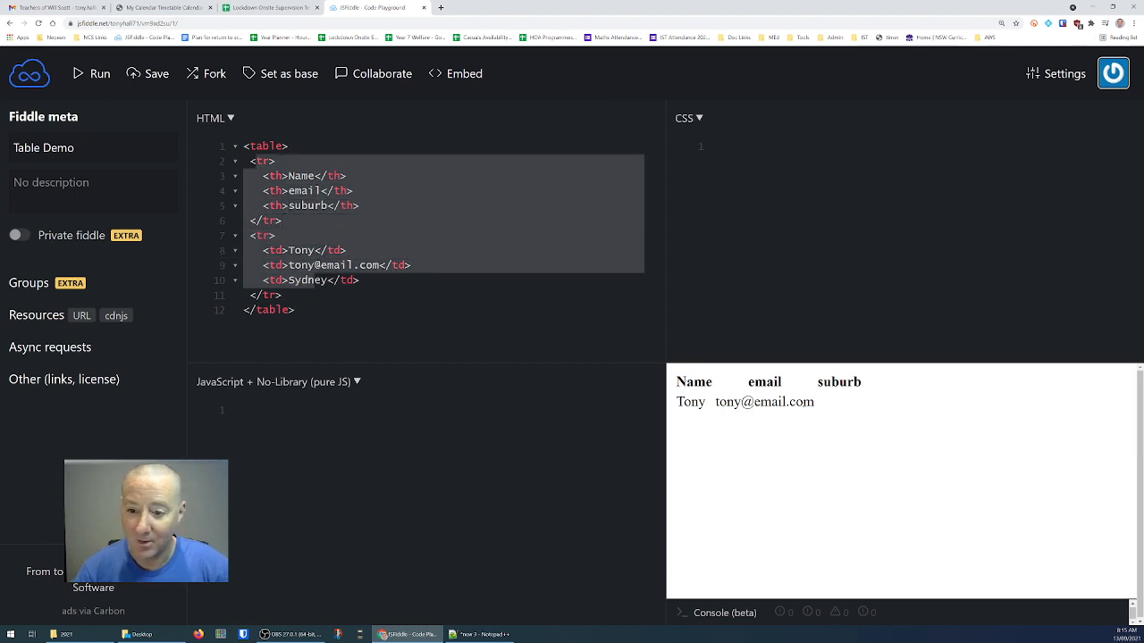
Step: Run the fiddle and paste a copy of Tony's data row
{"action": "left_click", "coordinate": [99, 74]}
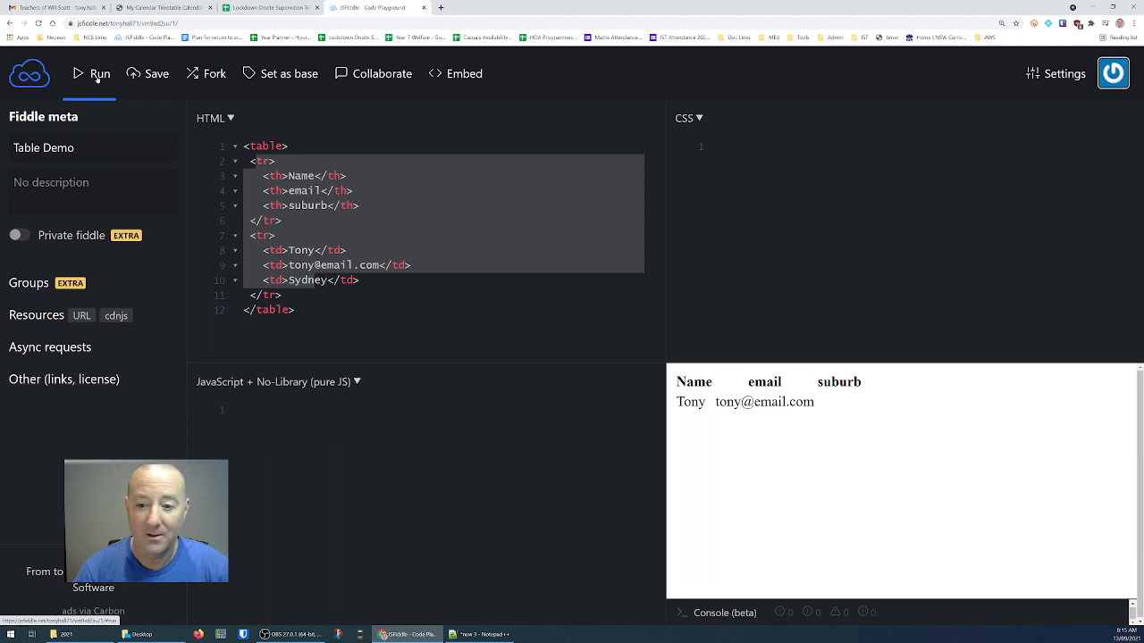
{"action": "left_click", "coordinate": [99, 73]}
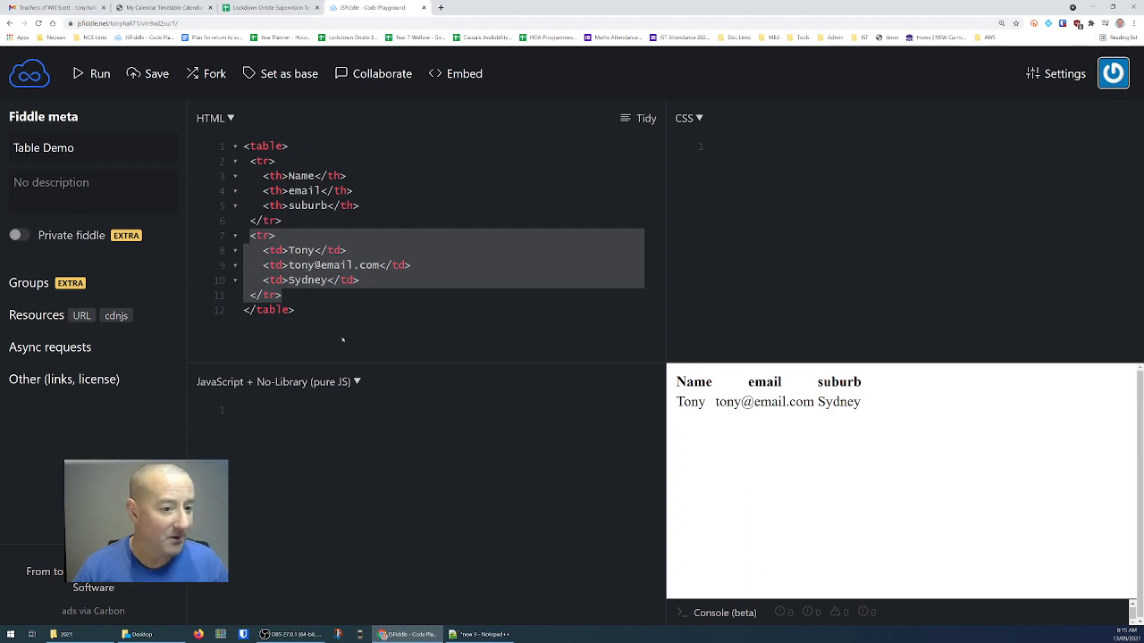
{"action": "key", "text": "enter"}
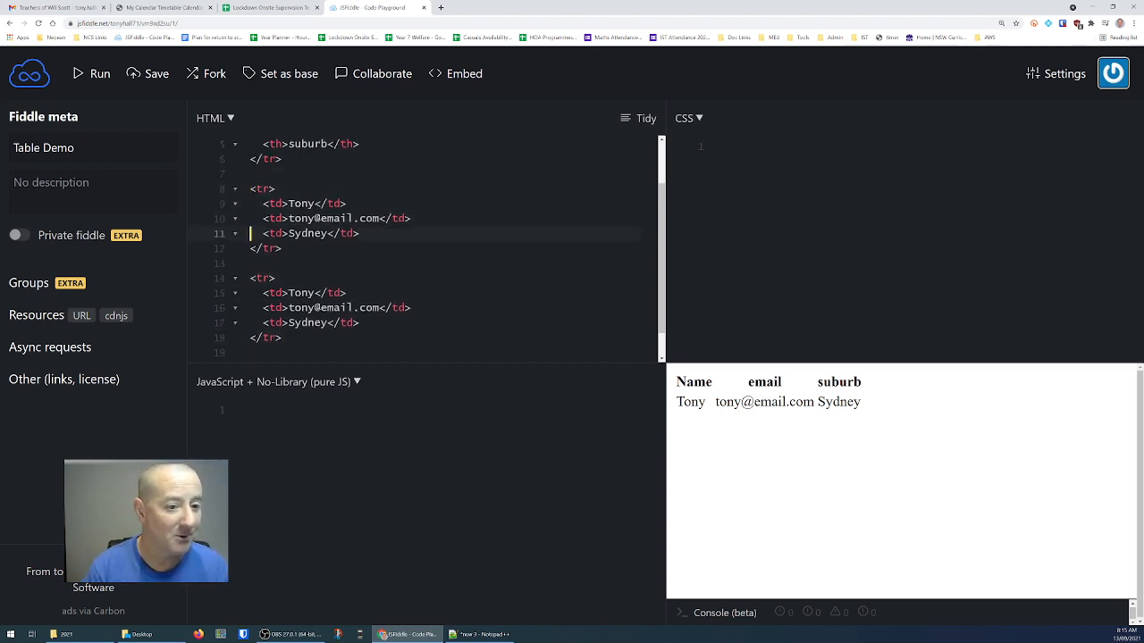
Step: Change the copied row's name to Sarai and its third cell to Mexico
{"action": "double_click", "coordinate": [301, 292]}
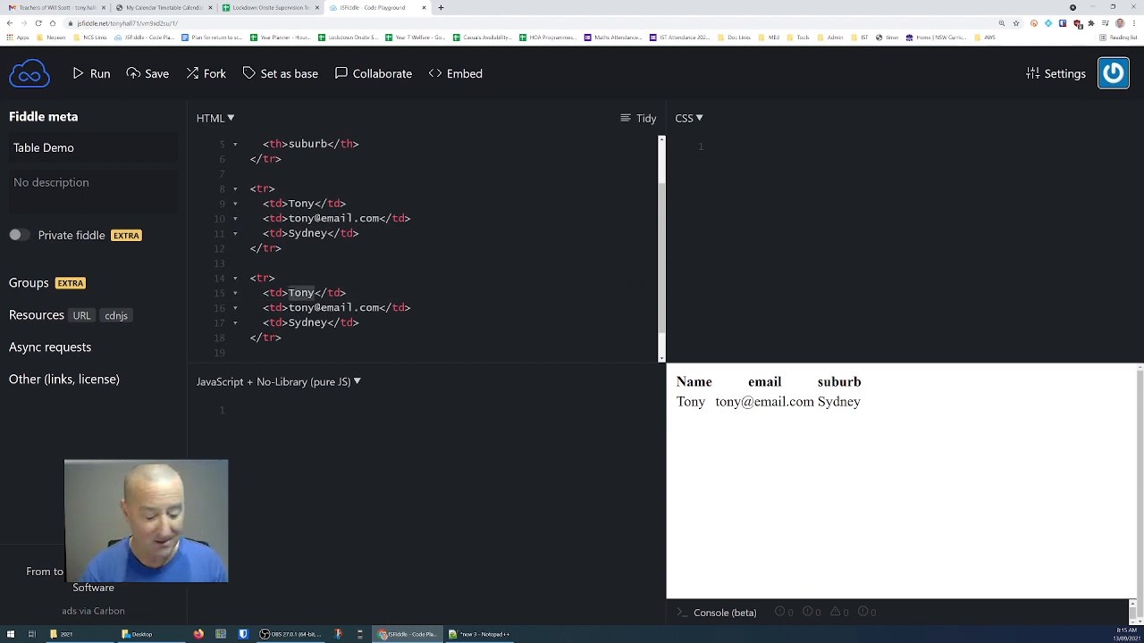
{"action": "type", "text": "Sak"}
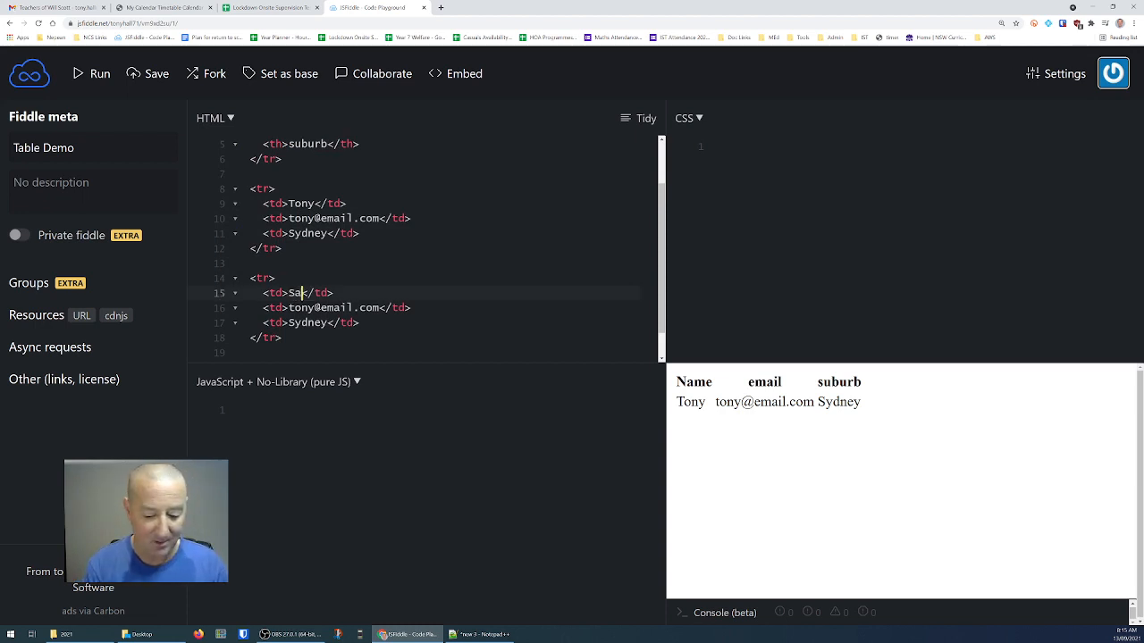
{"action": "type", "text": "rai"}
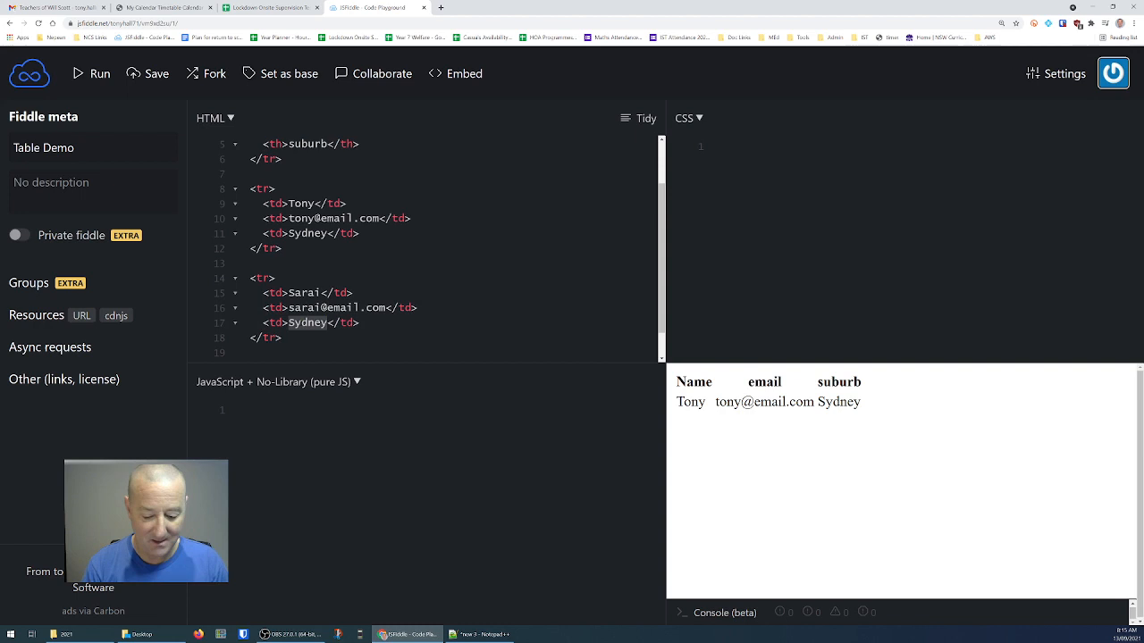
{"action": "type", "text": "Mexico"}
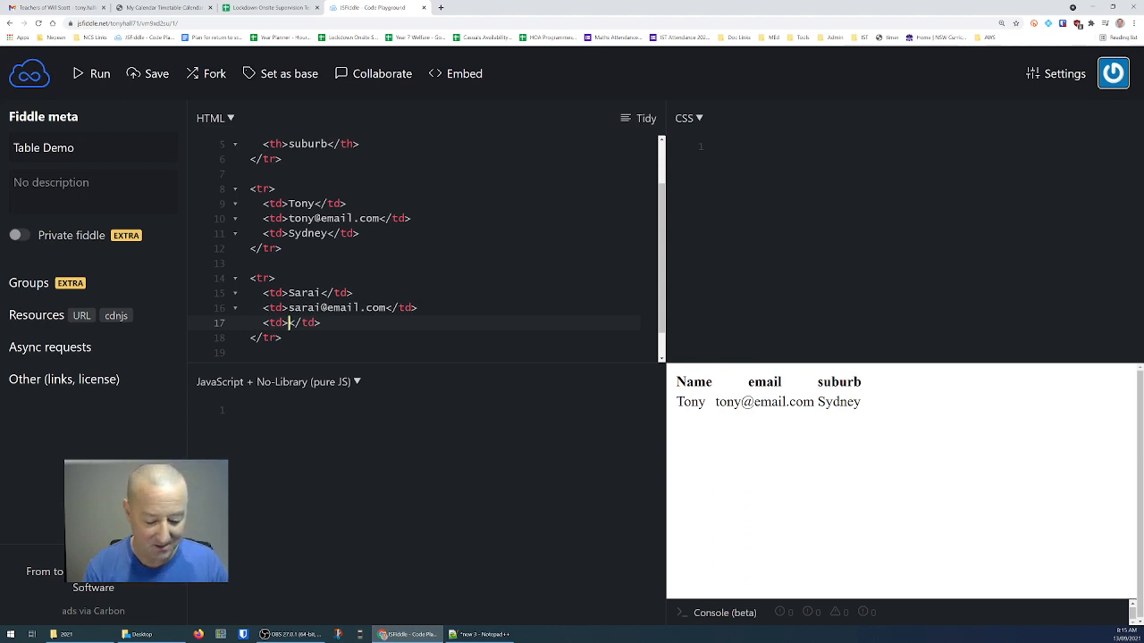
{"action": "type", "text": "Mexico"}
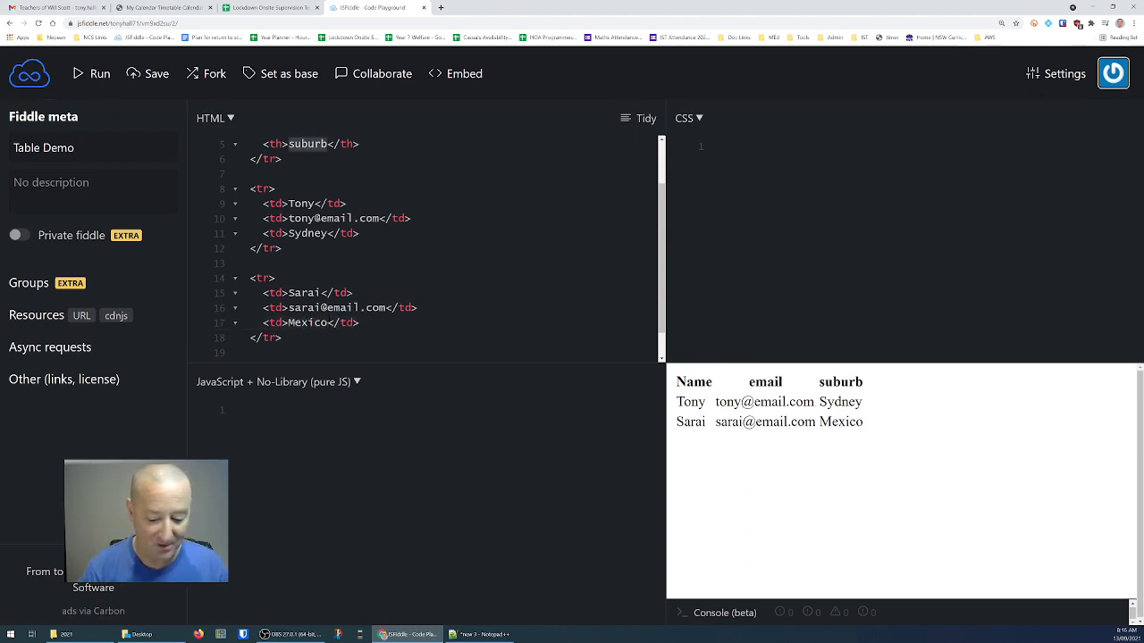
Step: Rename the suburb header to Country and change Sydney to Australia
{"action": "type", "text": "Country"}
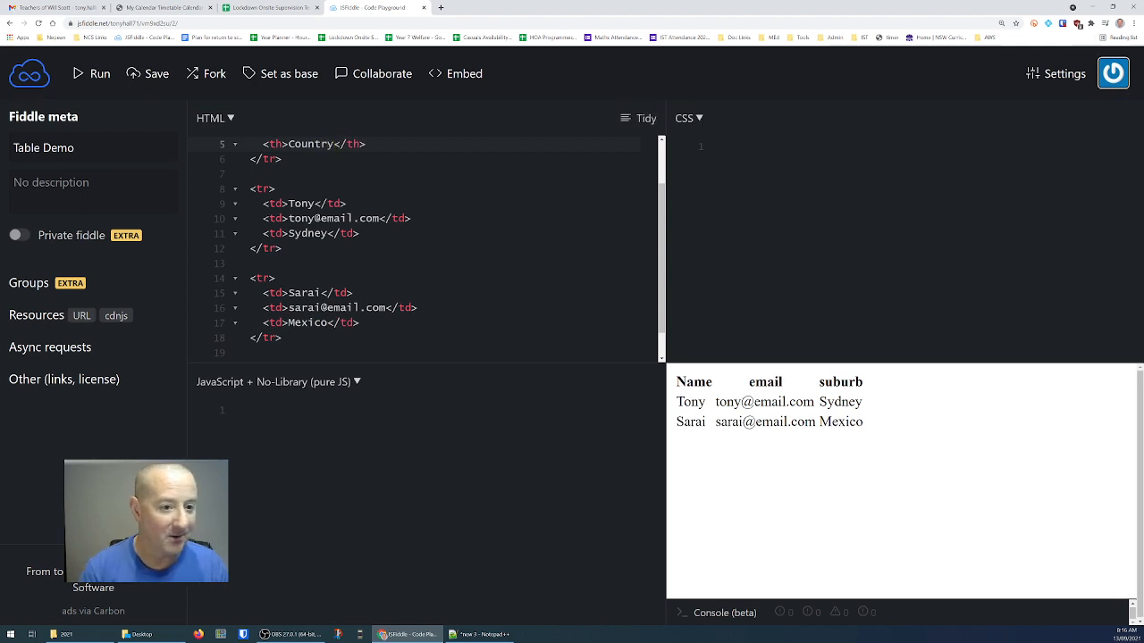
{"action": "type", "text": "Ak"}
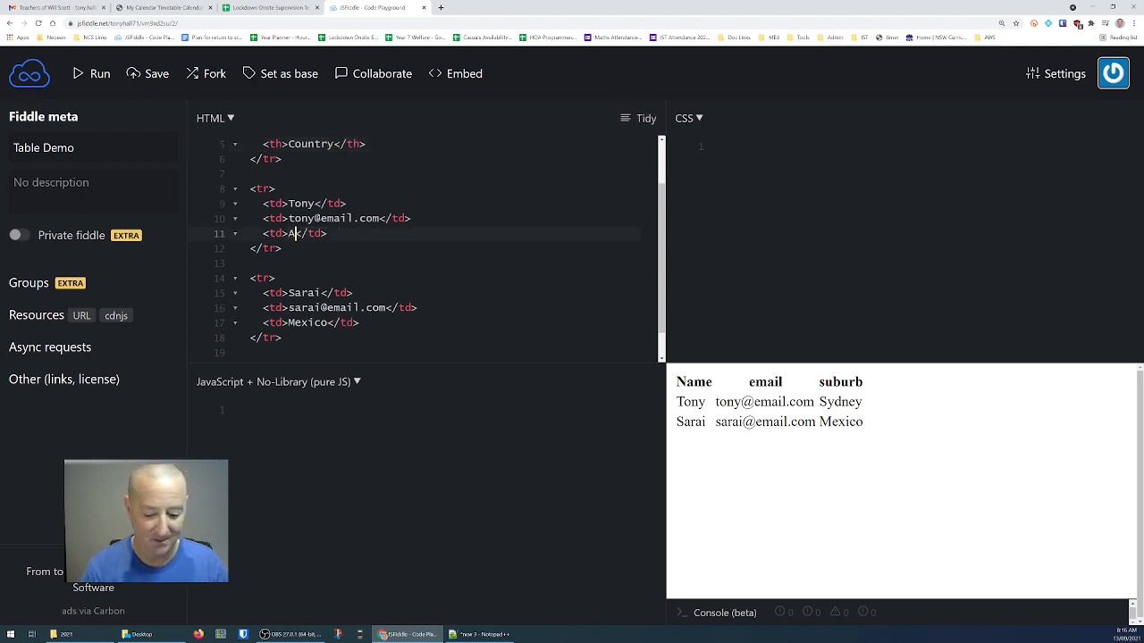
{"action": "type", "text": "ustralia"}
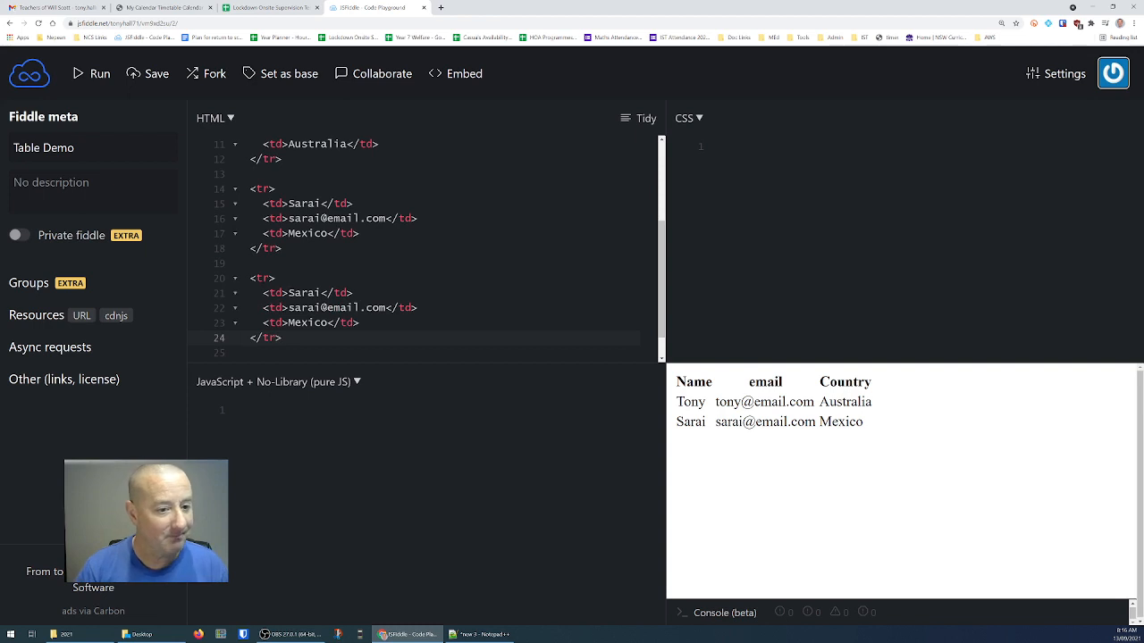
{"action": "double_click", "coordinate": [304, 293]}
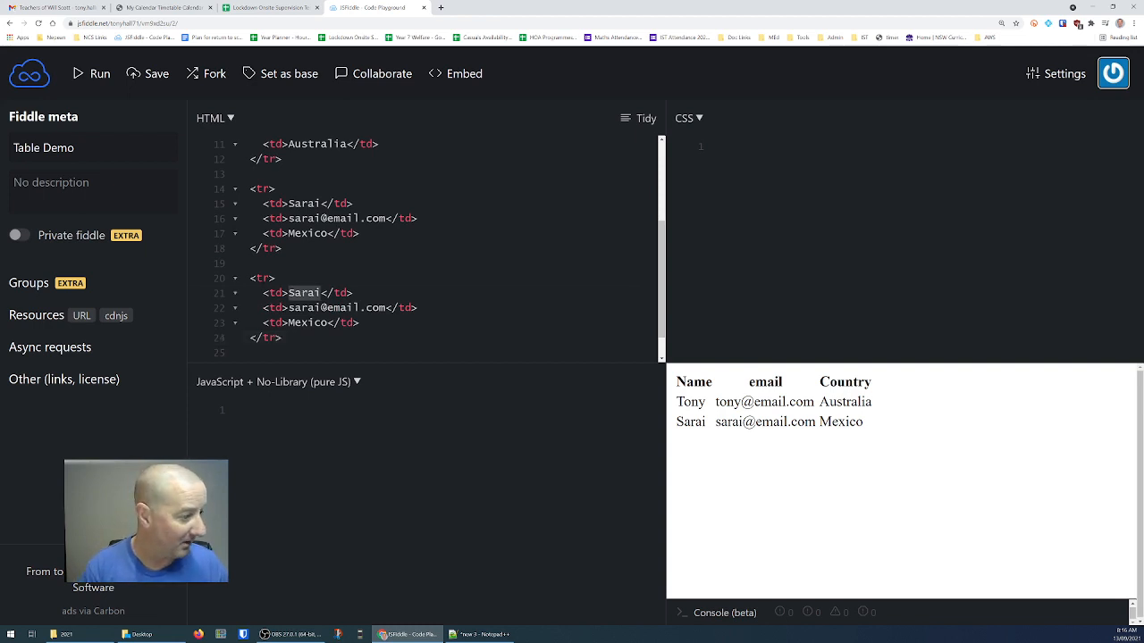
{"action": "type", "text": "Anonimu"}
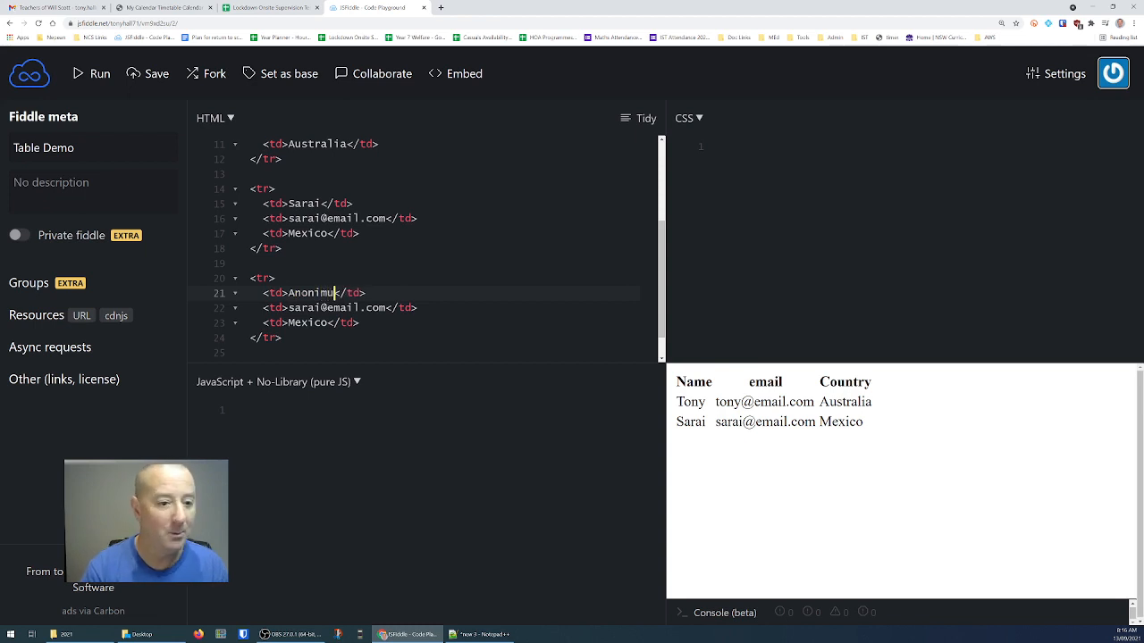
{"action": "key", "text": "Backspace"}
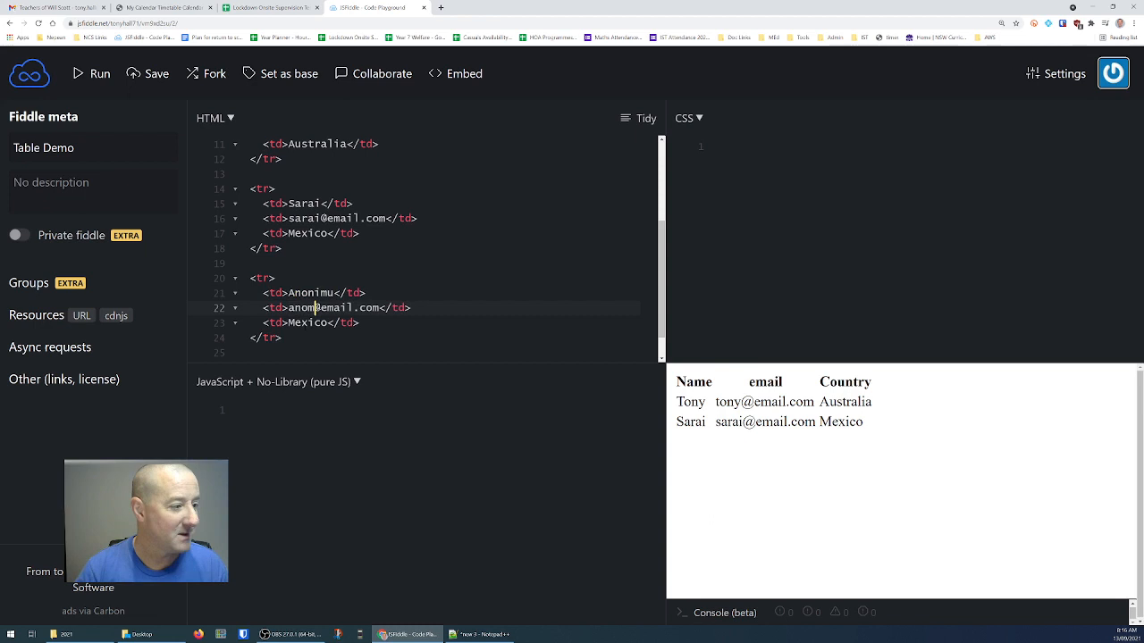
{"action": "type", "text": "New"}
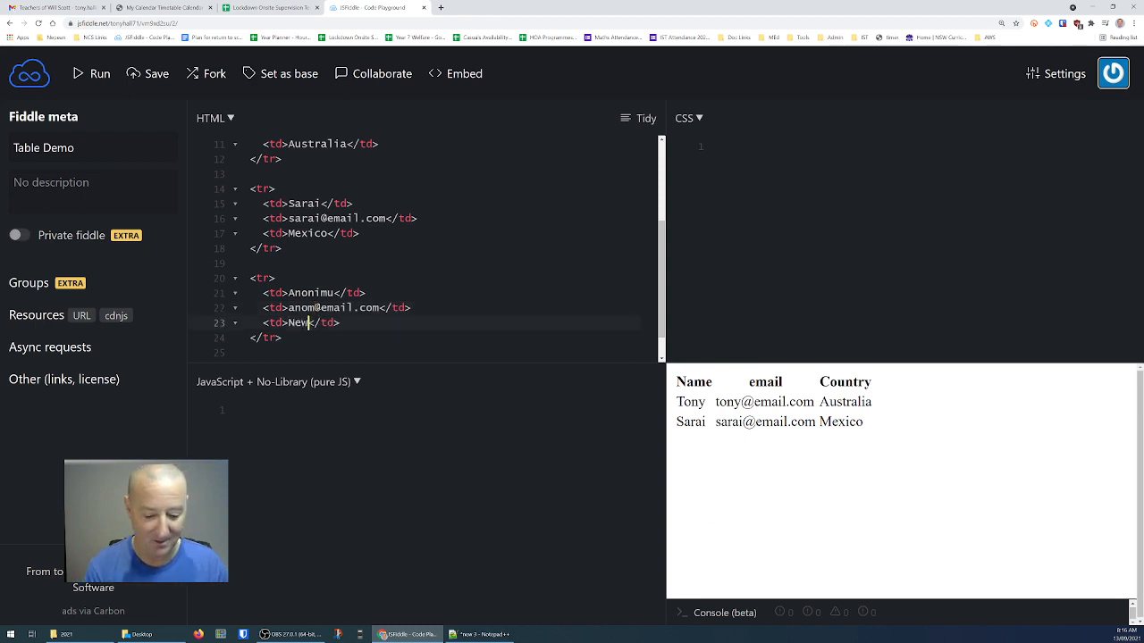
{"action": "type", "text": "Zealand"}
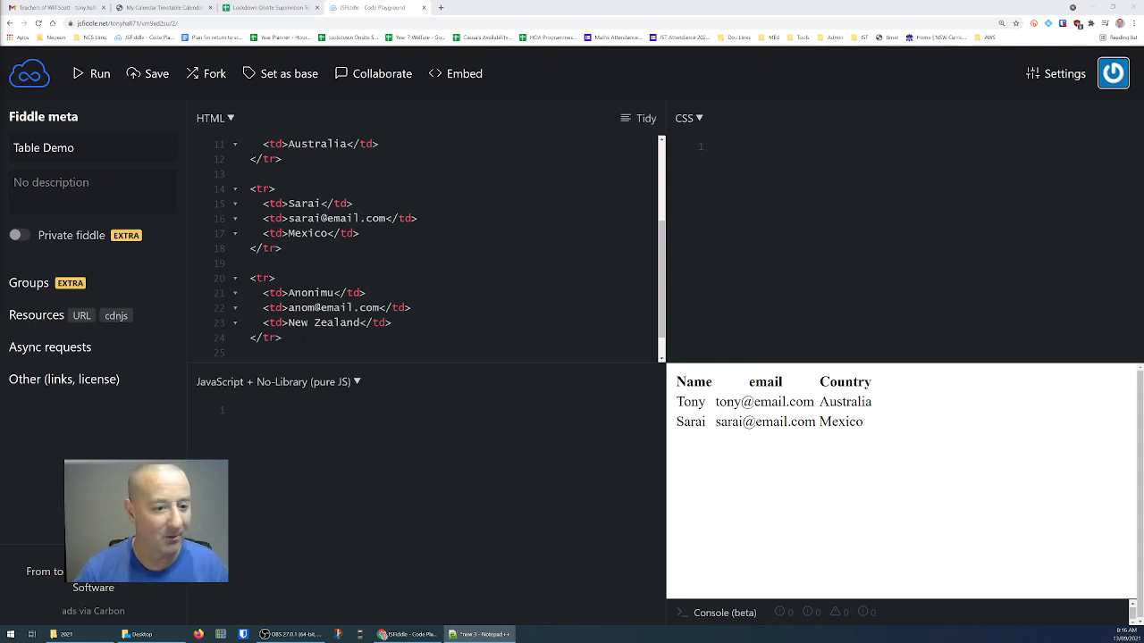
Step: Run the fiddle so the preview lists Alfredi Futteriste and Francisco Chang too
{"action": "scroll", "scroll_direction": "down", "scroll_amount": 3}
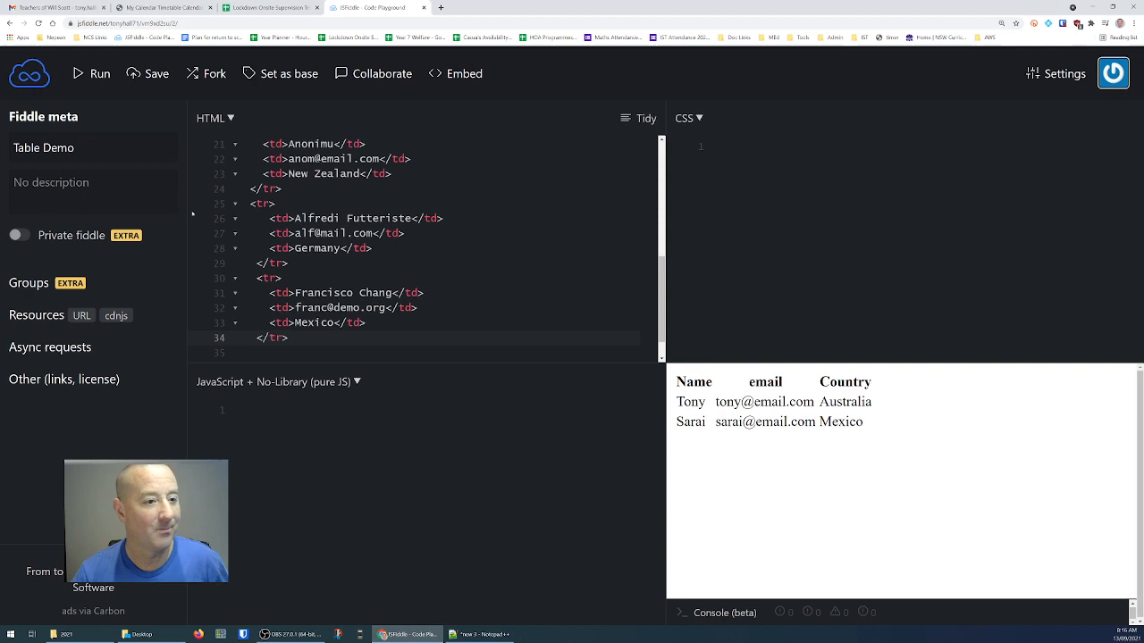
{"action": "left_click", "coordinate": [99, 74]}
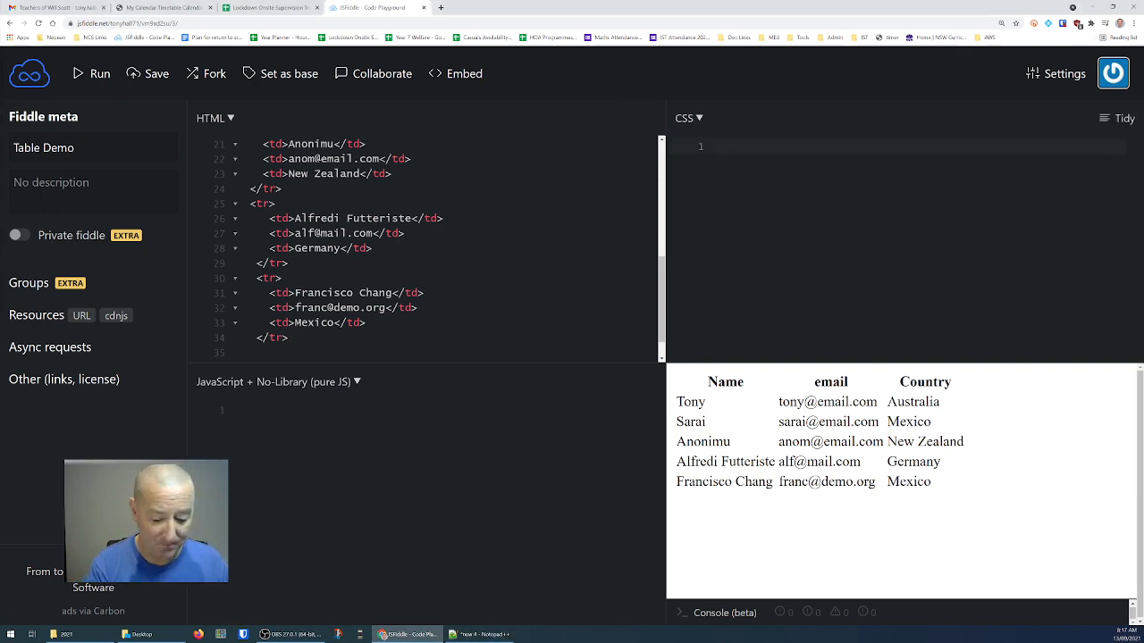
Step: Write the CSS rule table, th, td { border: 1px solid #CCC; }
{"action": "type", "text": "table"}
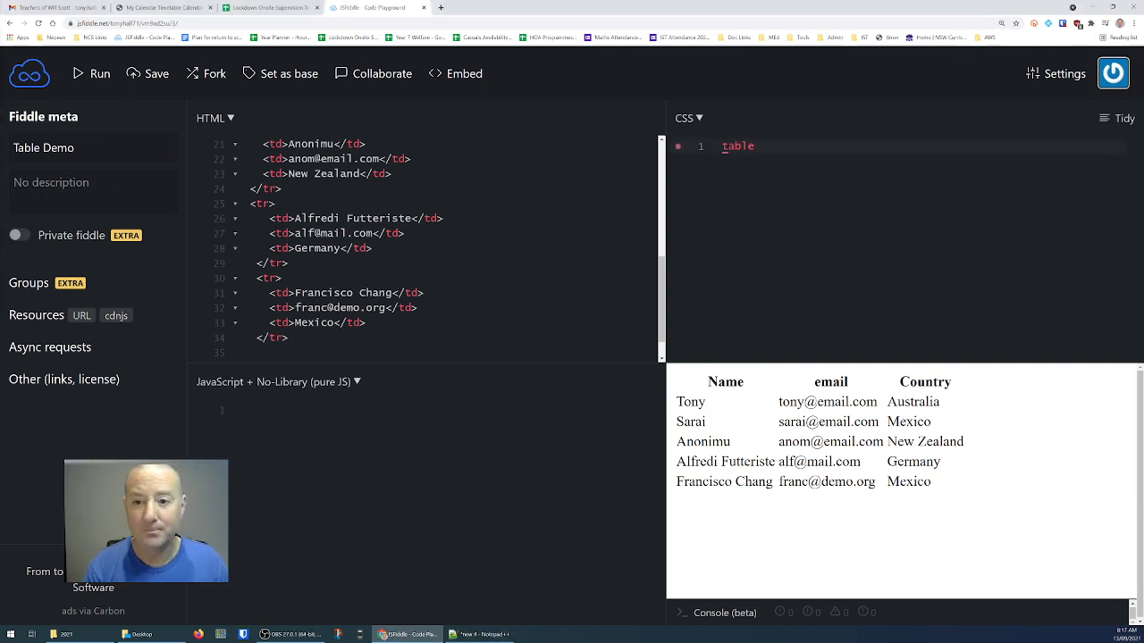
{"action": "type", "text": ", th, td {"}
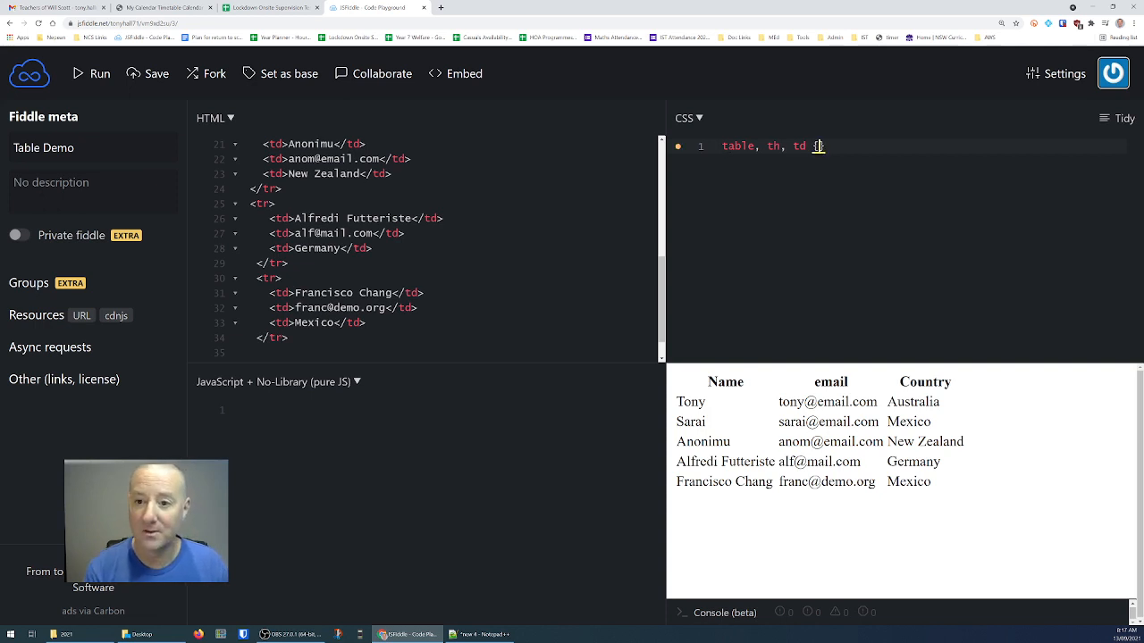
{"action": "type", "text": "{"}
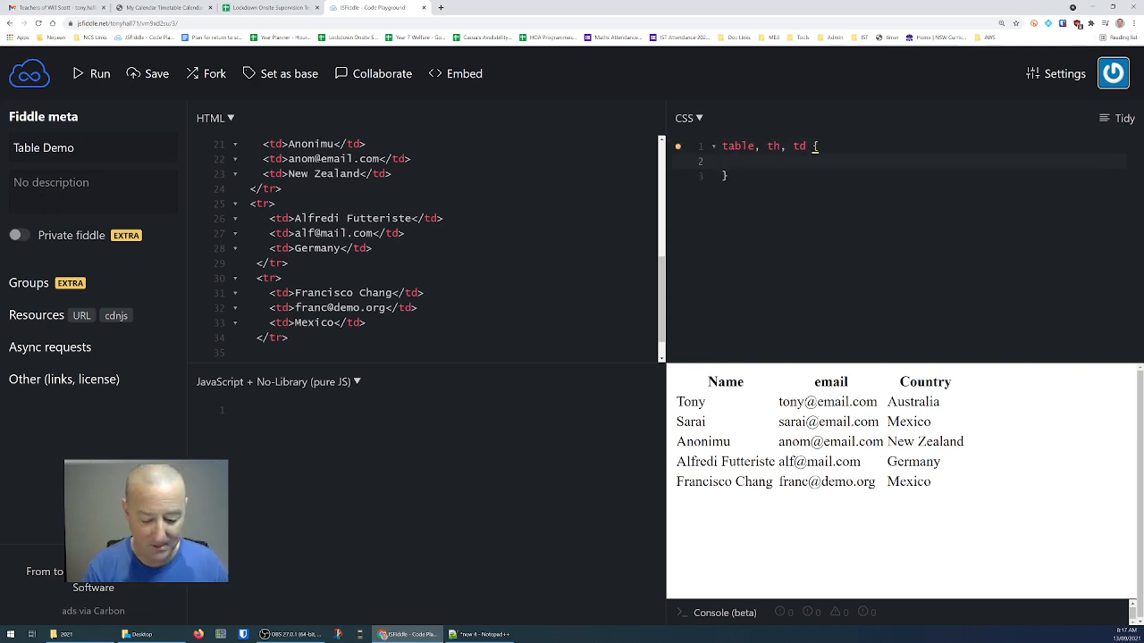
{"action": "type", "text": "border"}
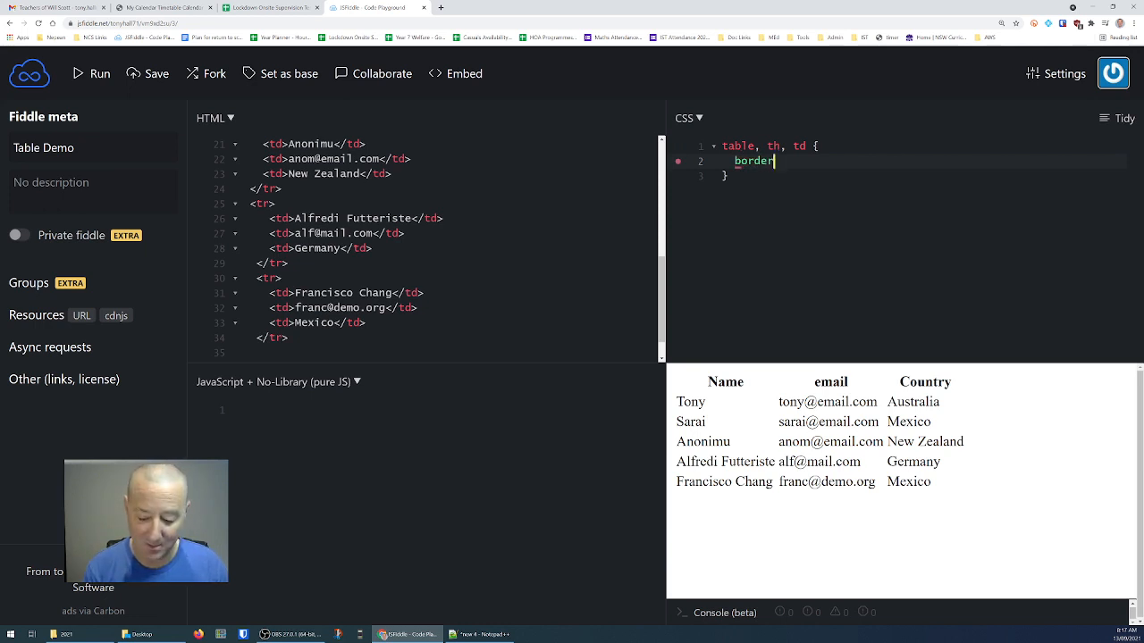
{"action": "type", "text": ":1px"}
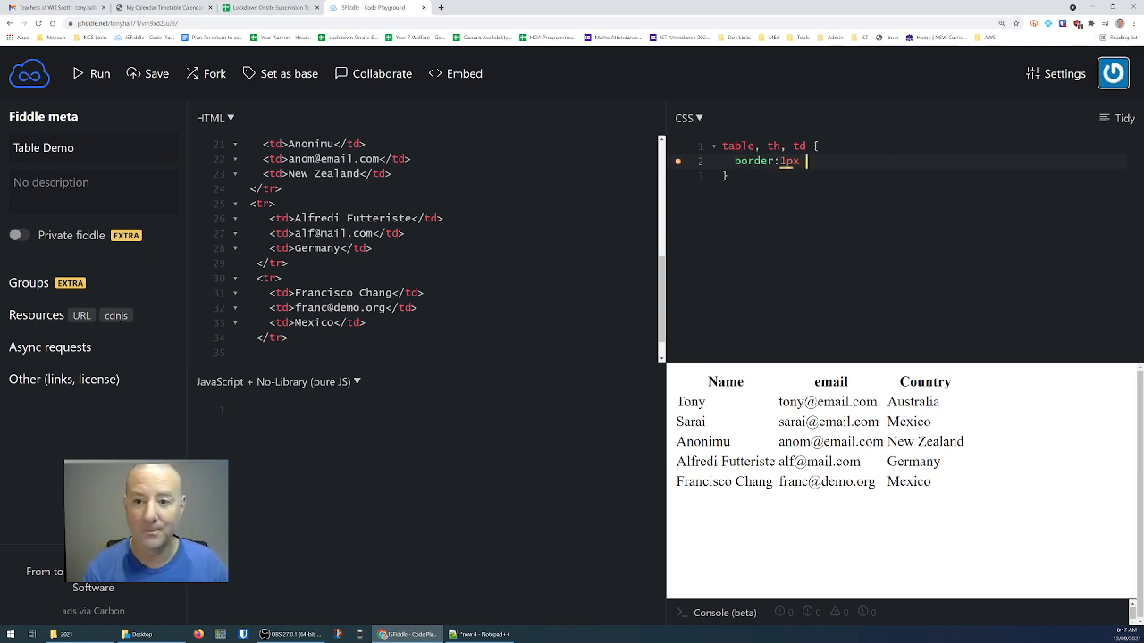
{"action": "type", "text": "solid"}
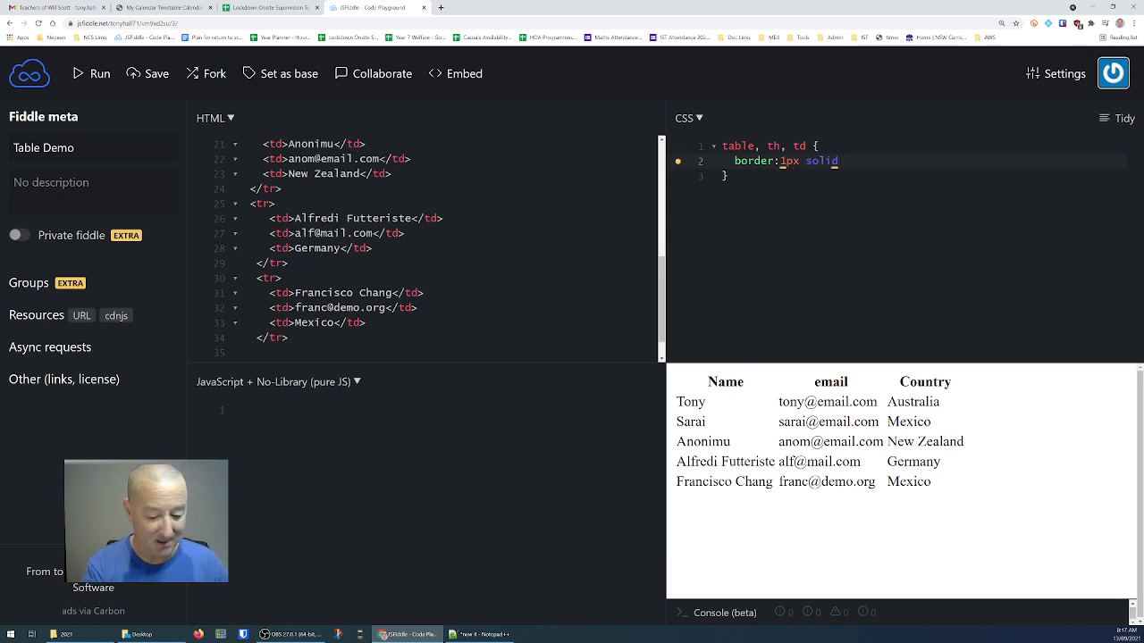
{"action": "type", "text": "#CCC"}
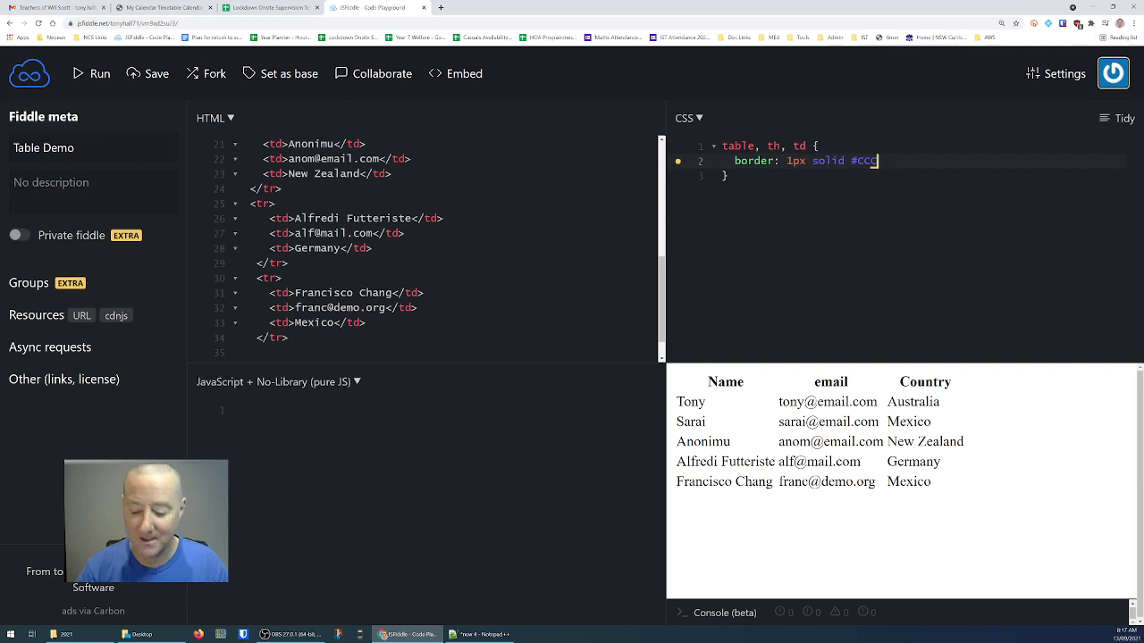
{"action": "type", "text": ";"}
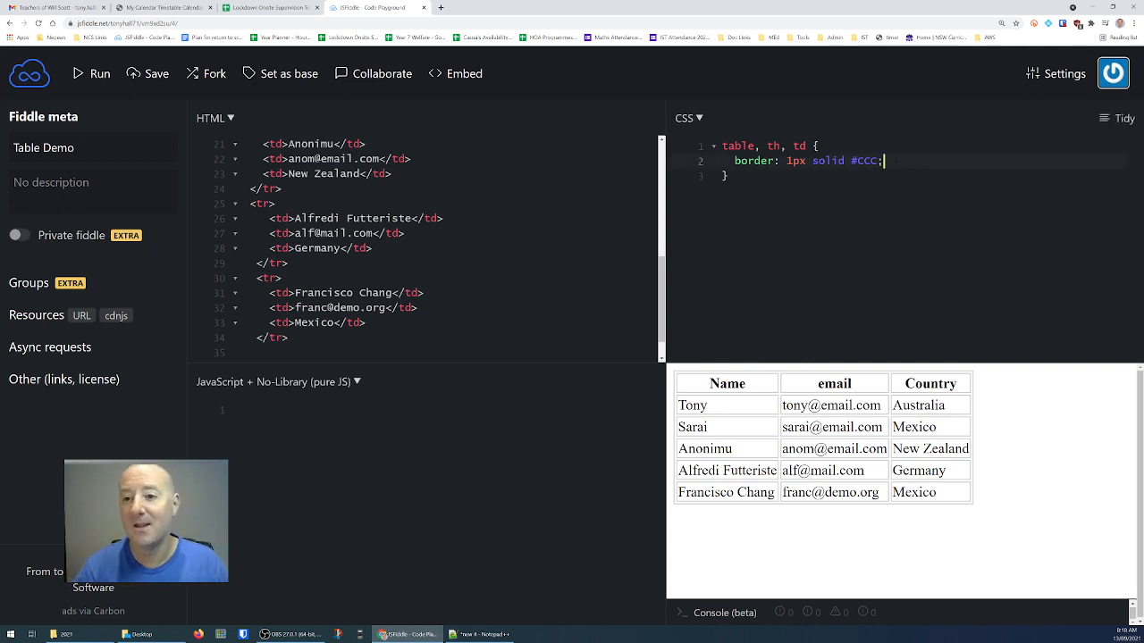
Step: Add border-collapse: collapse to the border rule
{"action": "key", "text": "Enter"}
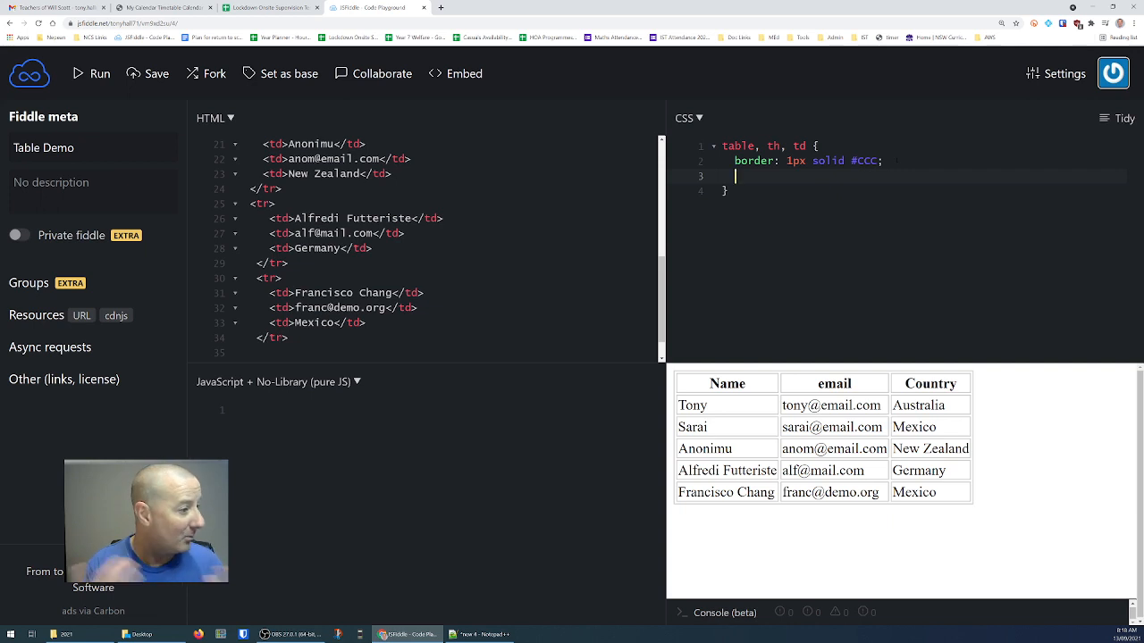
{"action": "type", "text": "border-collapse: co"}
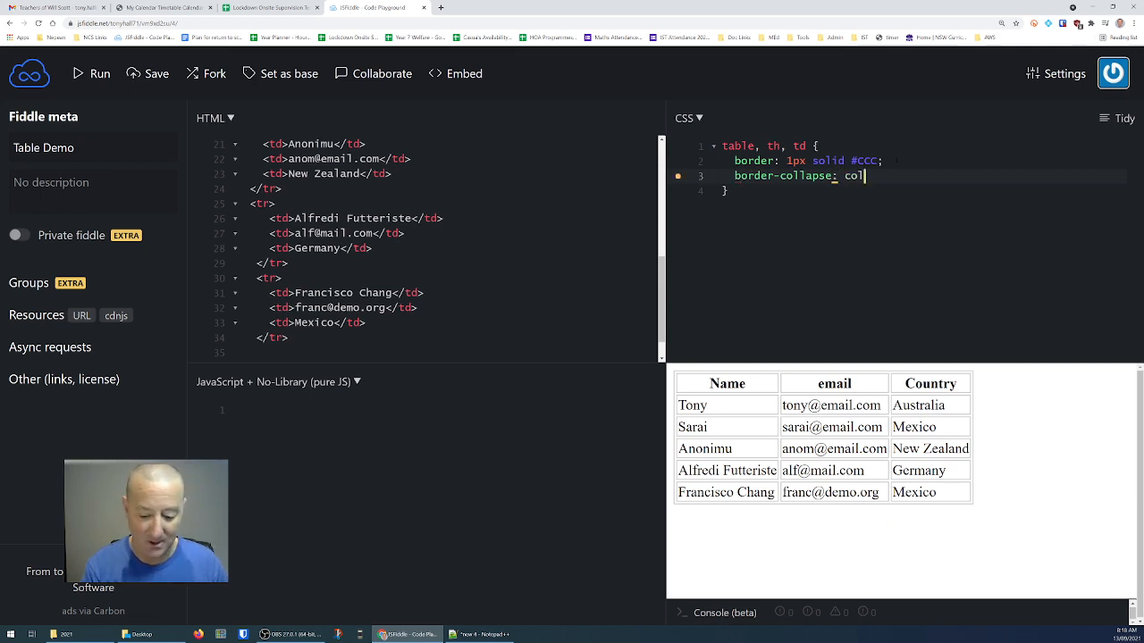
{"action": "type", "text": "lapse;"}
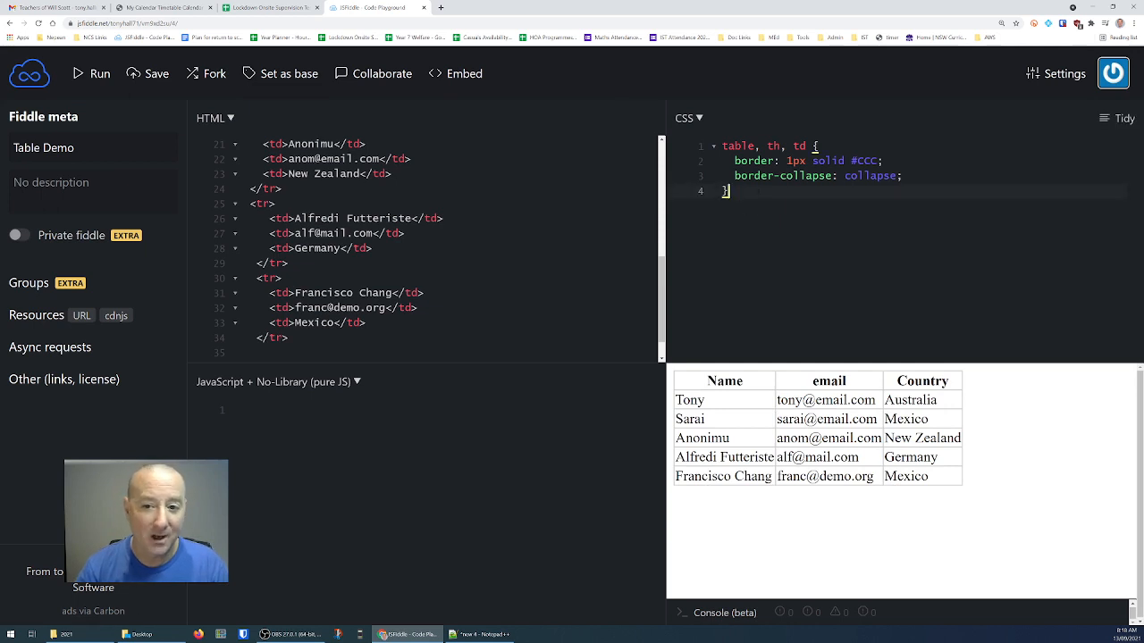
Step: Add a table rule setting width: 80%
{"action": "type", "text": "t"}
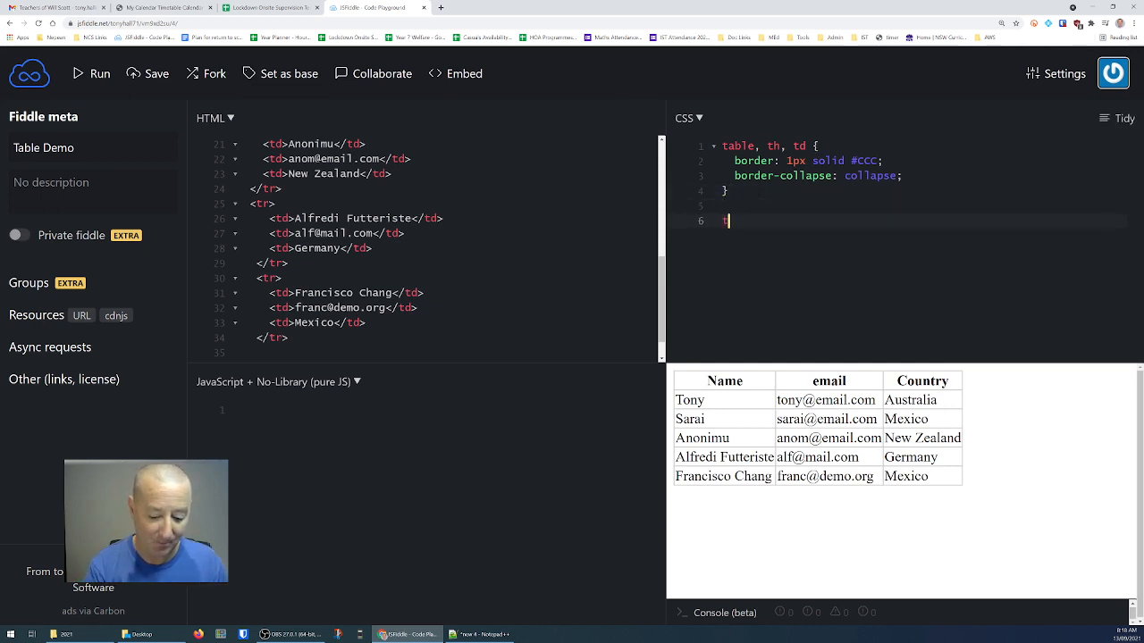
{"action": "type", "text": "able"}
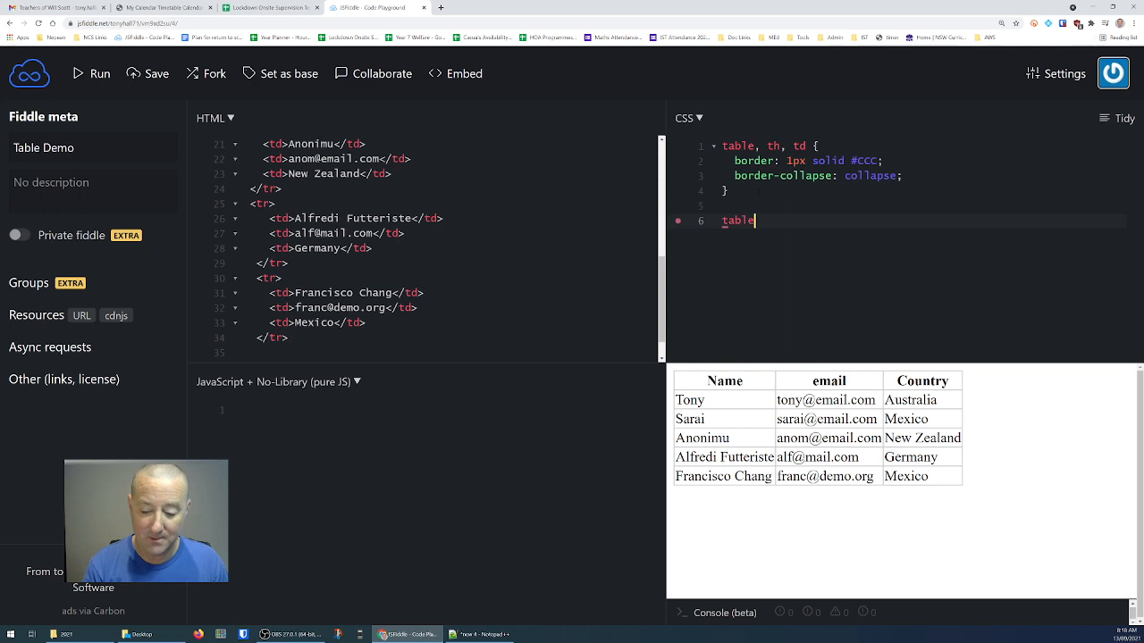
{"action": "type", "text": "{"}
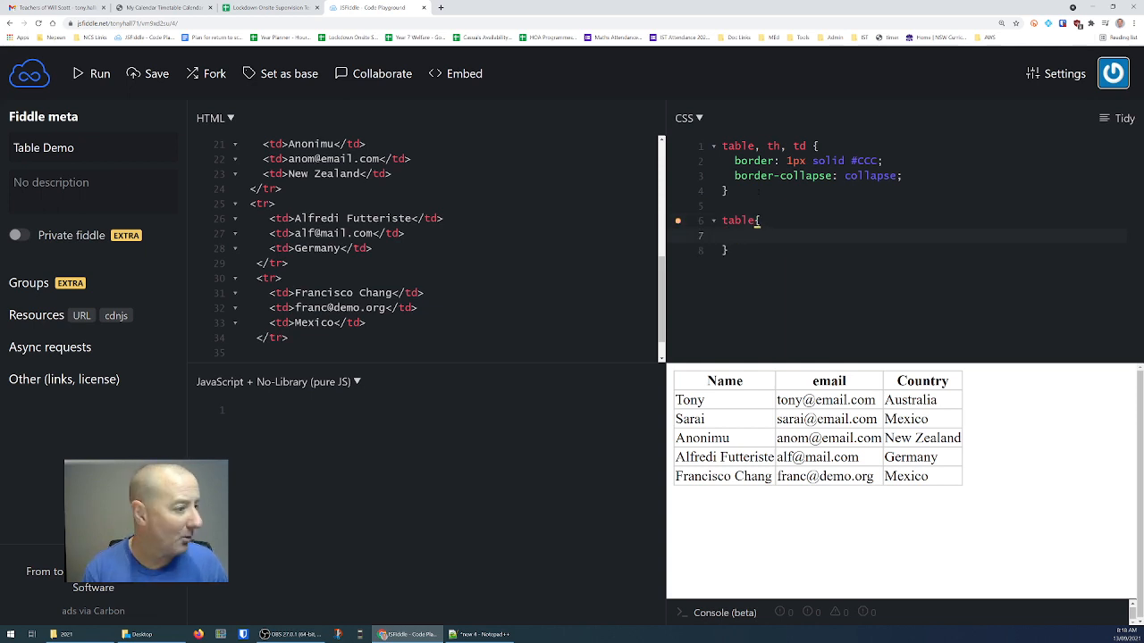
{"action": "type", "text": "w3"}
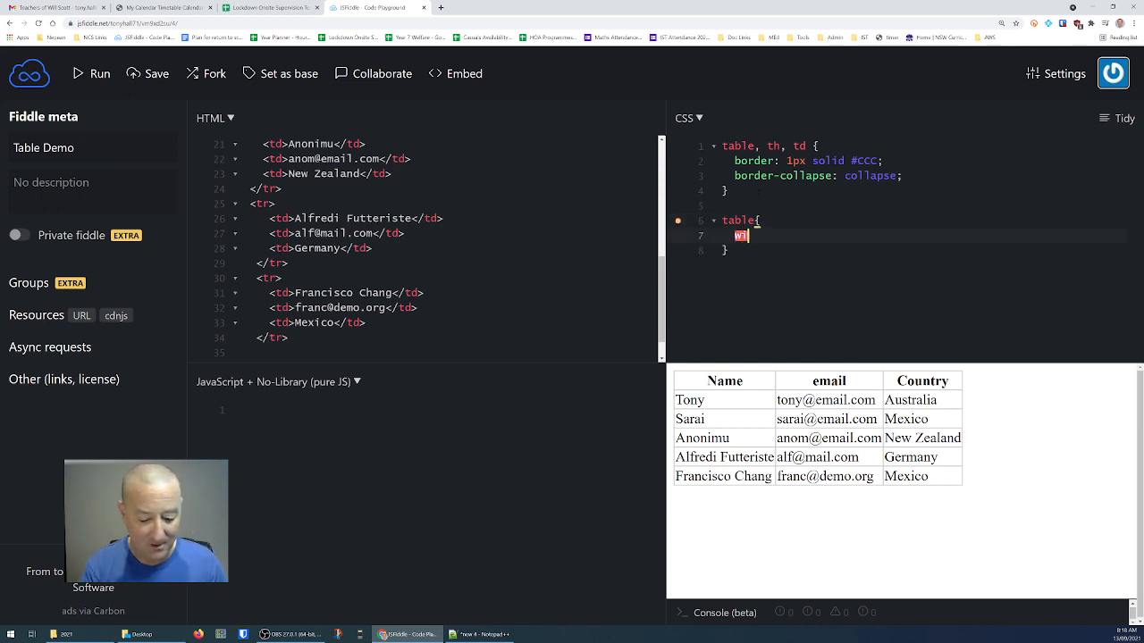
{"action": "type", "text": "idth"}
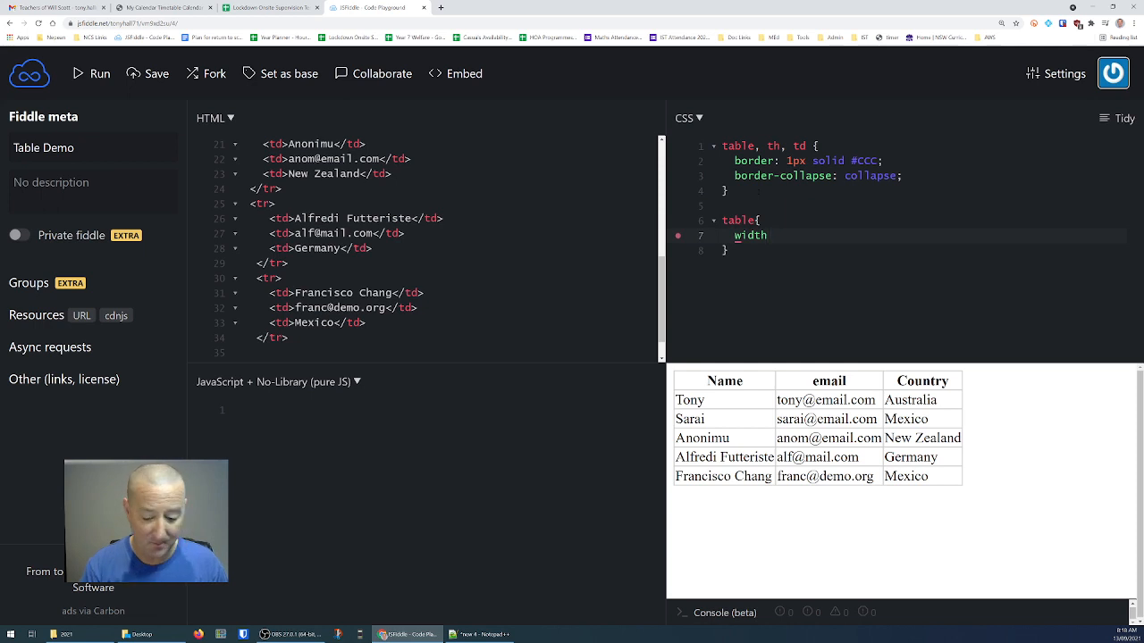
{"action": "type", "text": ":80%;"}
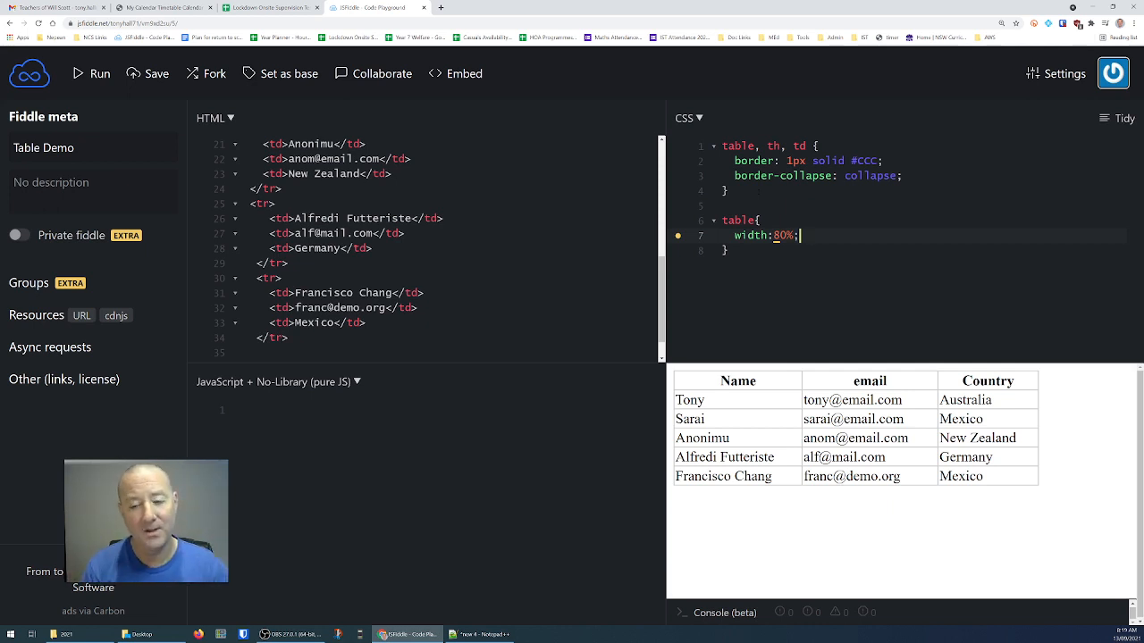
{"action": "key", "text": "Enter"}
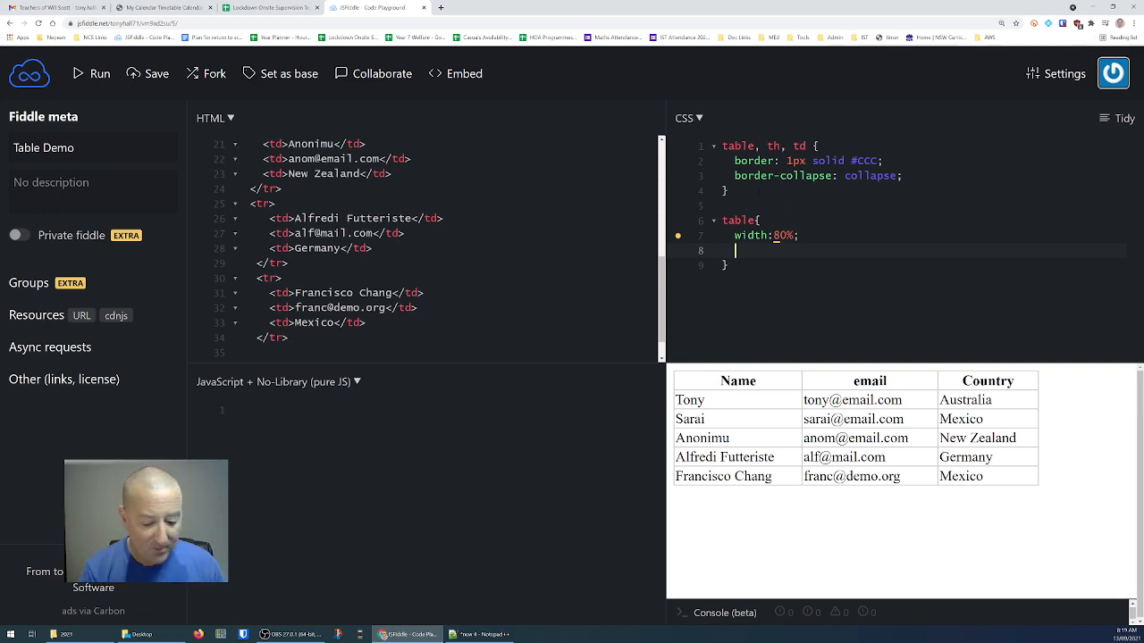
Step: Add text-align:centre to the table rule
{"action": "type", "text": "align:c"}
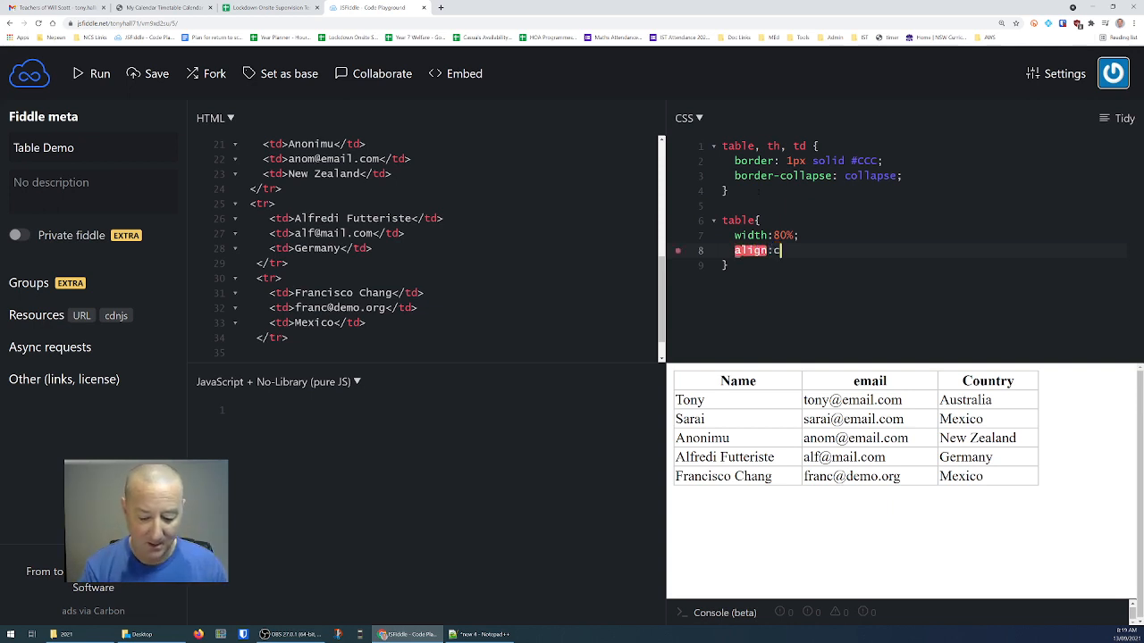
{"action": "type", "text": "entre;"}
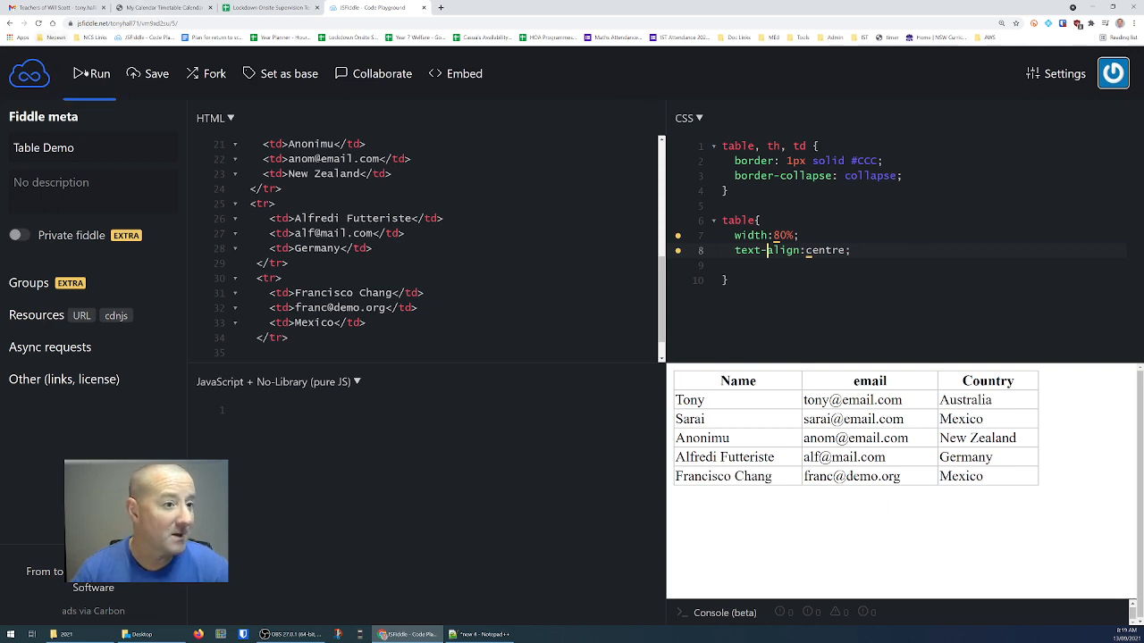
{"action": "mouse_move", "coordinate": [90, 73]}
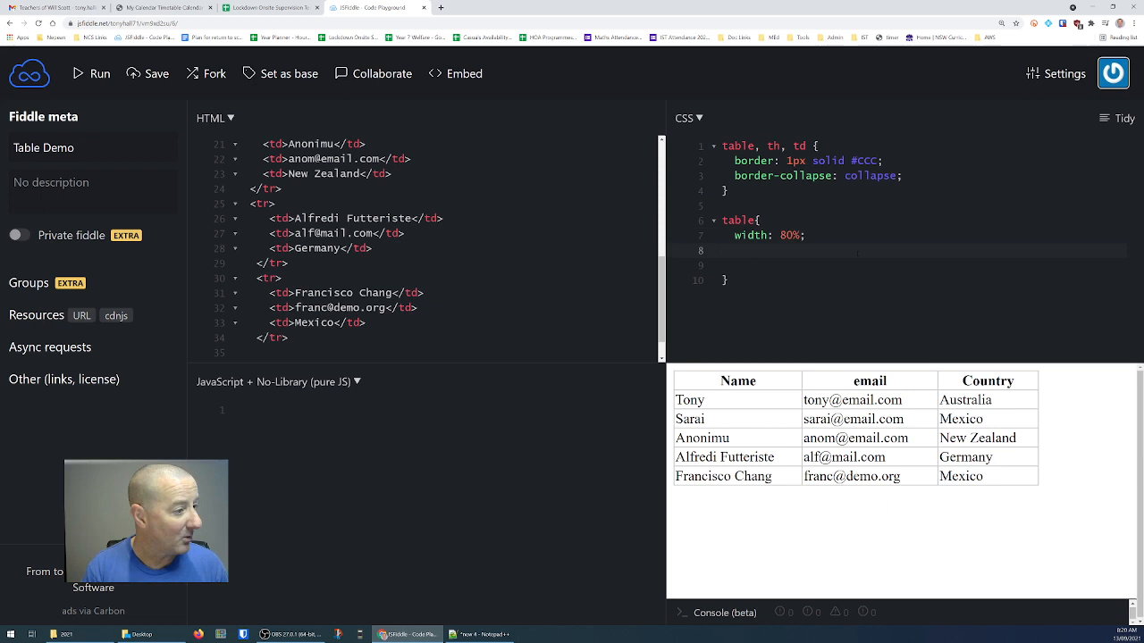
Step: Add margin-left: auto to the table rule and run the preview
{"action": "type", "text": "margin"}
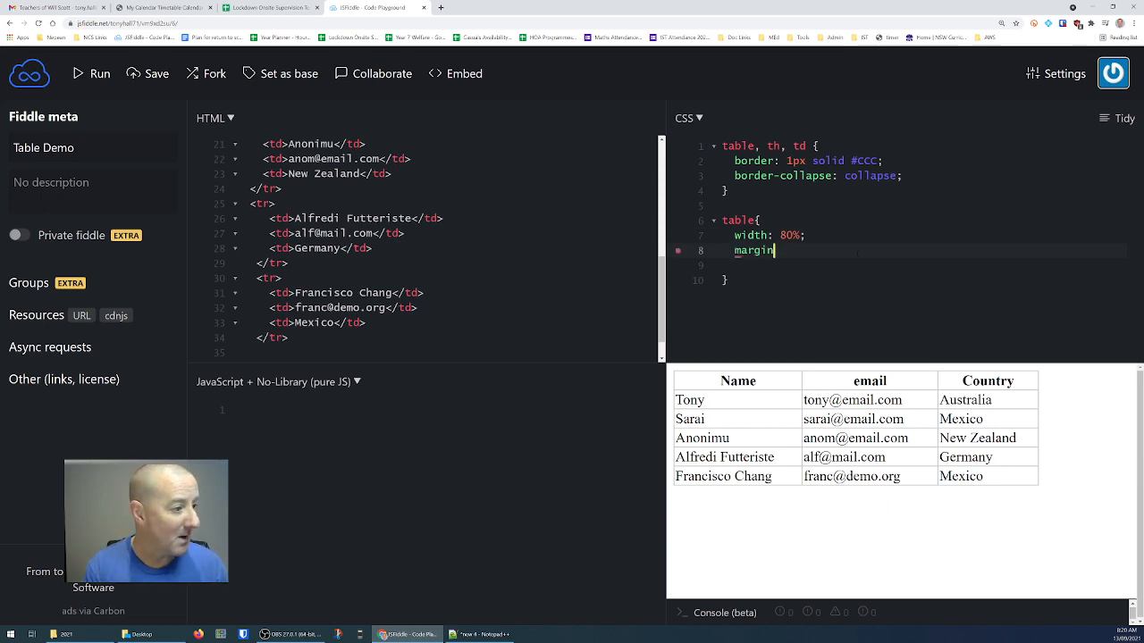
{"action": "type", "text": "-left: auto"}
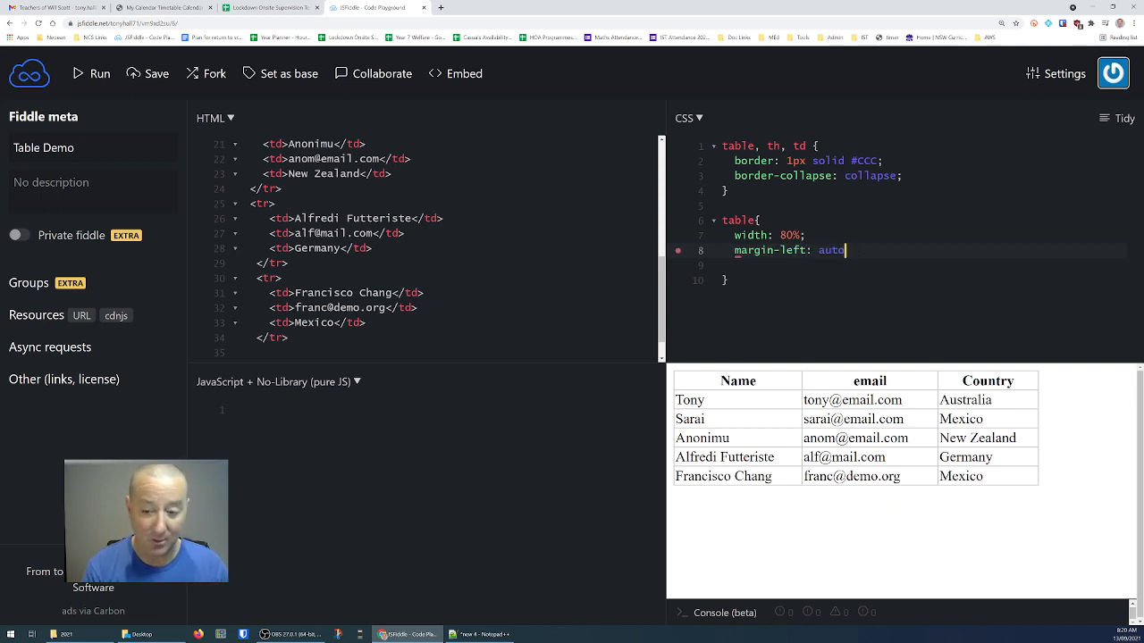
{"action": "type", "text": ";"}
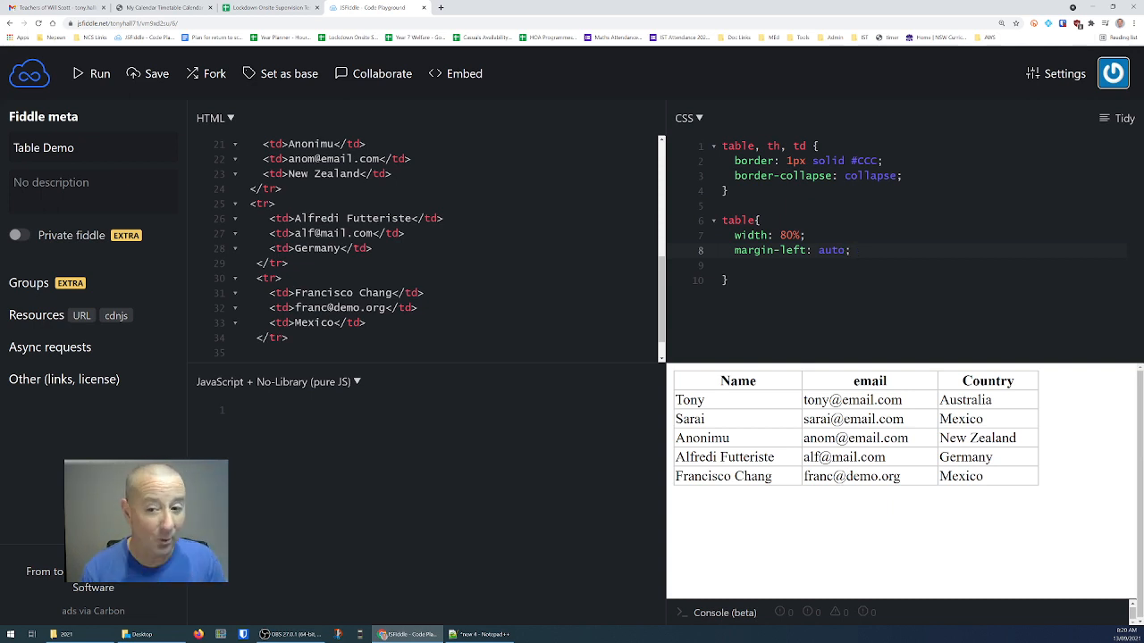
{"action": "key", "text": "enter"}
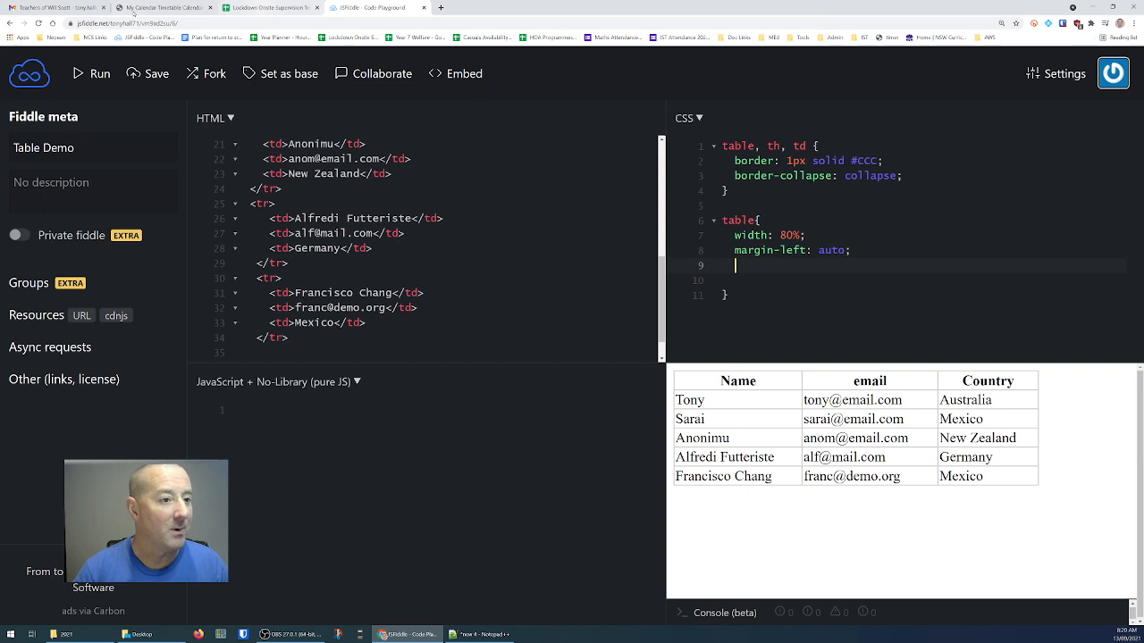
{"action": "left_click", "coordinate": [100, 73]}
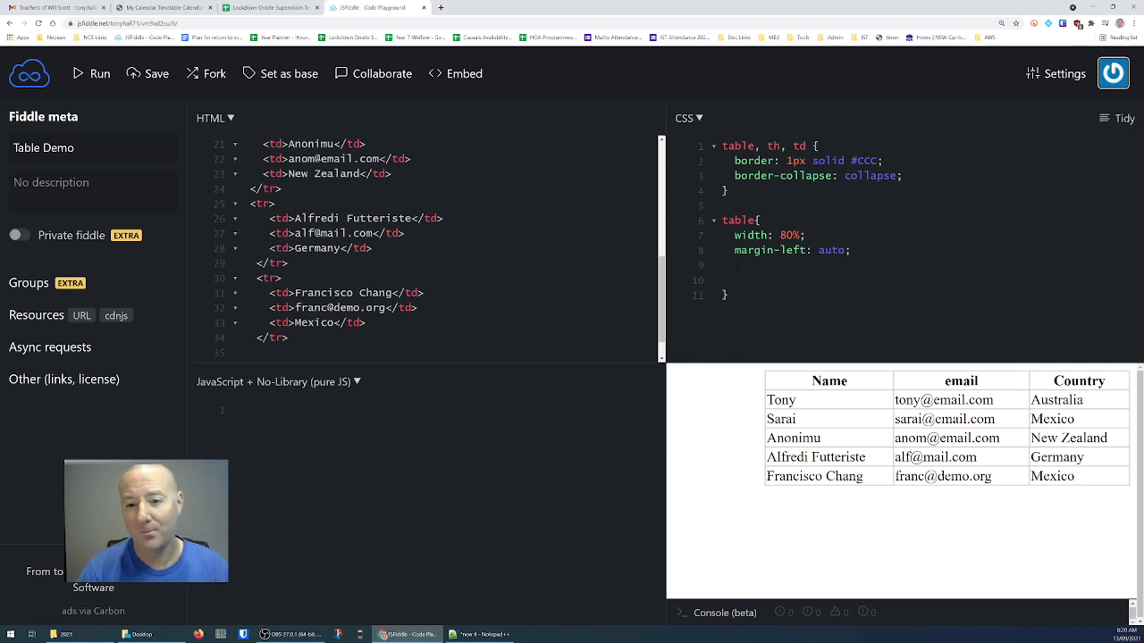
Step: Add margin-right: auto to the table rule and run to centre the table
{"action": "type", "text": "margin"}
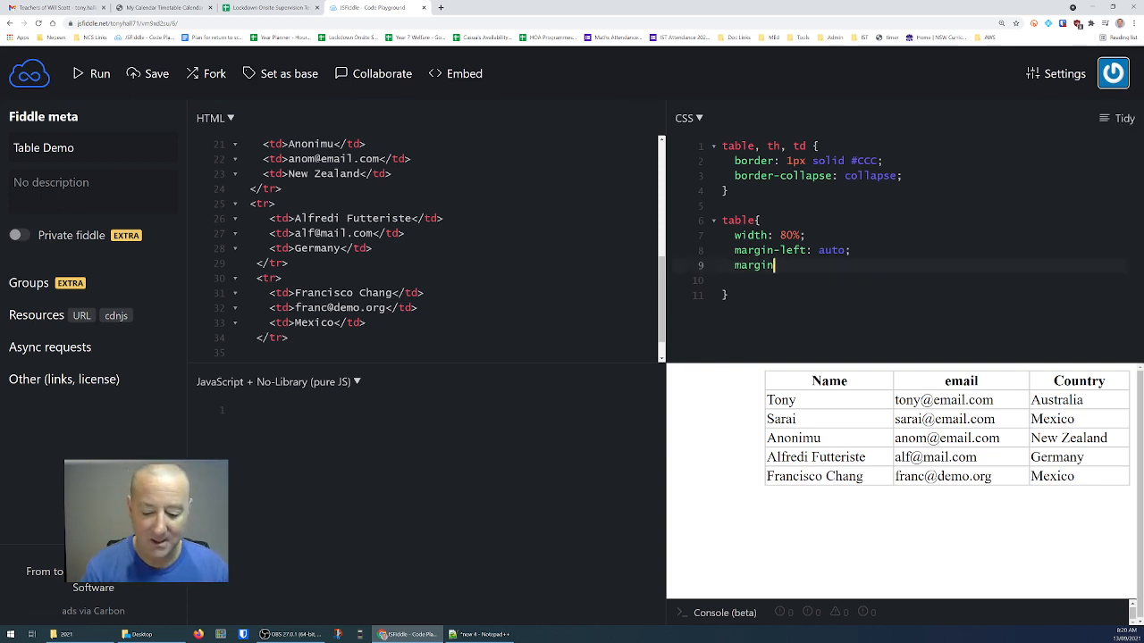
{"action": "type", "text": "-right"}
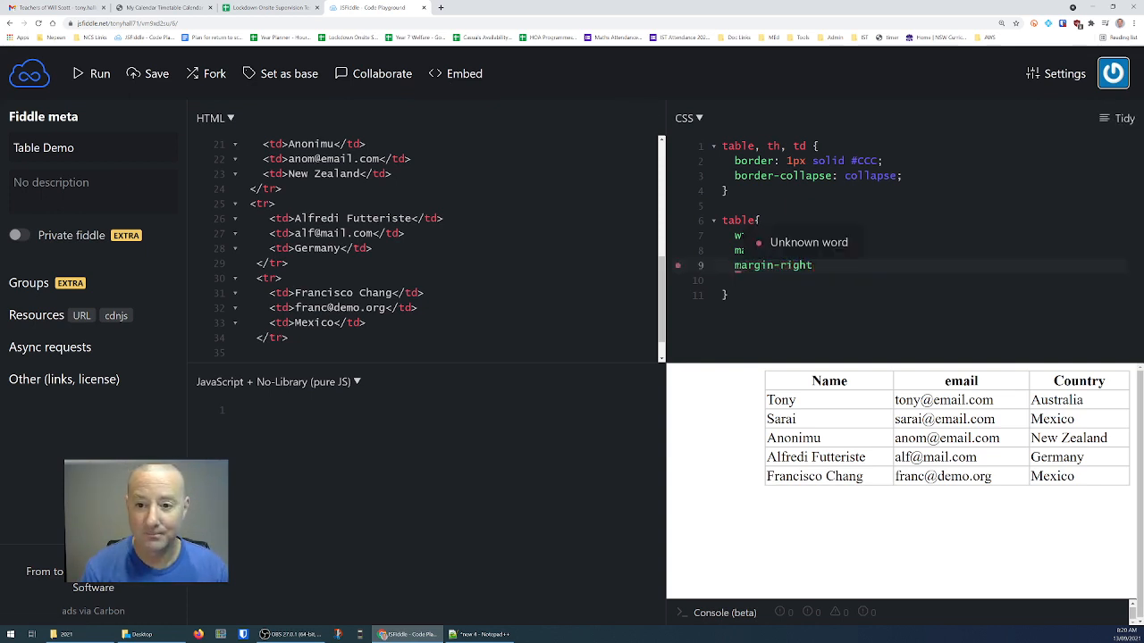
{"action": "type", "text": ":auto;"}
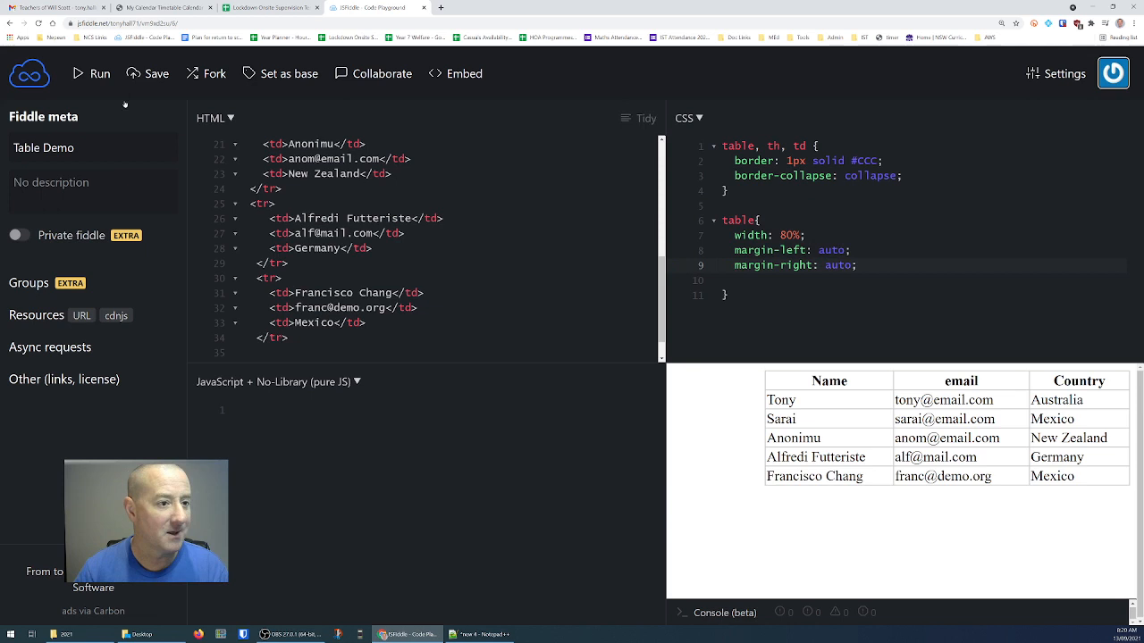
{"action": "left_click", "coordinate": [91, 73]}
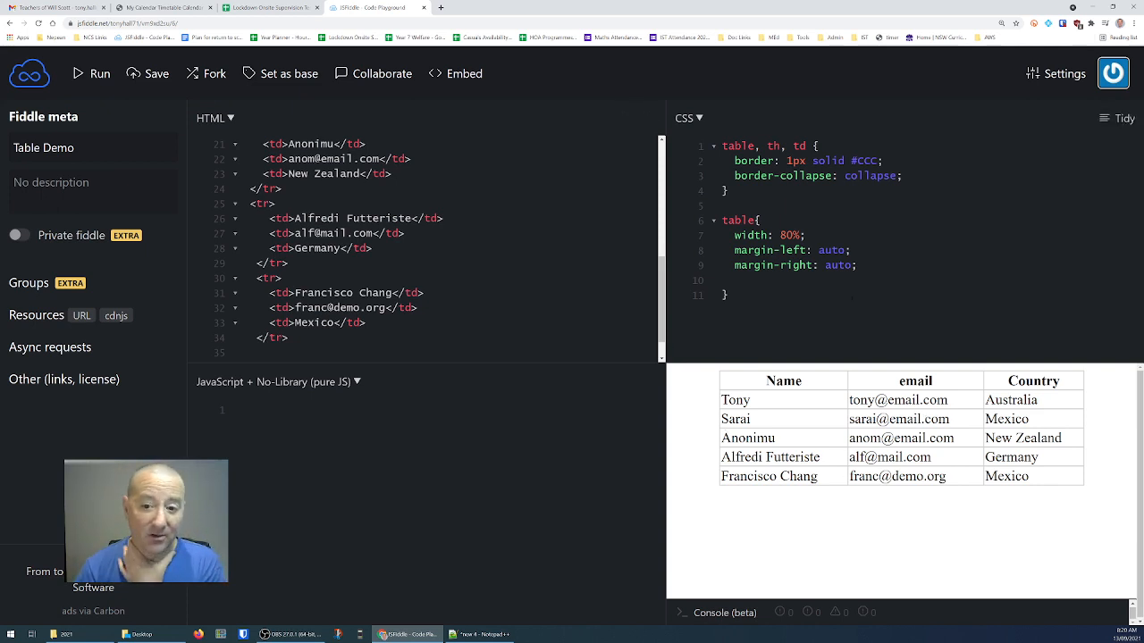
{"action": "left_click", "coordinate": [728, 280]}
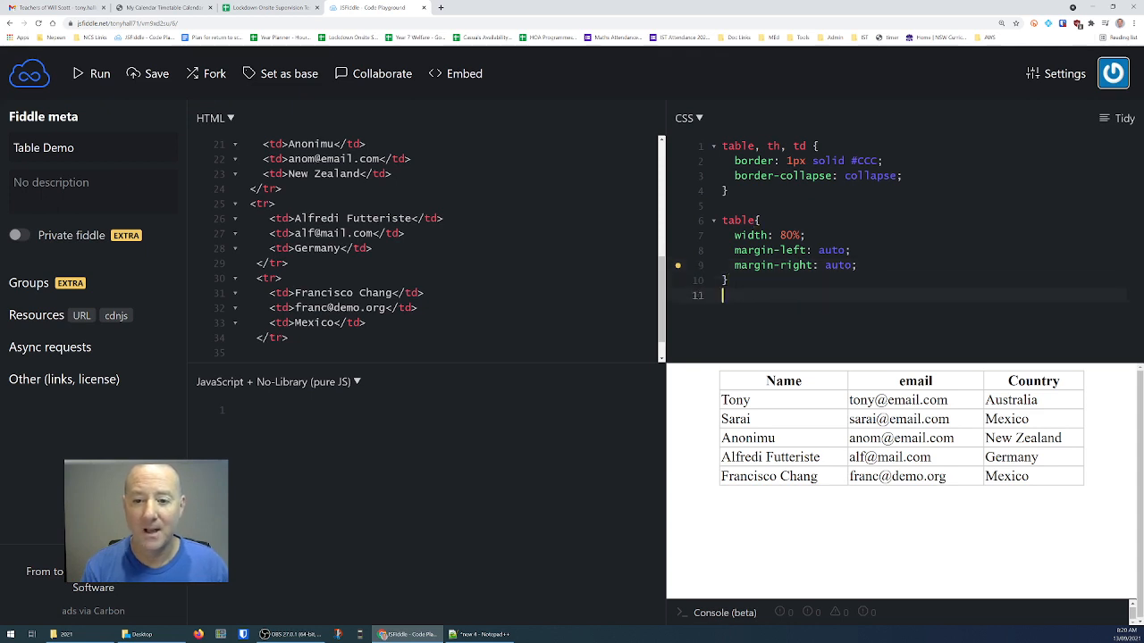
Step: Write th{ background-color: rgba(0, 100, 100, 0.4) } in the CSS panel
{"action": "type", "text": "th"}
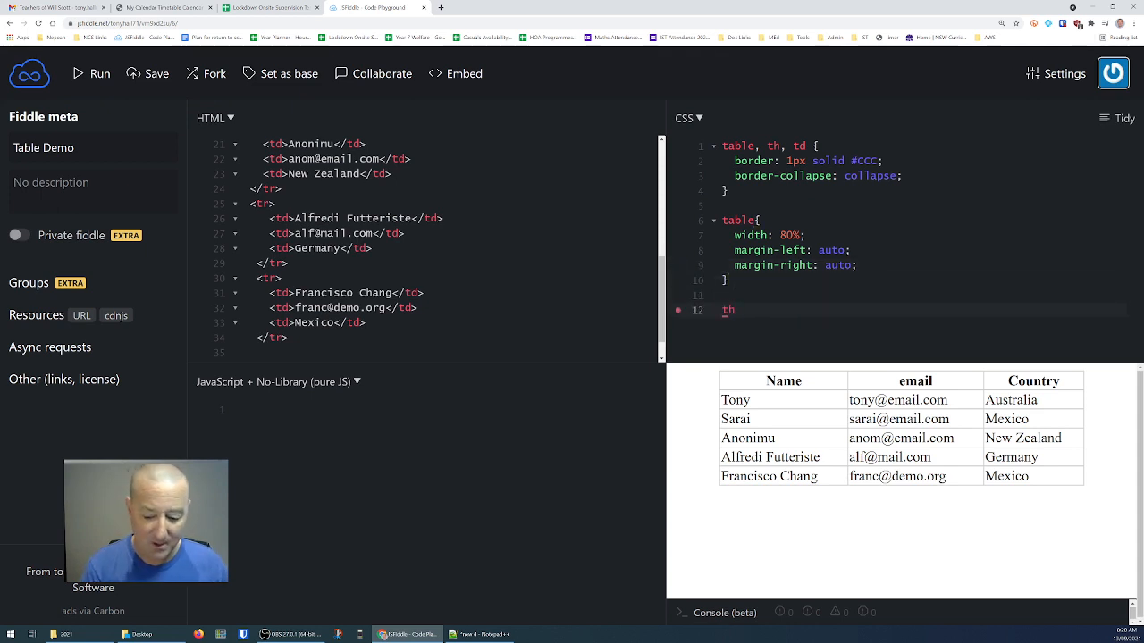
{"action": "type", "text": "{"}
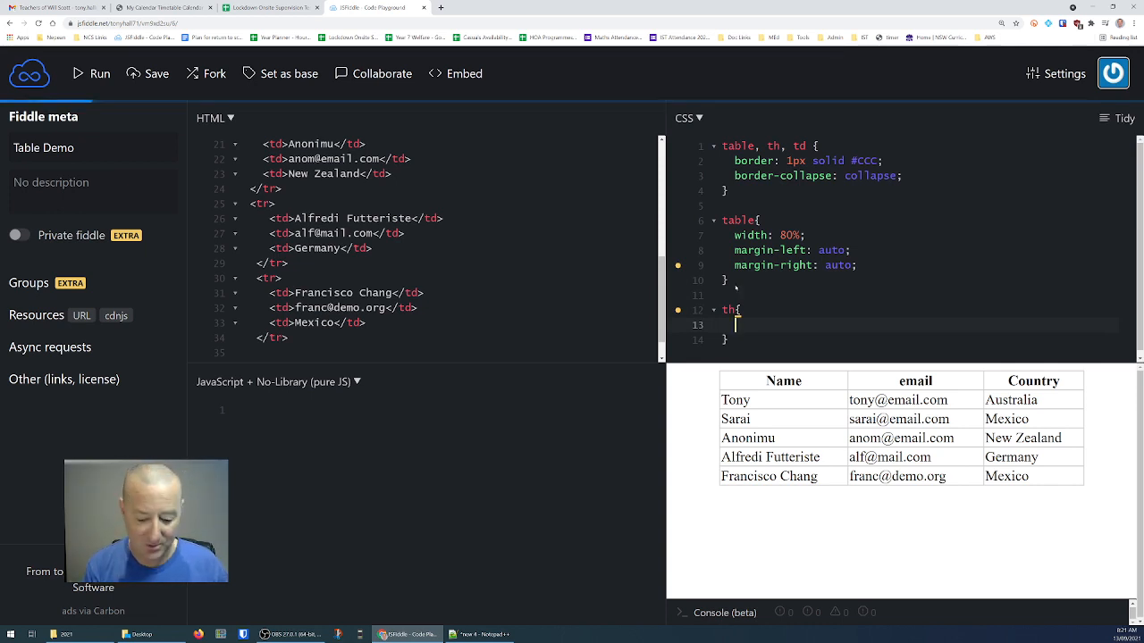
{"action": "type", "text": "back"}
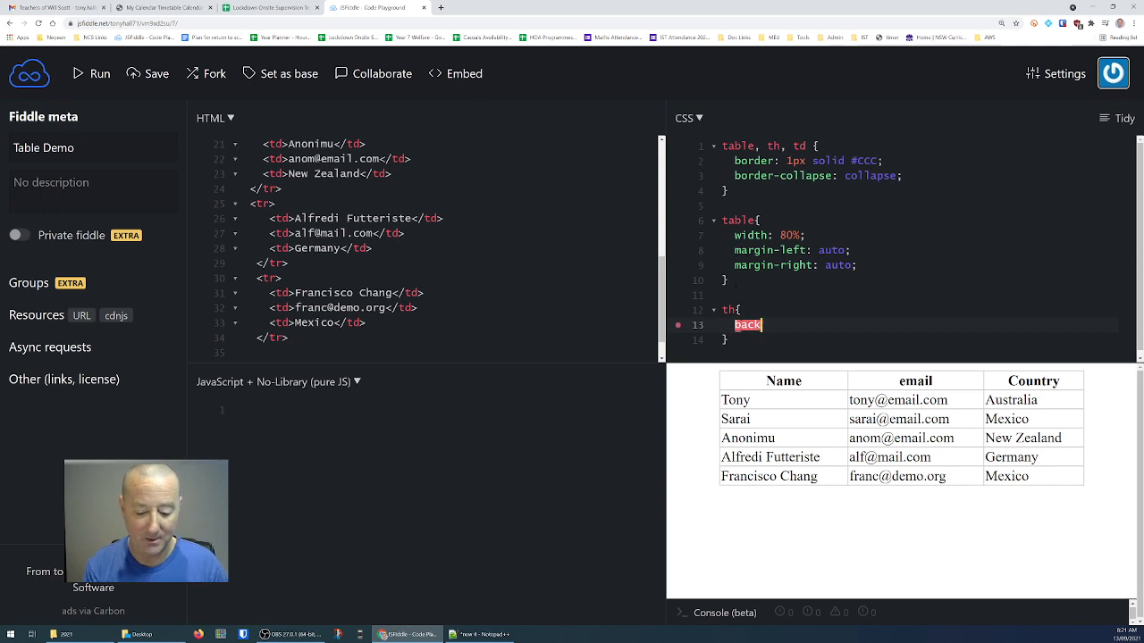
{"action": "type", "text": "ground"}
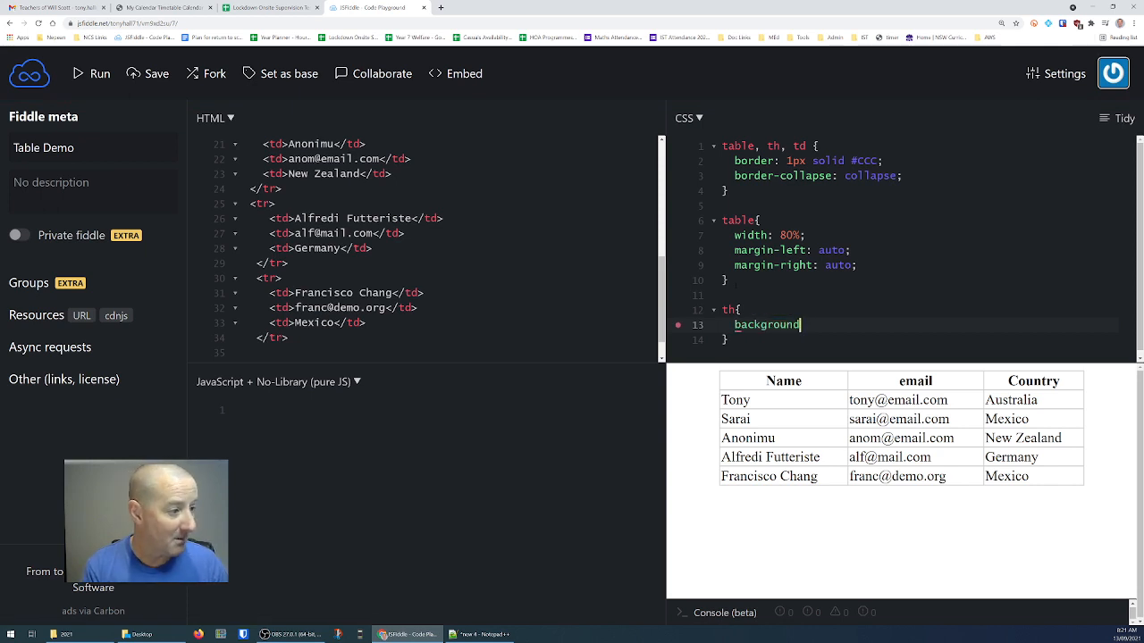
{"action": "type", "text": "-color:"}
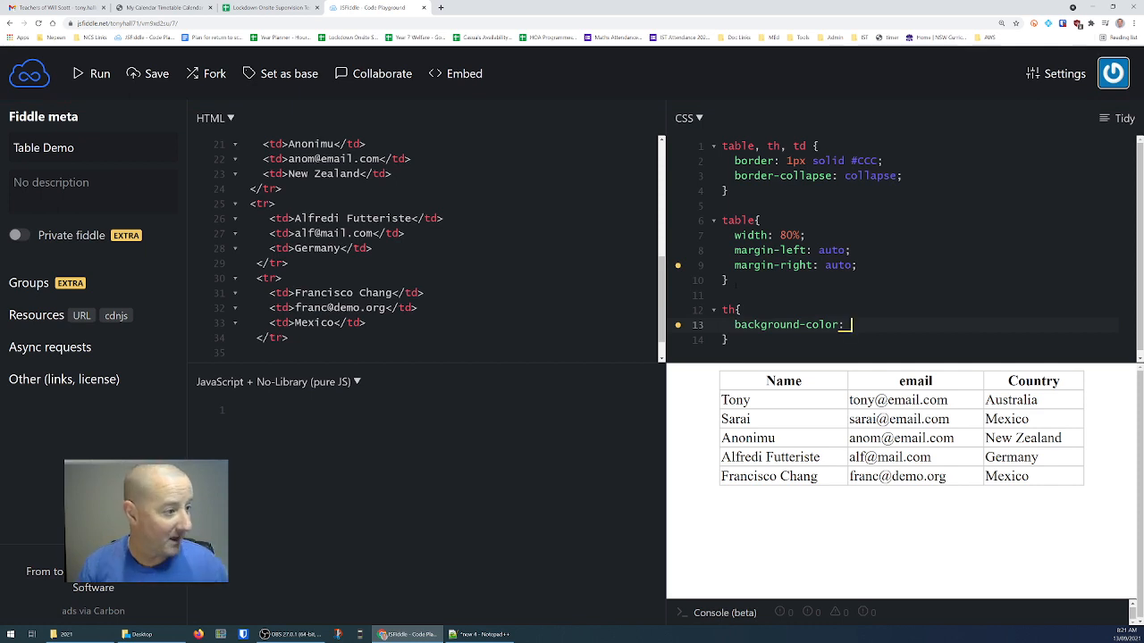
{"action": "type", "text": "rgb"}
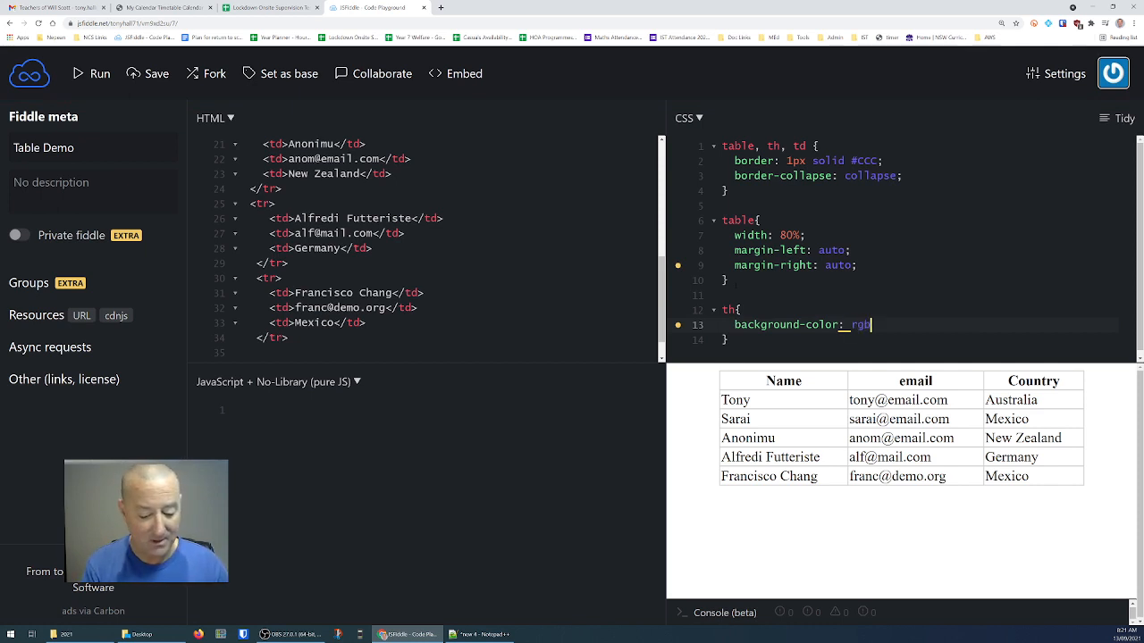
{"action": "type", "text": "a"}
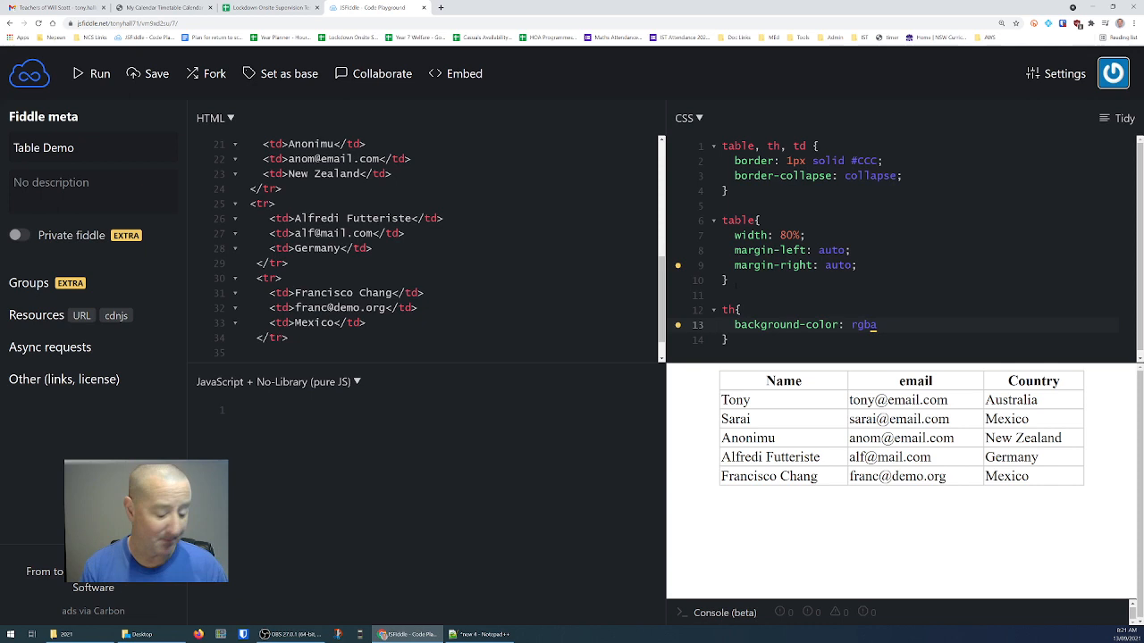
{"action": "type", "text": "()"}
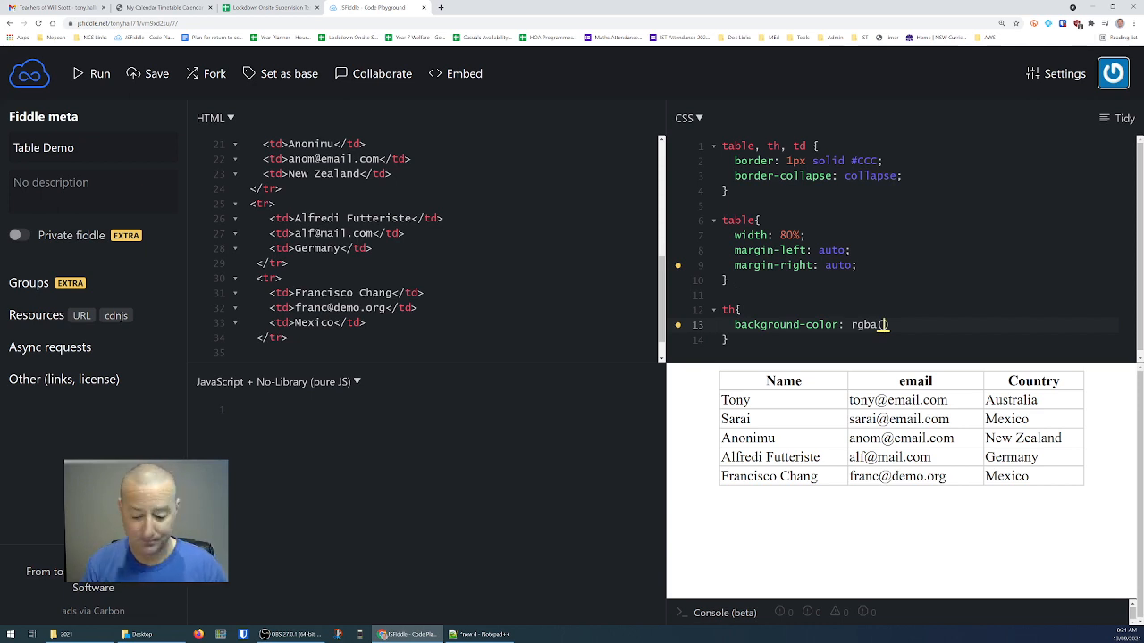
{"action": "type", "text": "0,"}
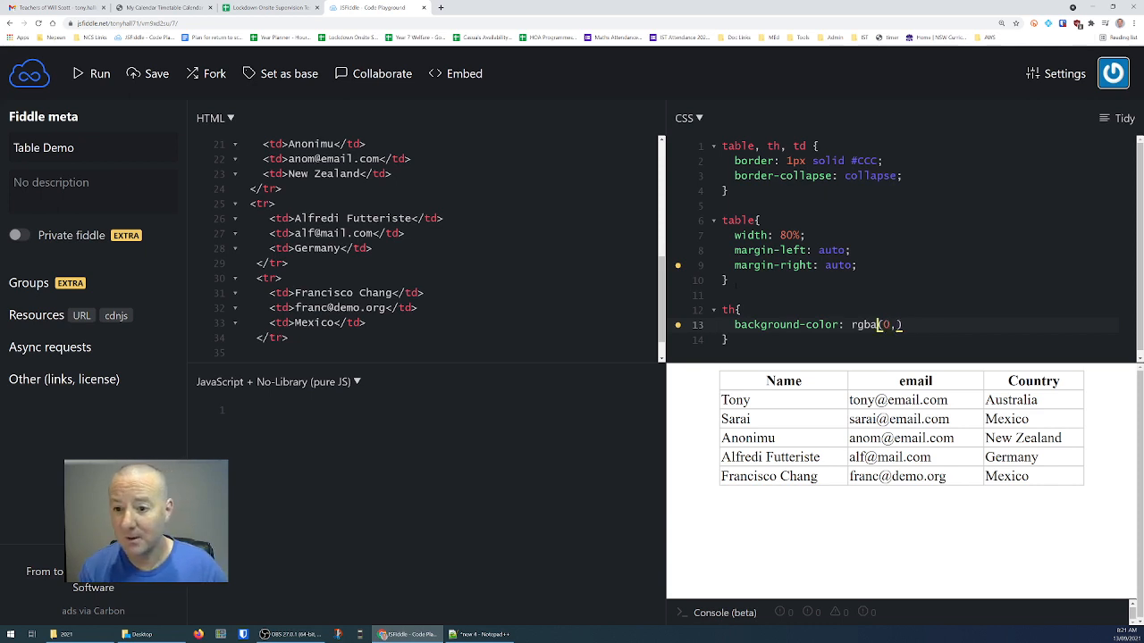
{"action": "type", "text": "100"}
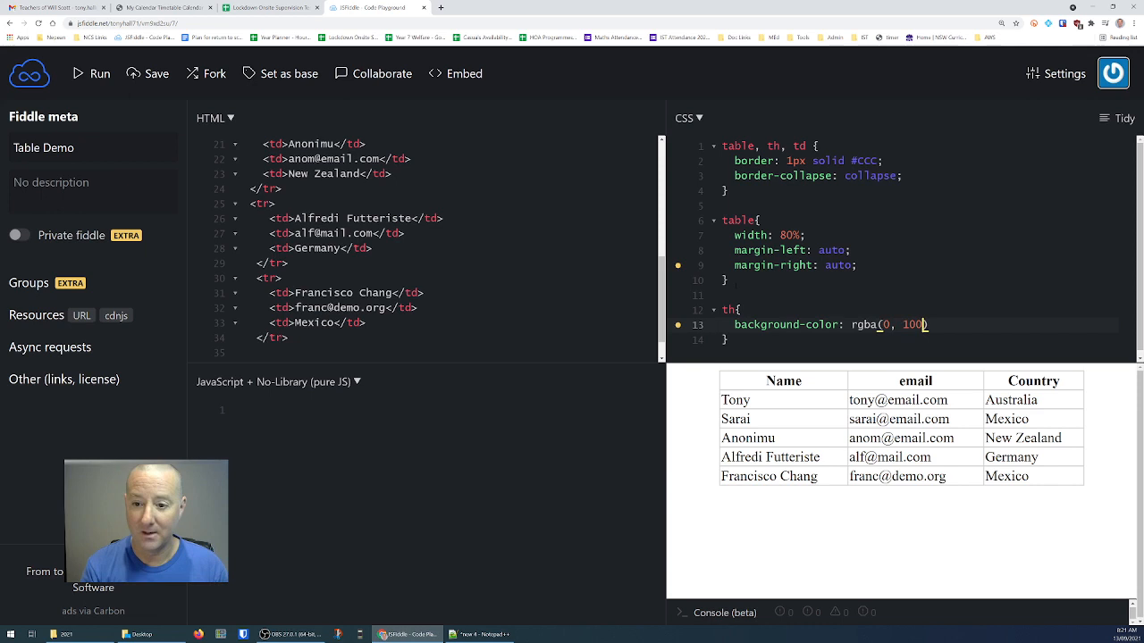
{"action": "type", "text": ", 100, 0"}
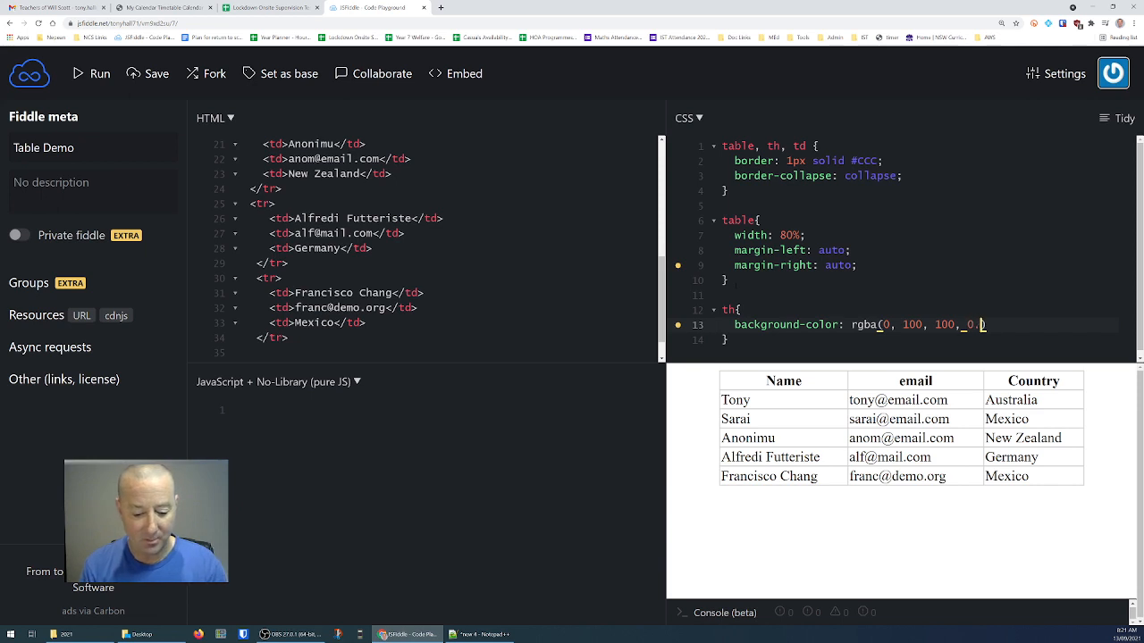
{"action": "type", "text": ".4"}
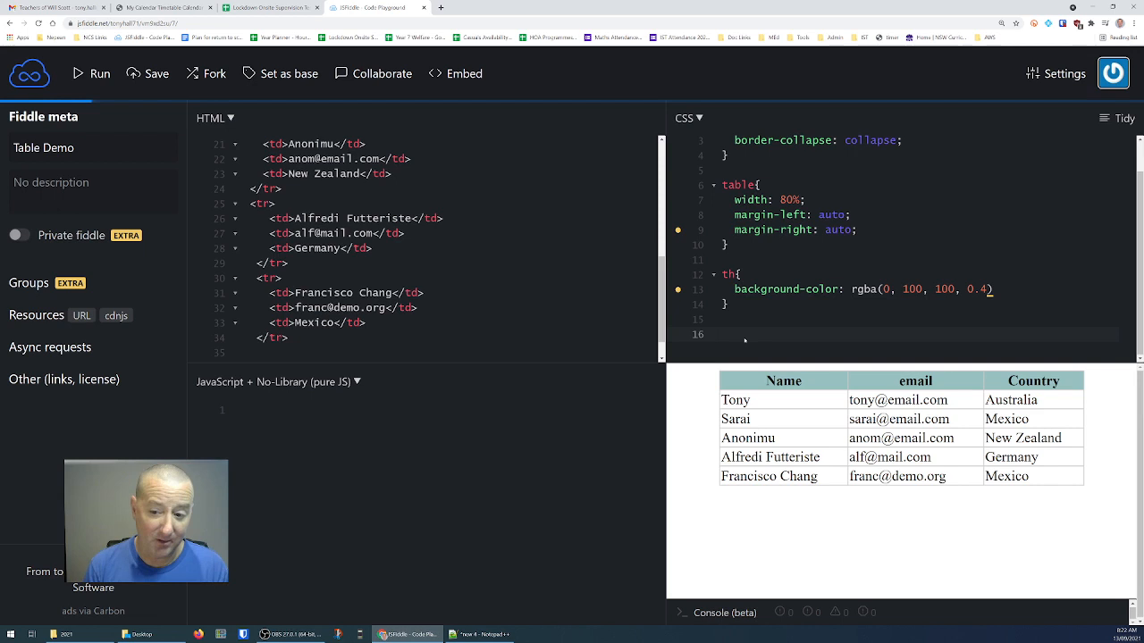
Step: Start a tr:nth-child(odd) rule below the th rule
{"action": "left_click", "coordinate": [723, 334]}
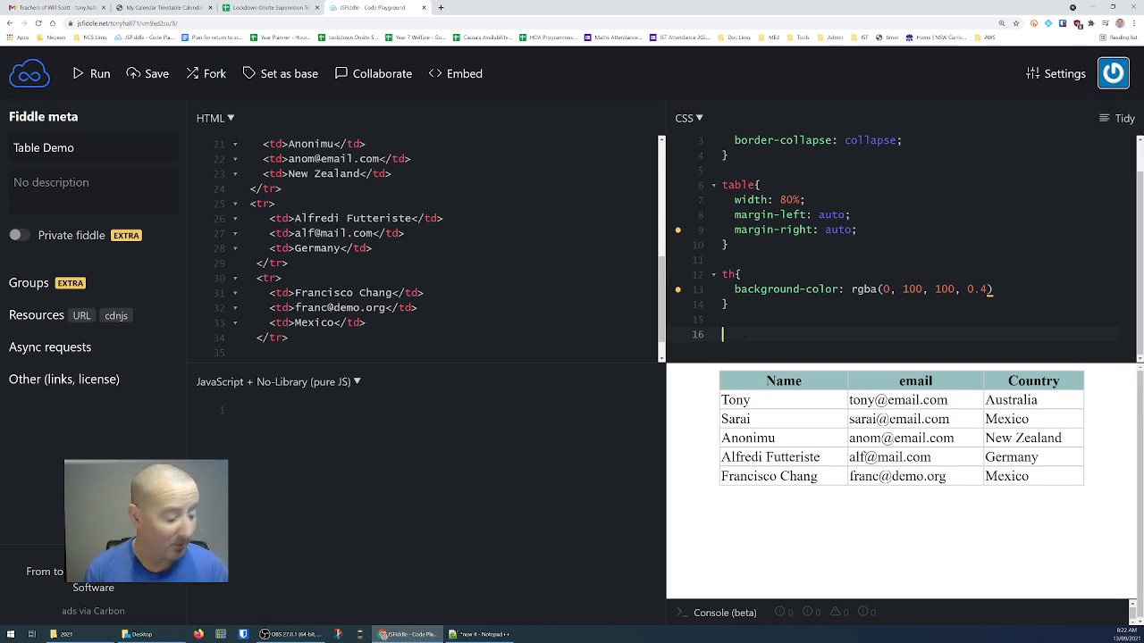
{"action": "type", "text": "tr"}
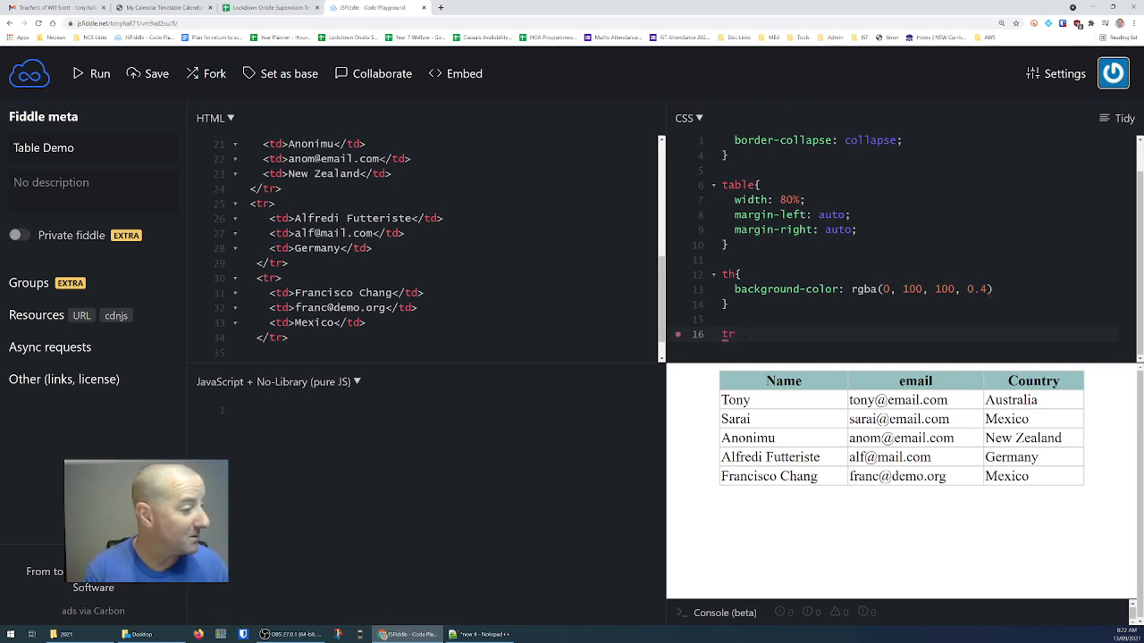
{"action": "type", "text": ":n"}
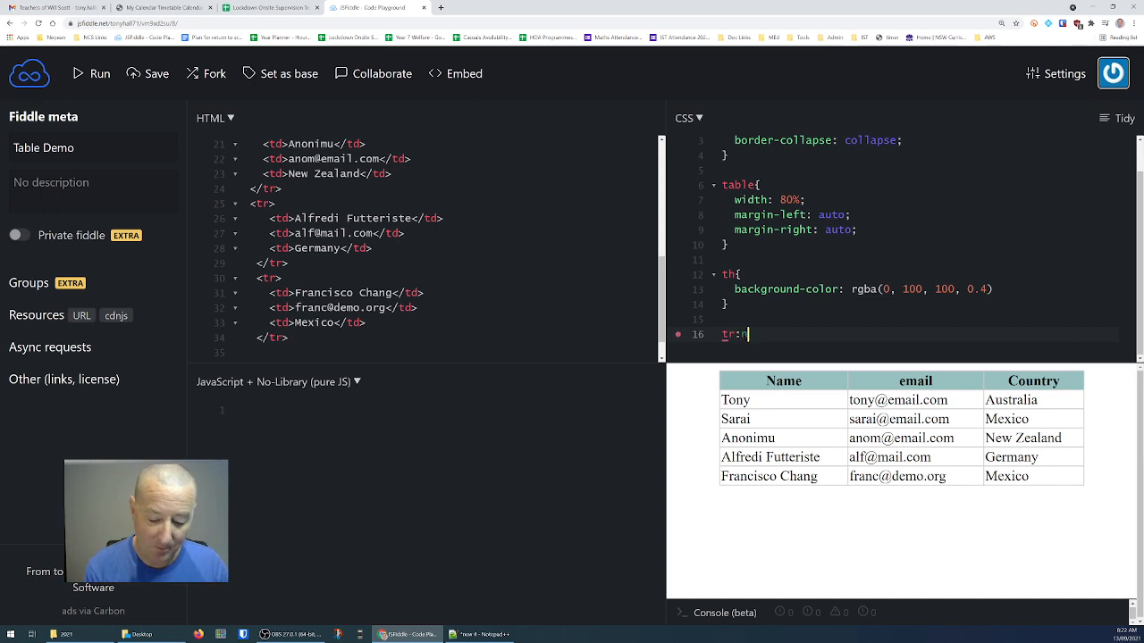
{"action": "type", "text": "nth"}
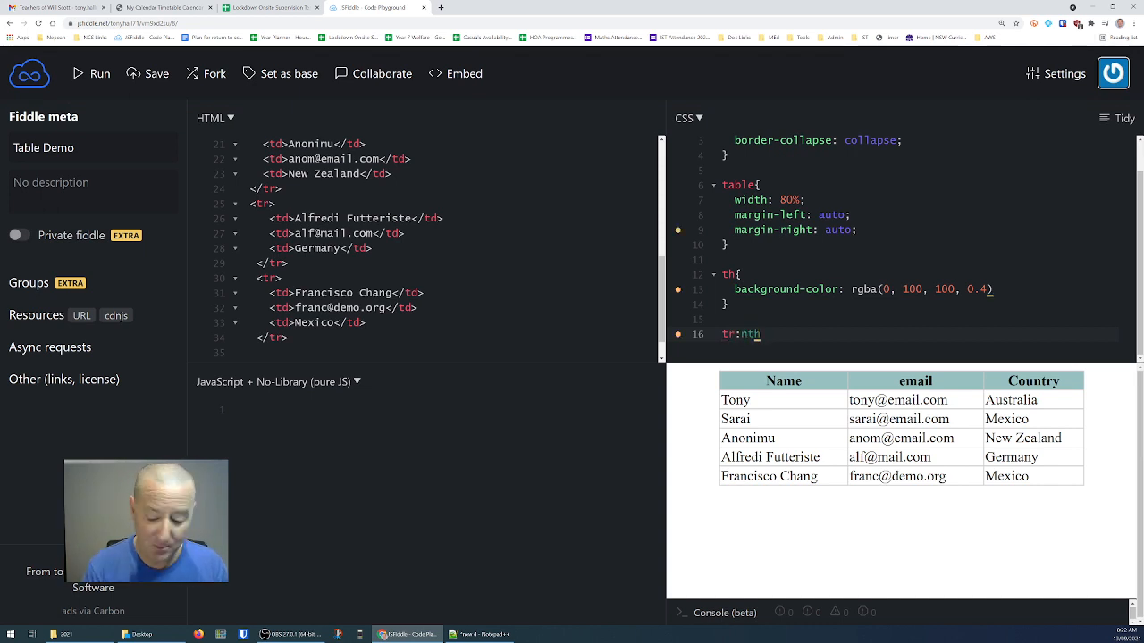
{"action": "type", "text": "-child"}
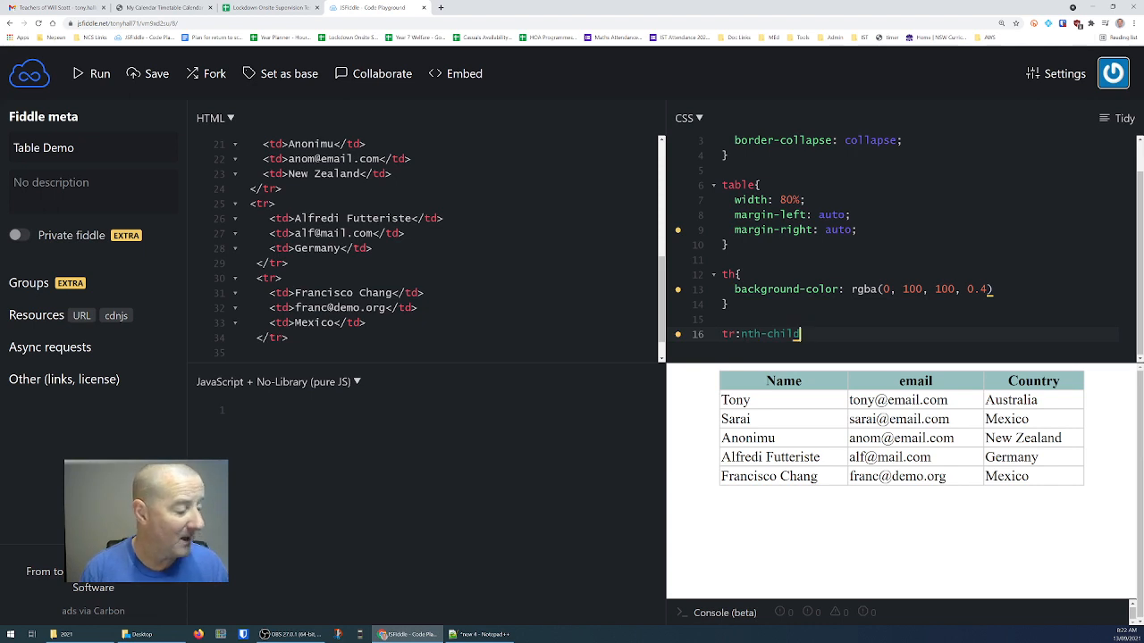
{"action": "type", "text": "()"}
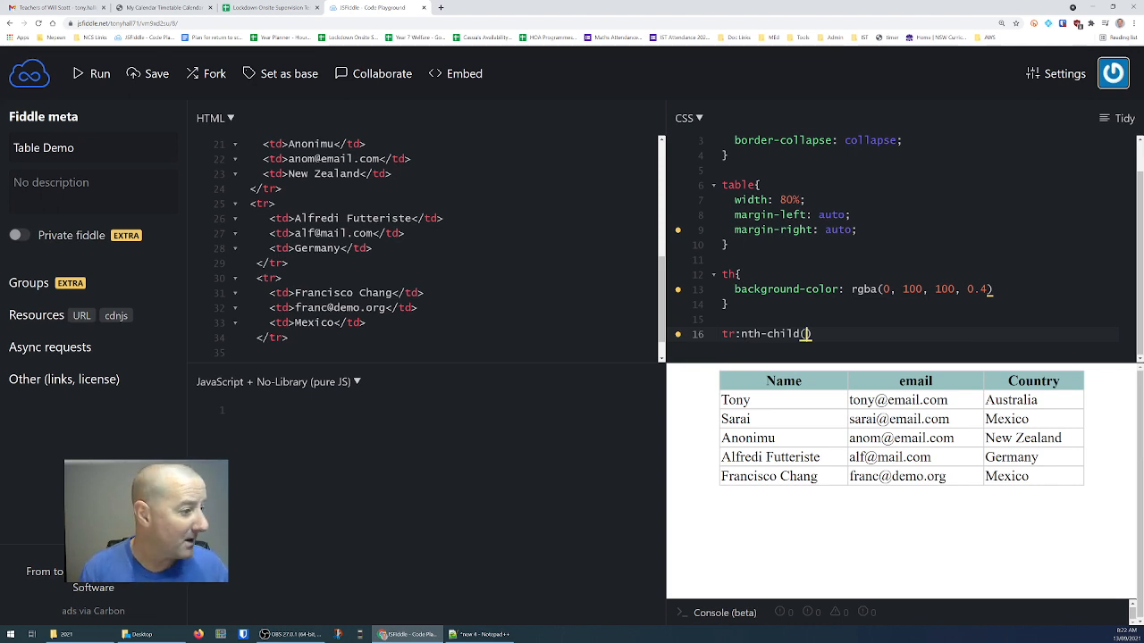
{"action": "type", "text": "odd"}
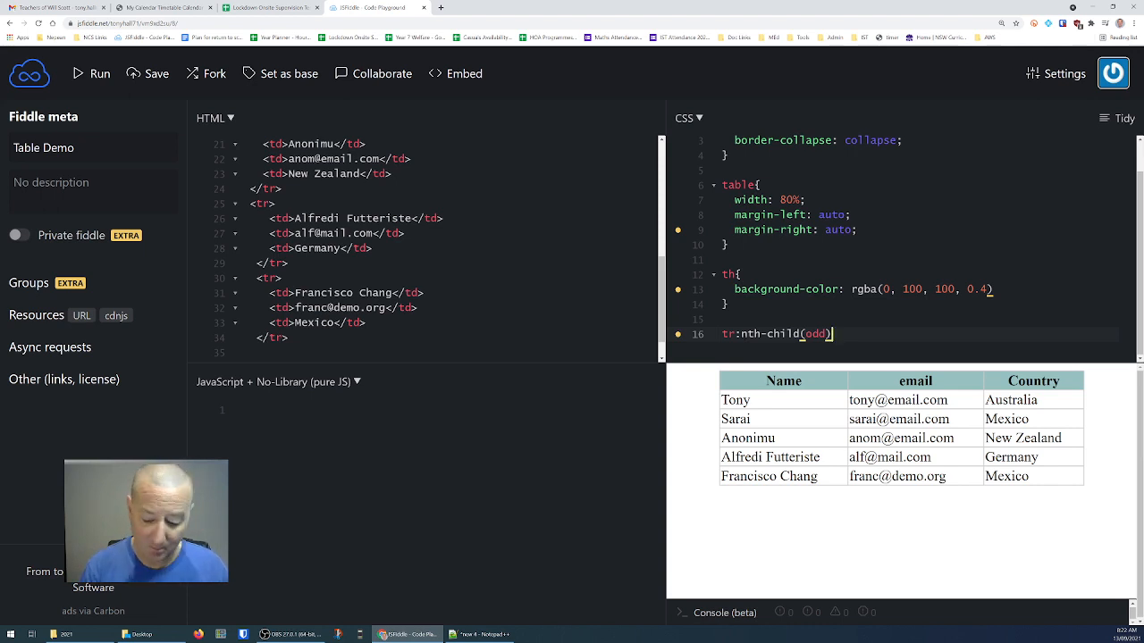
{"action": "type", "text": "{"}
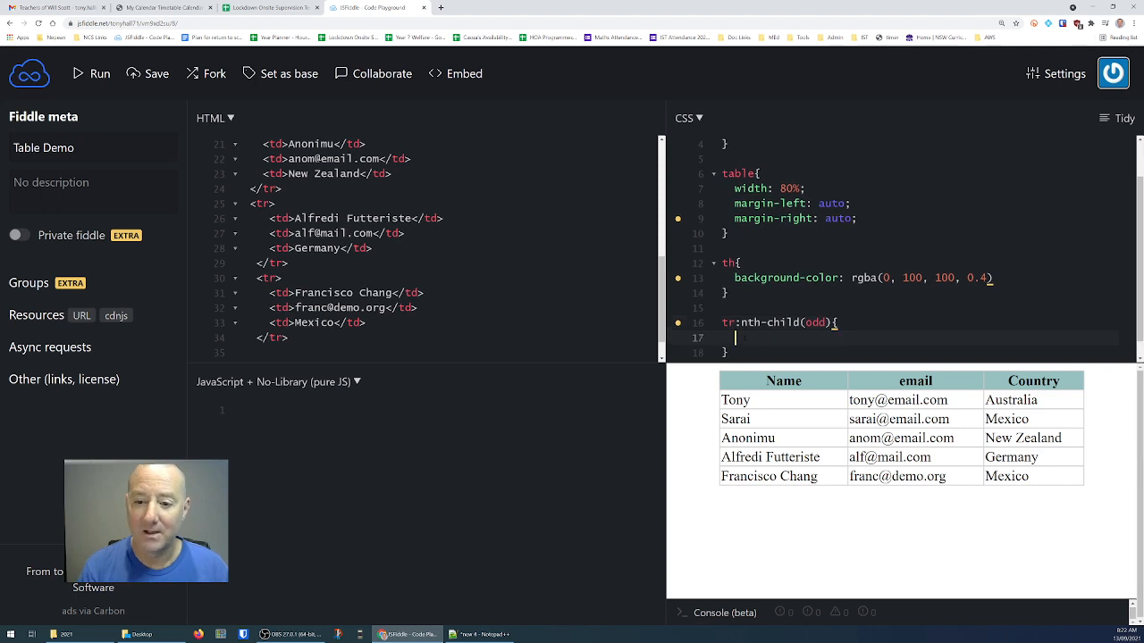
Step: Give the odd-row rule background-color rgba(0, 200, 200, 0.4)
{"action": "type", "text": "background"}
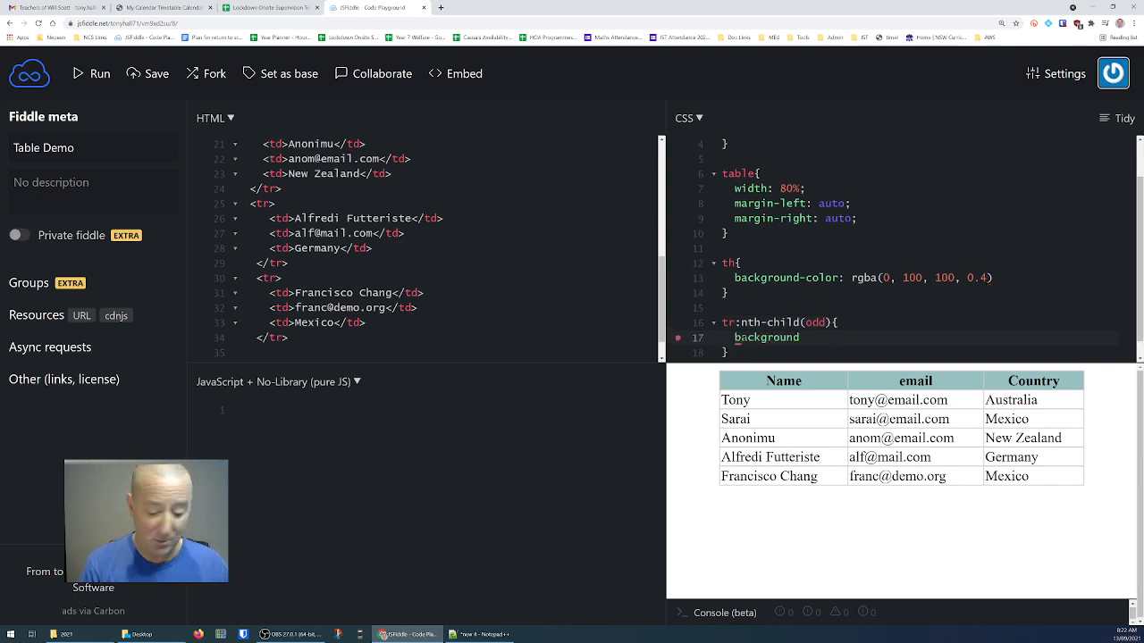
{"action": "type", "text": "-color"}
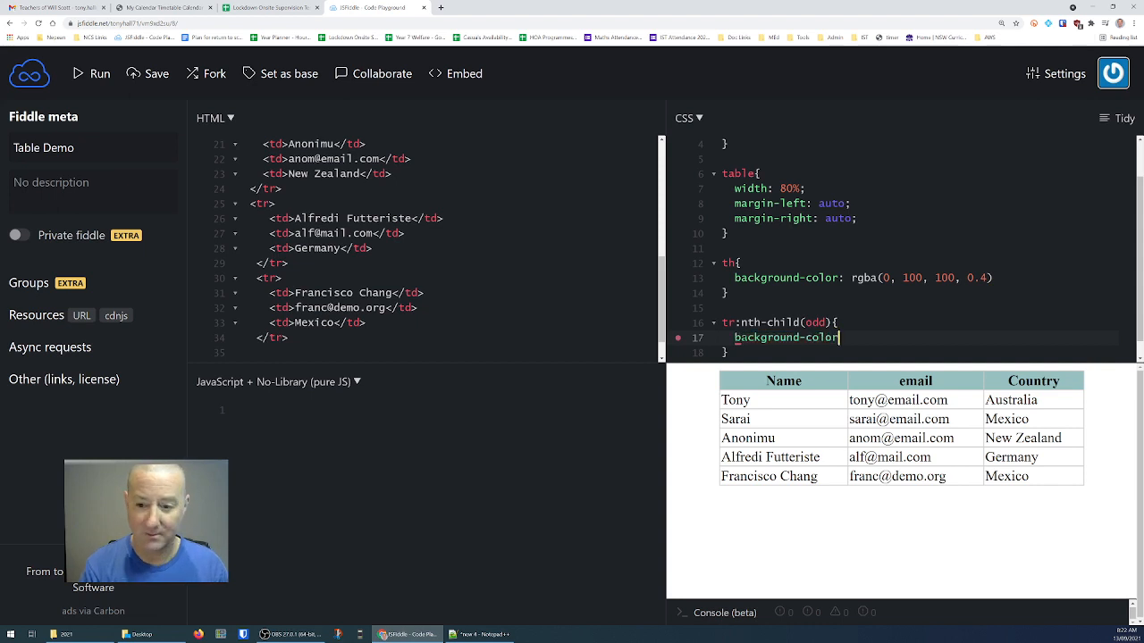
{"action": "type", "text": ":"}
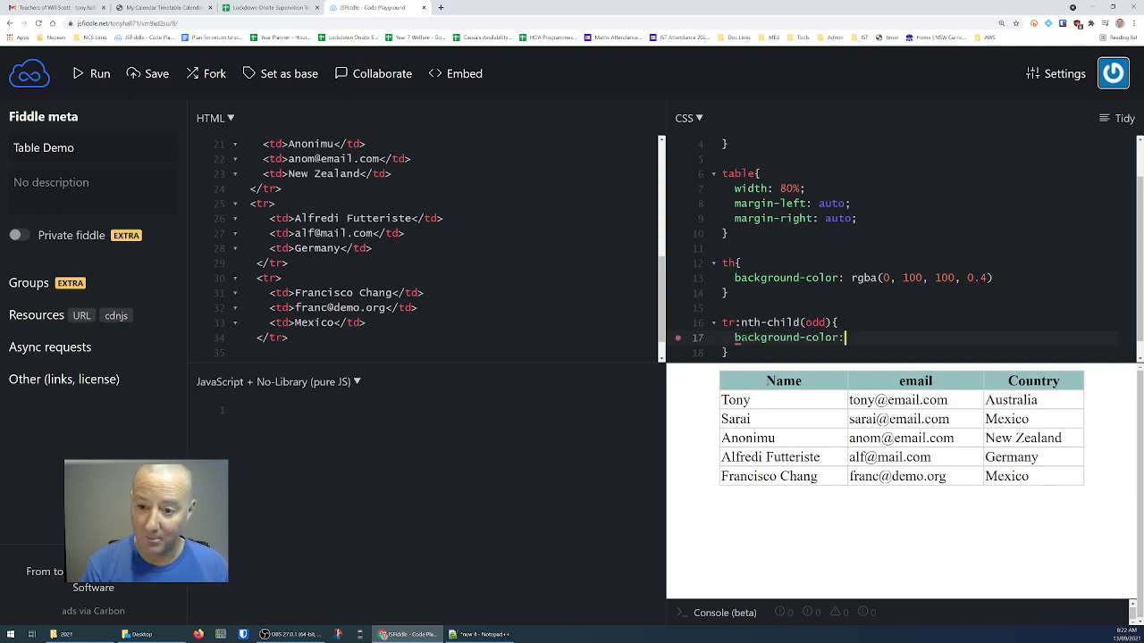
{"action": "type", "text": "r"}
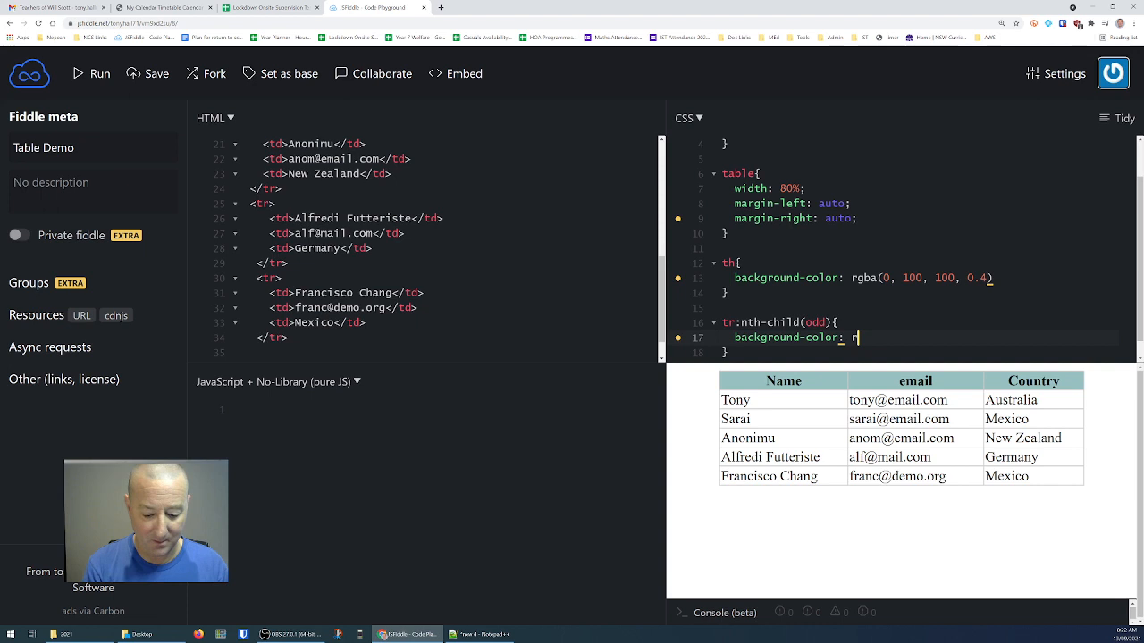
{"action": "type", "text": "gba()"}
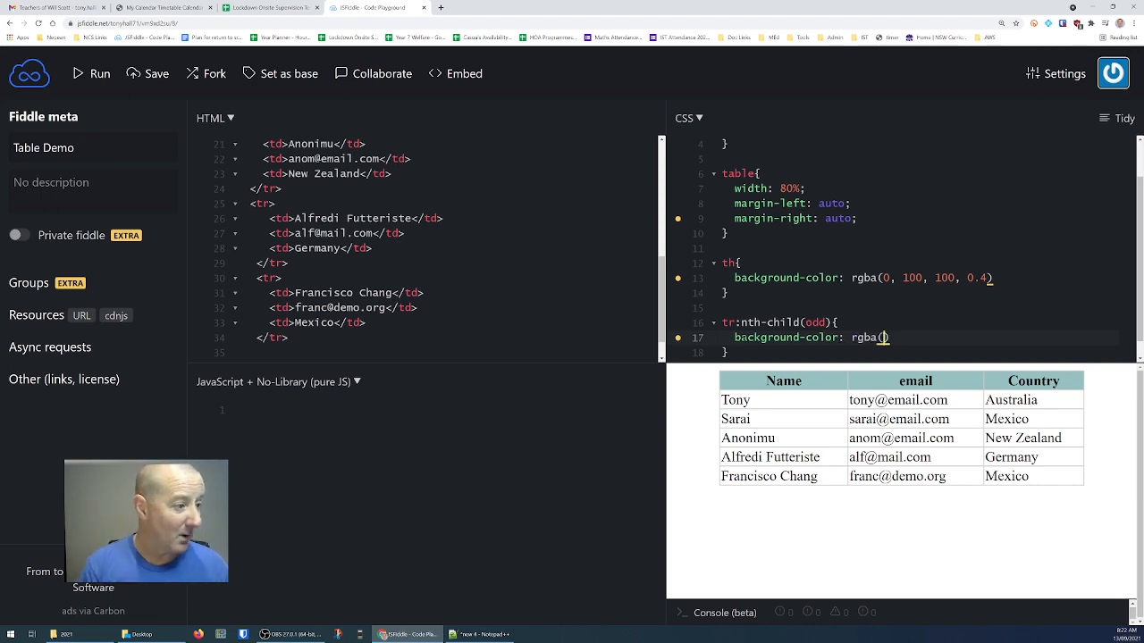
{"action": "type", "text": "0, 200,"}
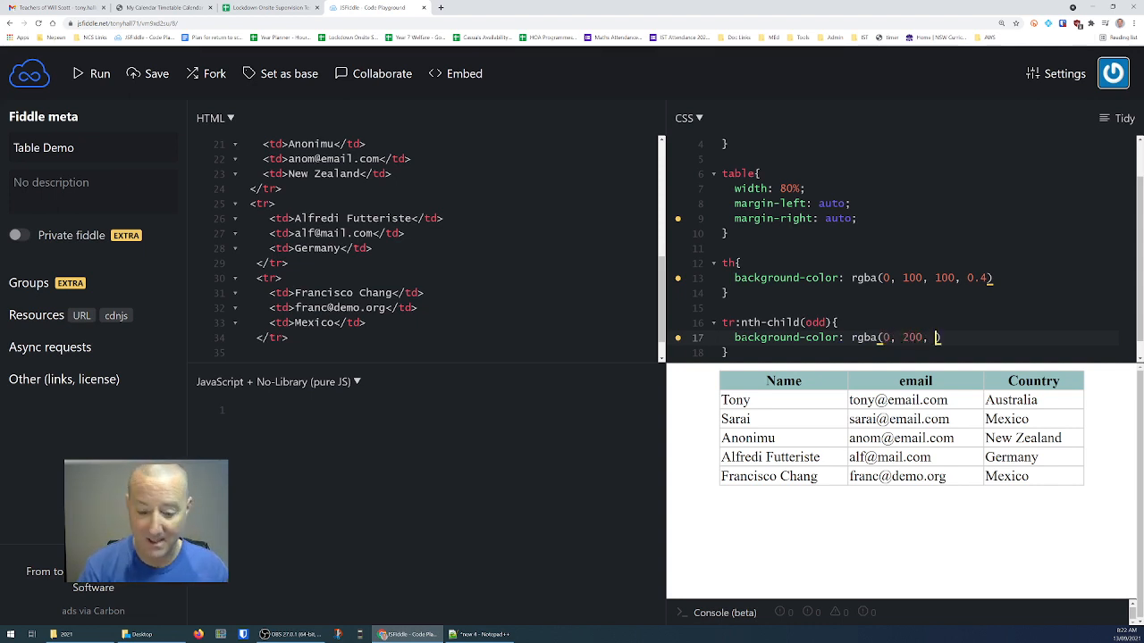
{"action": "type", "text": "200"}
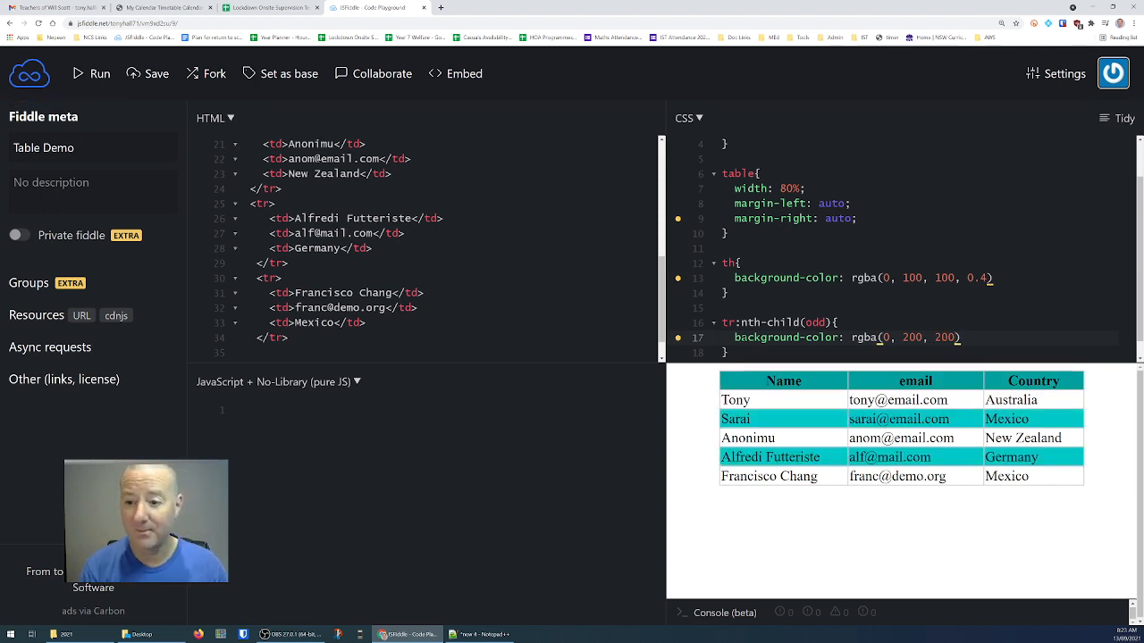
{"action": "type", "text": "0"}
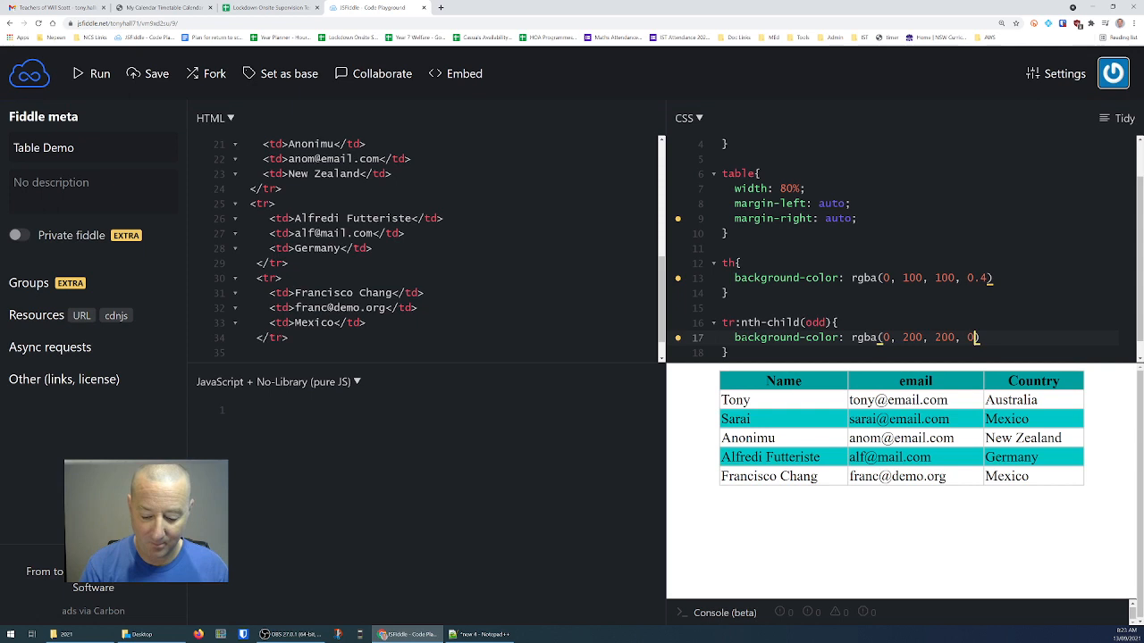
{"action": "type", "text": ".4"}
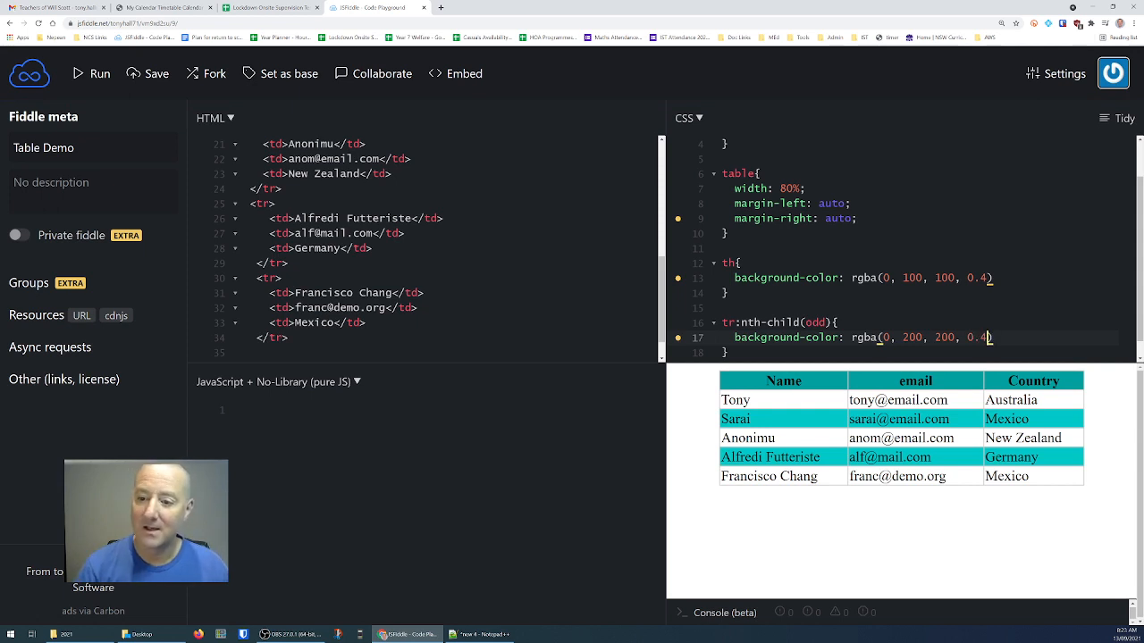
{"action": "type", "text": ":"}
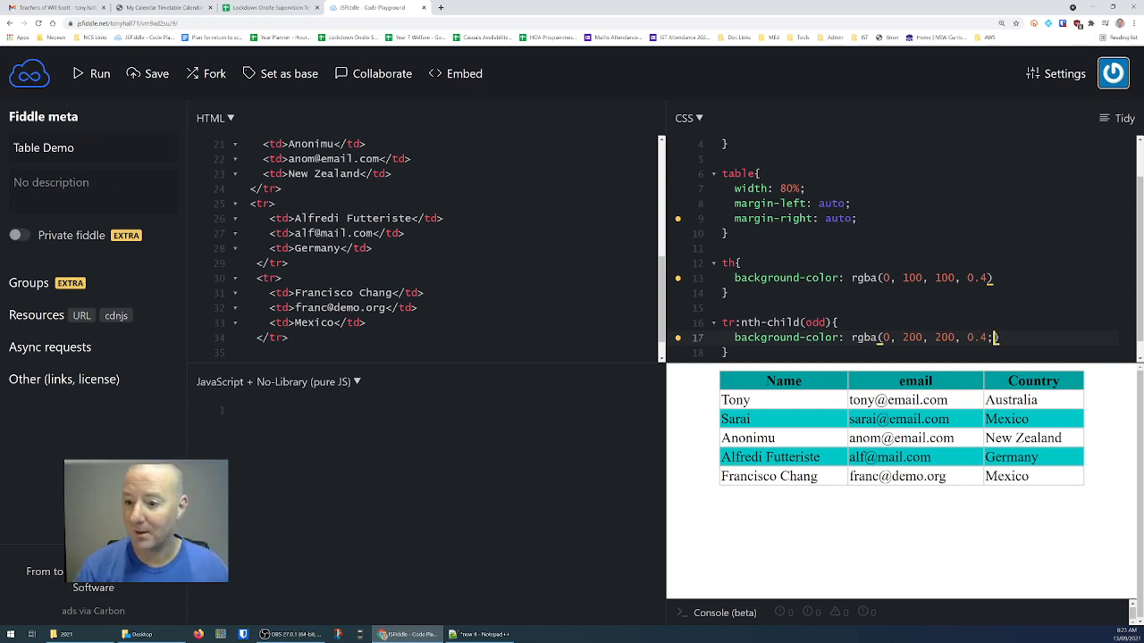
{"action": "key", "text": "BackSpace"}
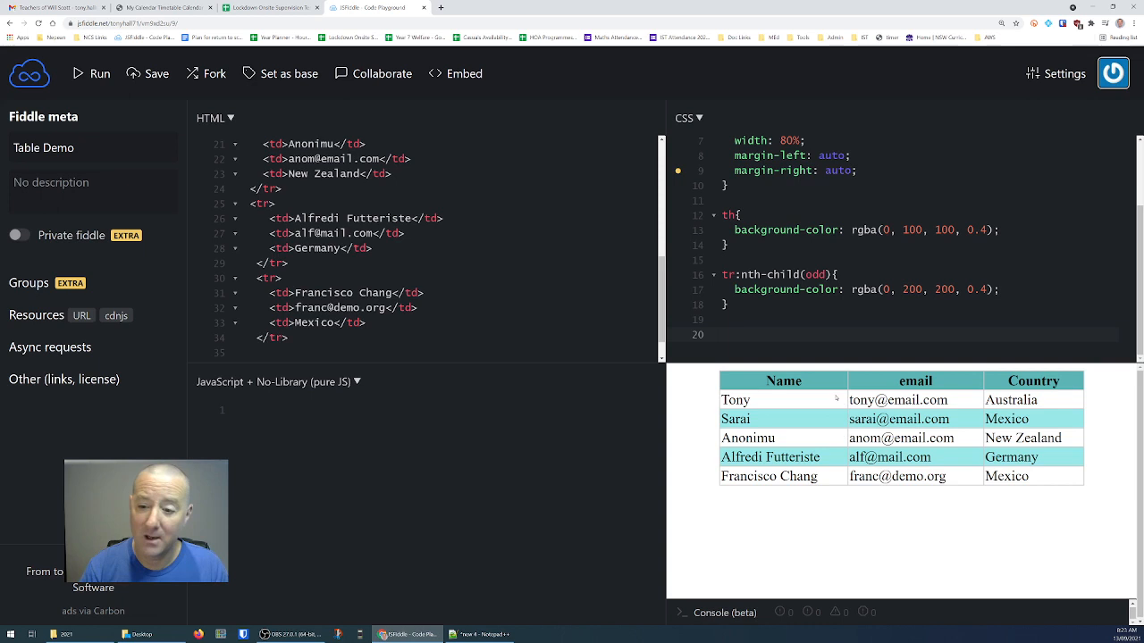
{"action": "mouse_move", "coordinate": [811, 418]}
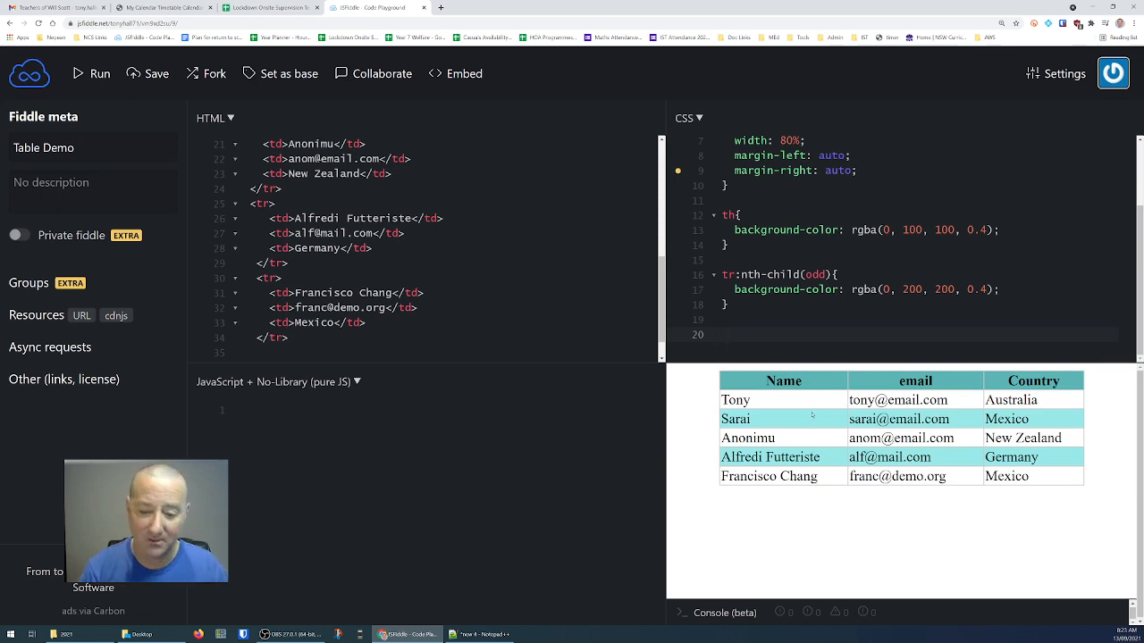
Step: Write a tr:hover rule with background-color rgba(128, 128, 128, 0.4)
{"action": "type", "text": "tr"}
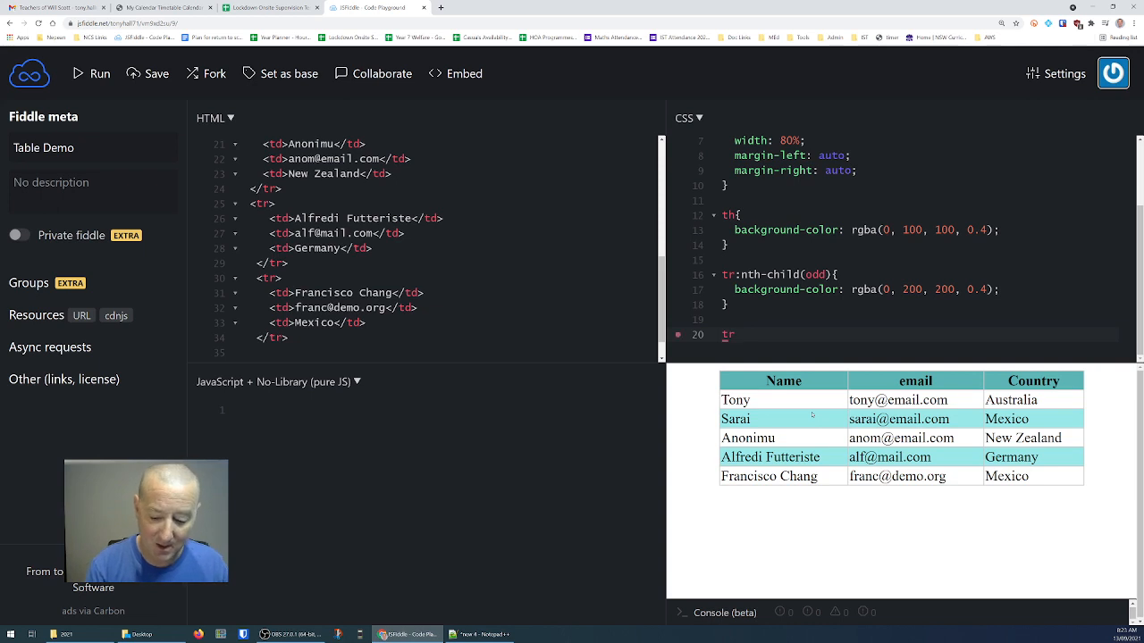
{"action": "type", "text": ":"}
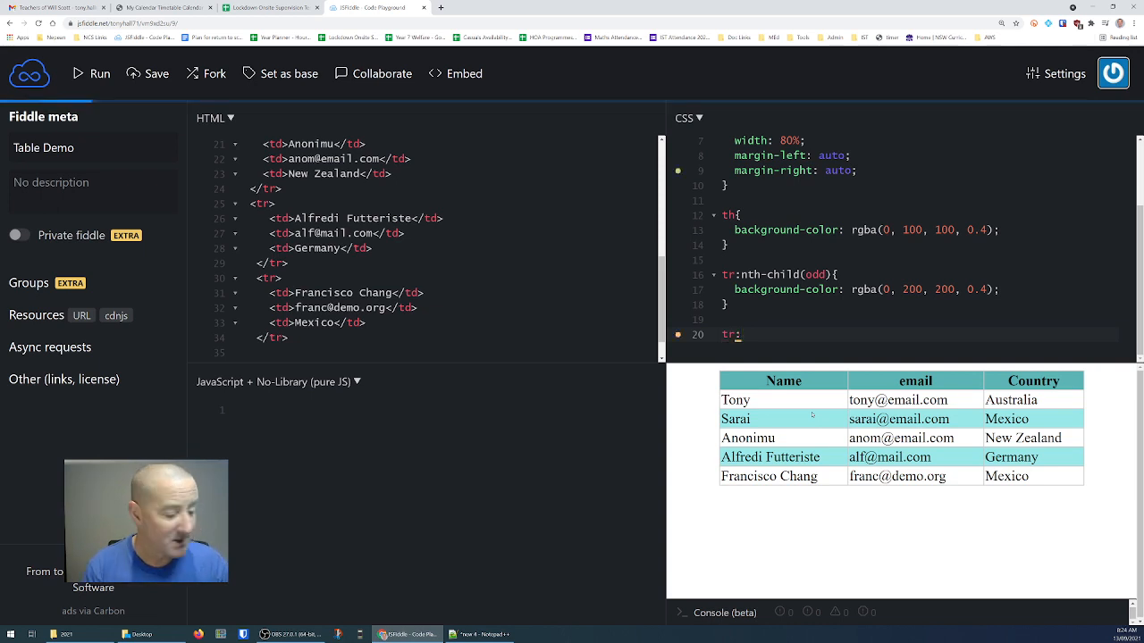
{"action": "type", "text": "hover"}
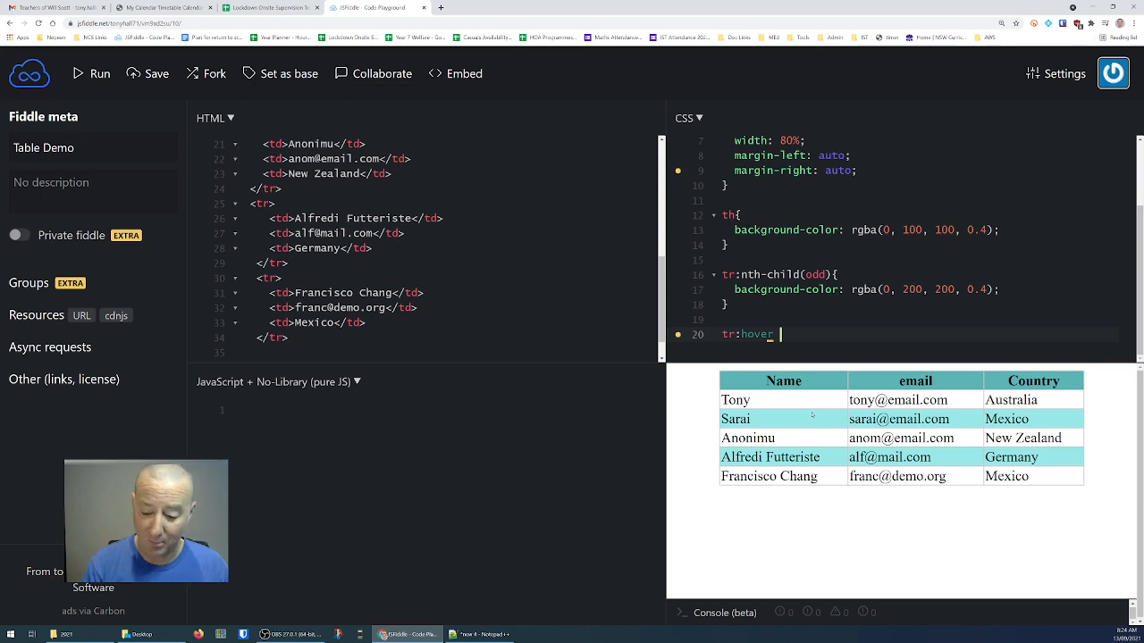
{"action": "type", "text": "{"}
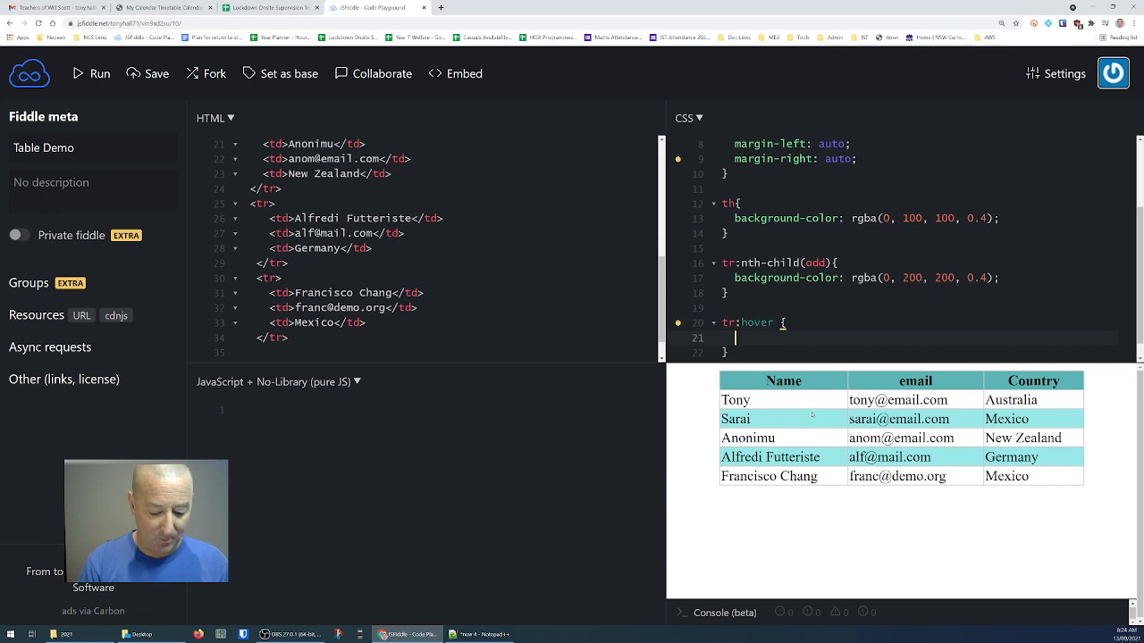
{"action": "type", "text": "background-"}
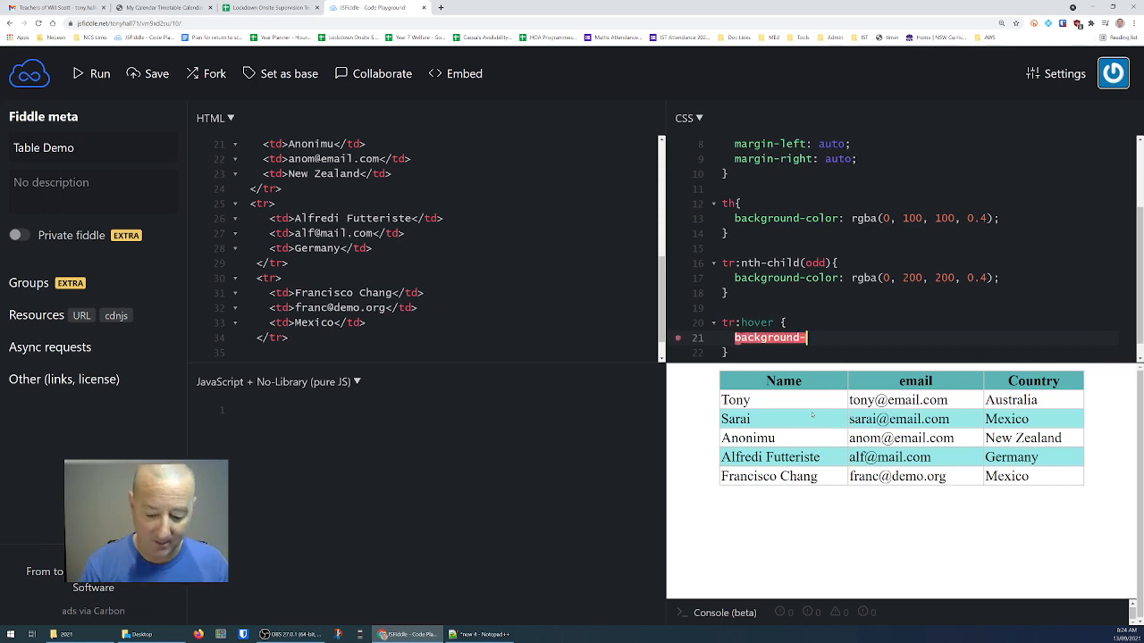
{"action": "type", "text": "color:"}
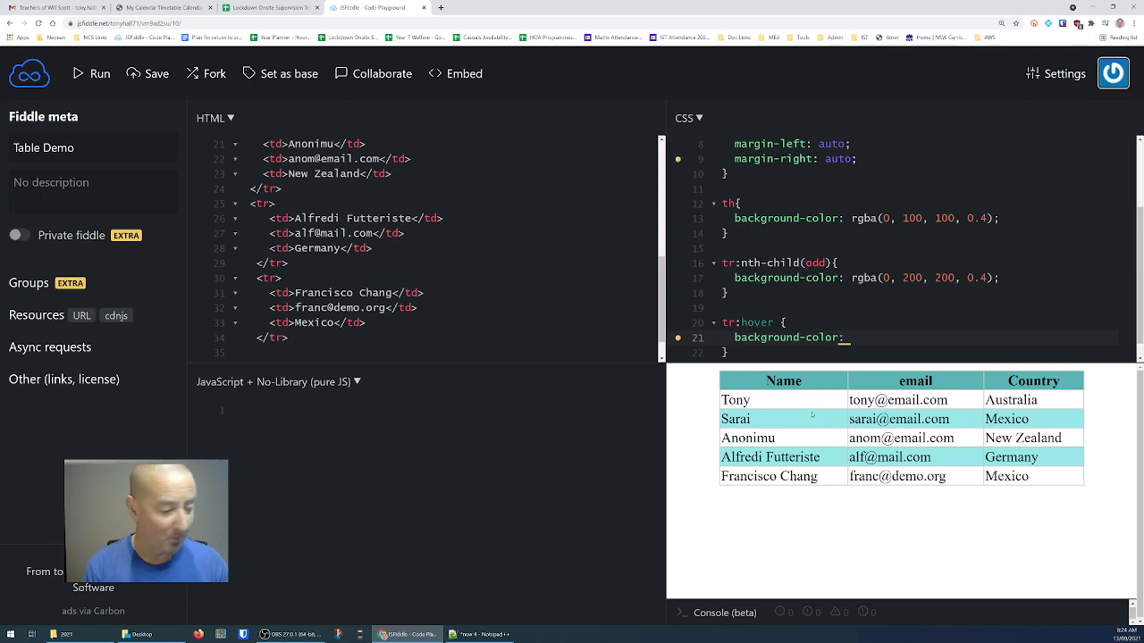
{"action": "type", "text": "rgba("}
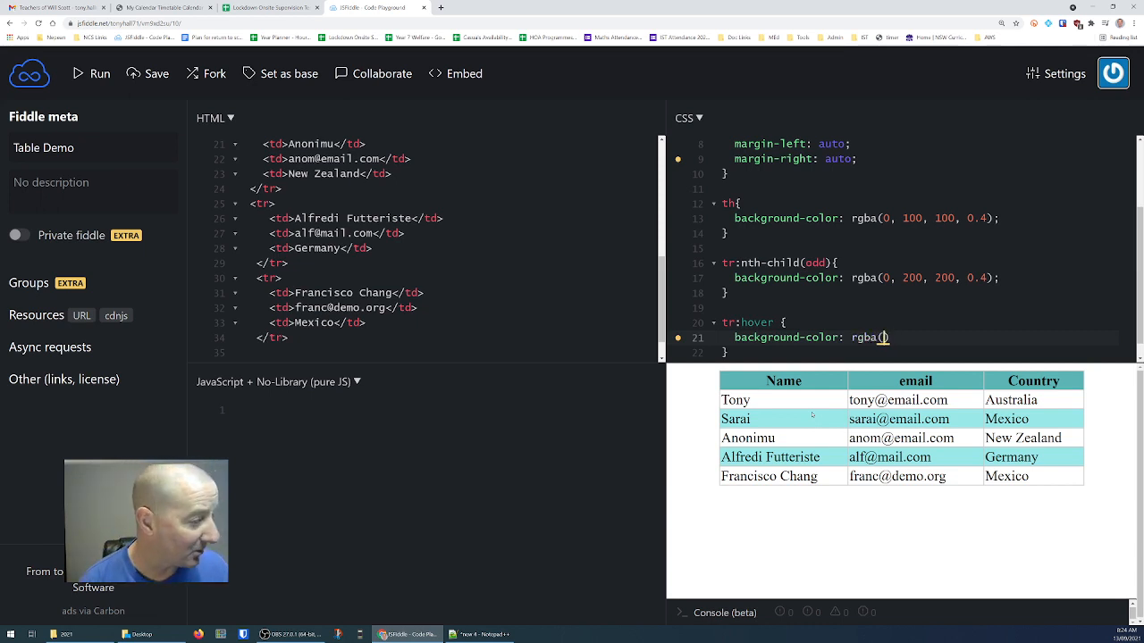
{"action": "type", "text": "1"}
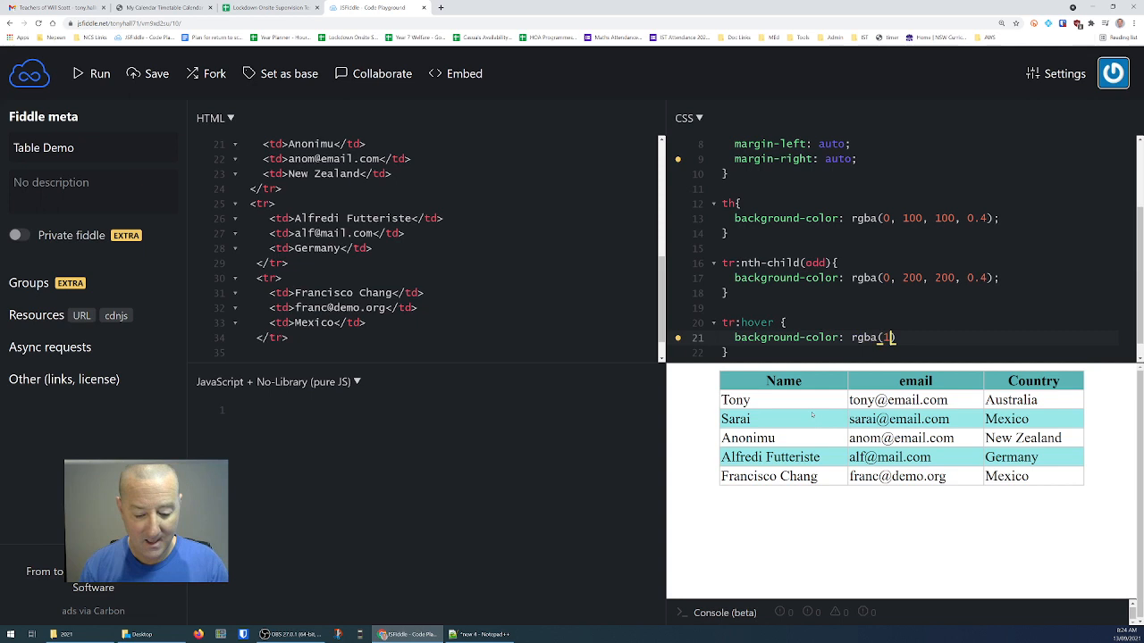
{"action": "type", "text": "28, 128, 128"}
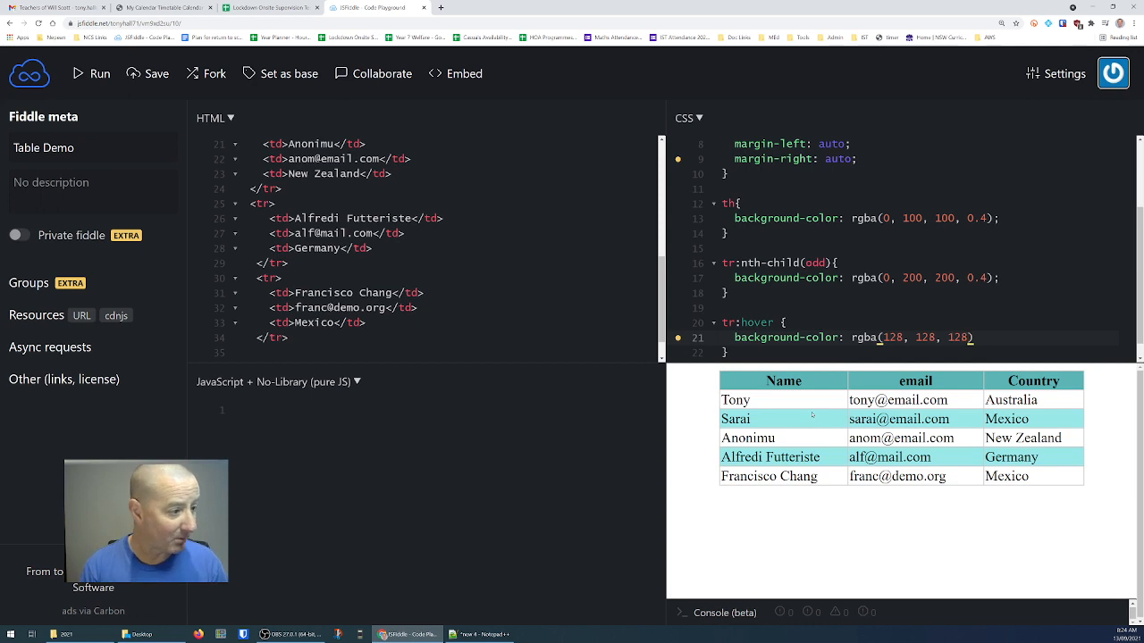
{"action": "type", "text": ","}
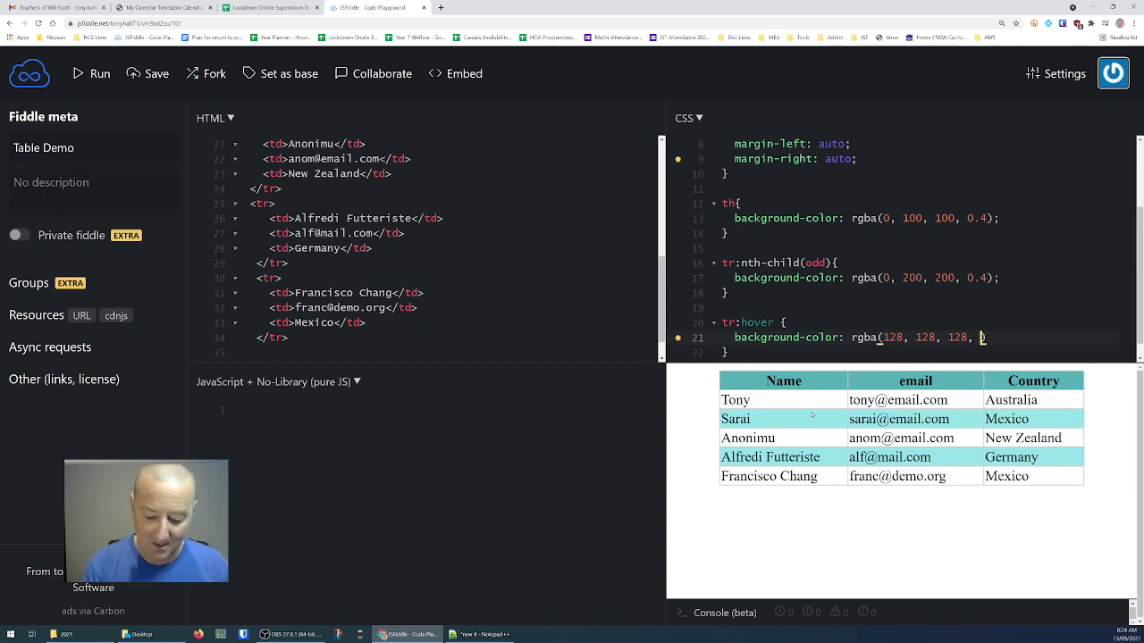
{"action": "type", "text": "0.4"}
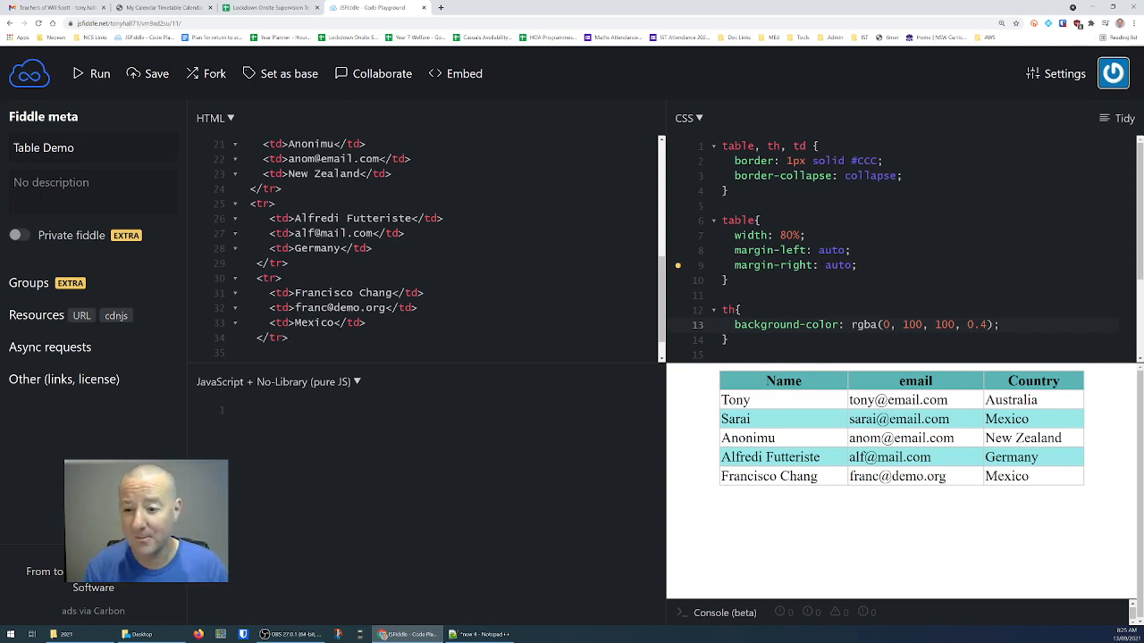
{"action": "left_click", "coordinate": [890, 325]}
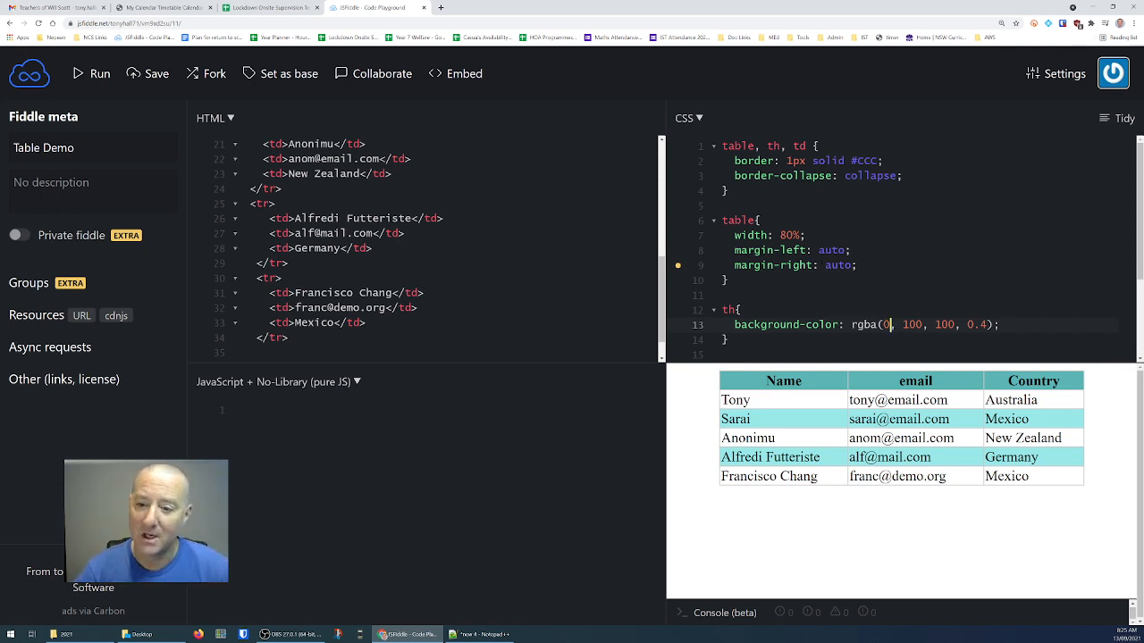